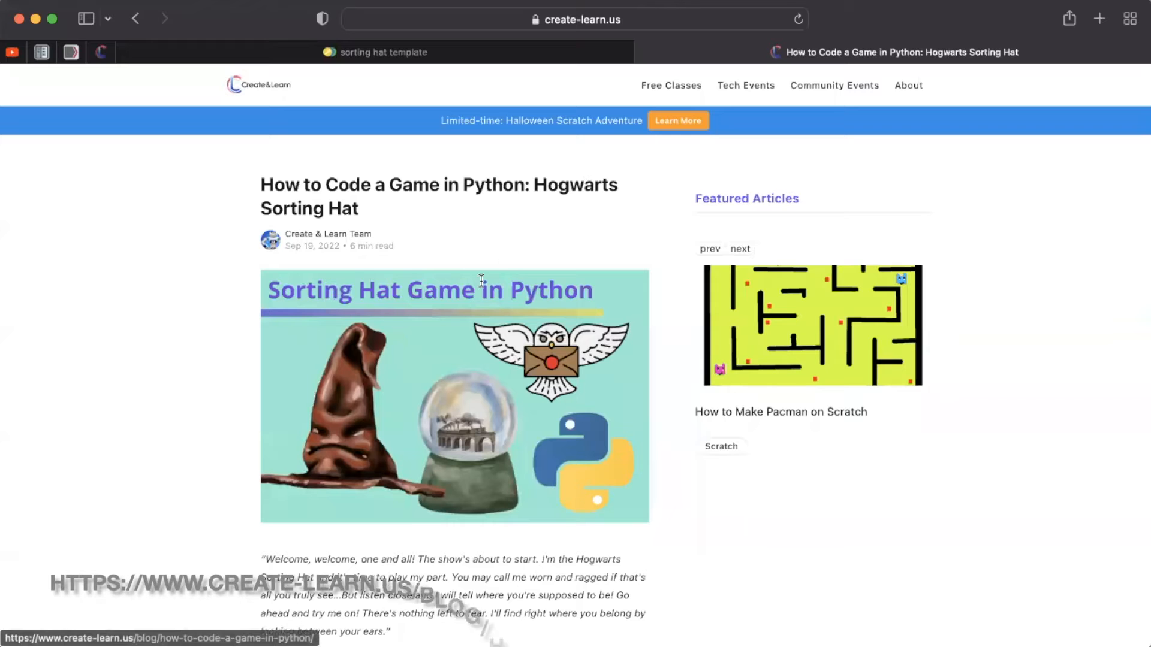
Scroll the Sorting Hat tutorial down to the 'Discover how to code a game in Python' template link.
{"action": "scroll", "scroll_direction": "down", "scroll_amount": 3}
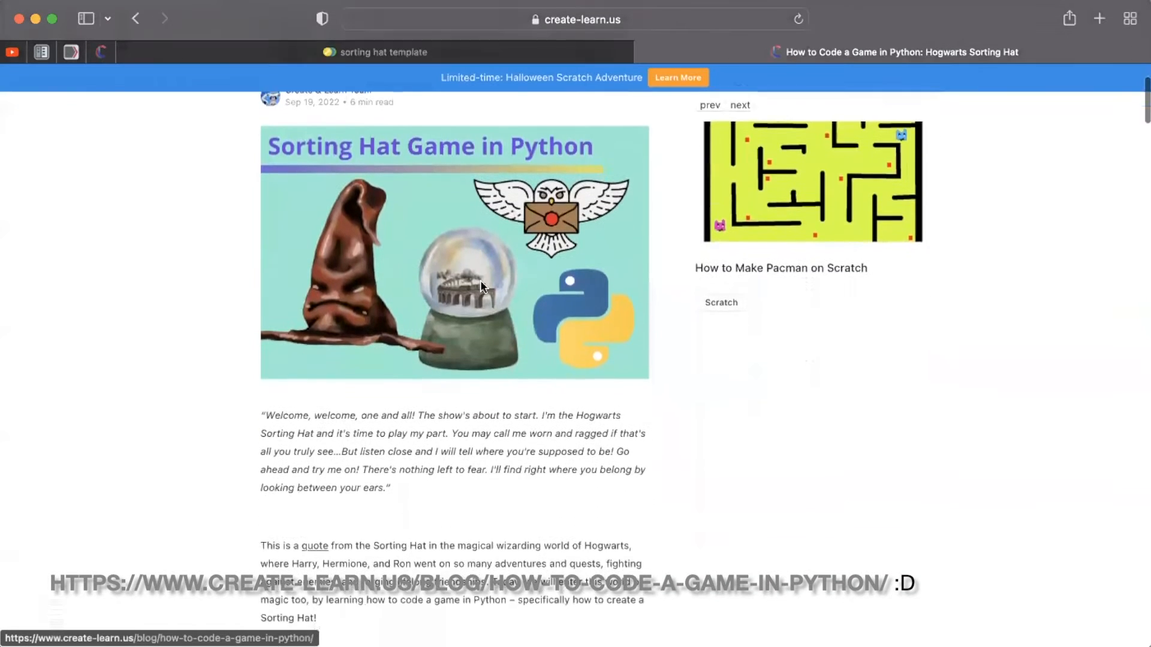
{"action": "scroll", "scroll_direction": "down", "scroll_amount": 3}
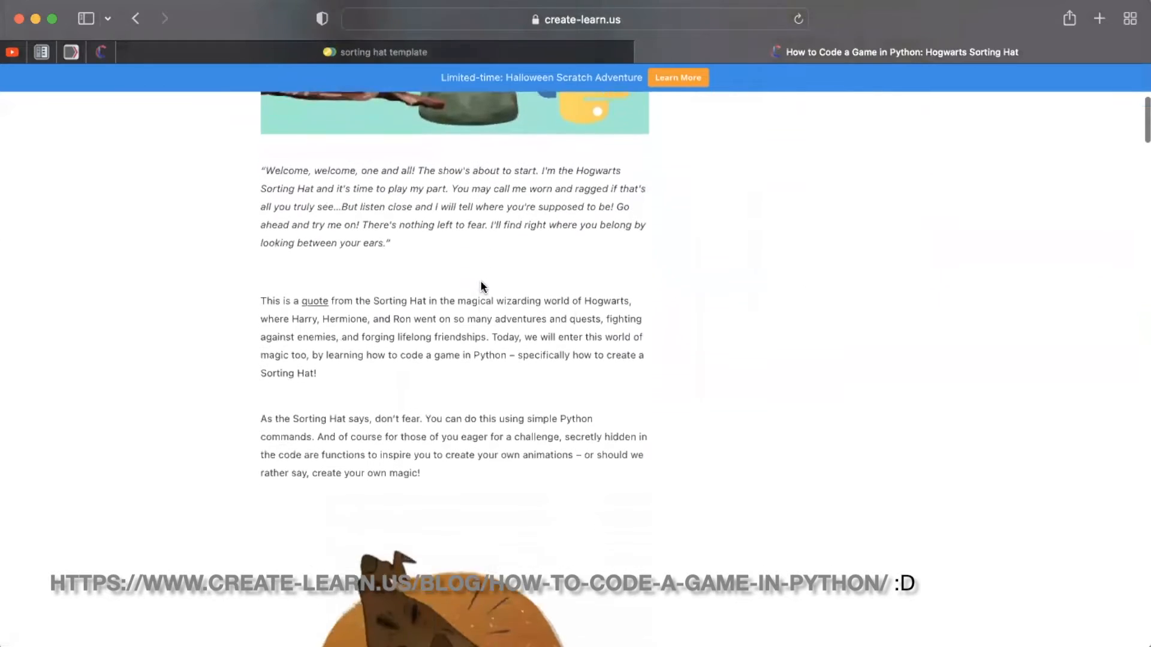
{"action": "scroll", "scroll_direction": "down", "scroll_amount": 3}
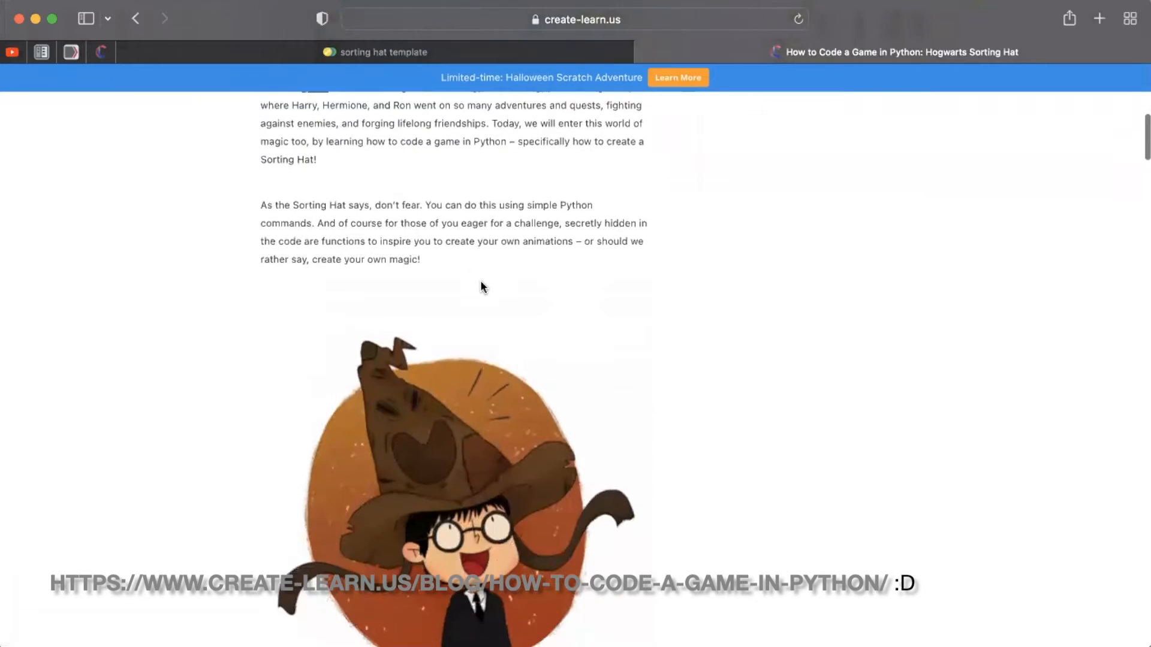
{"action": "scroll", "scroll_direction": "down", "scroll_amount": 3}
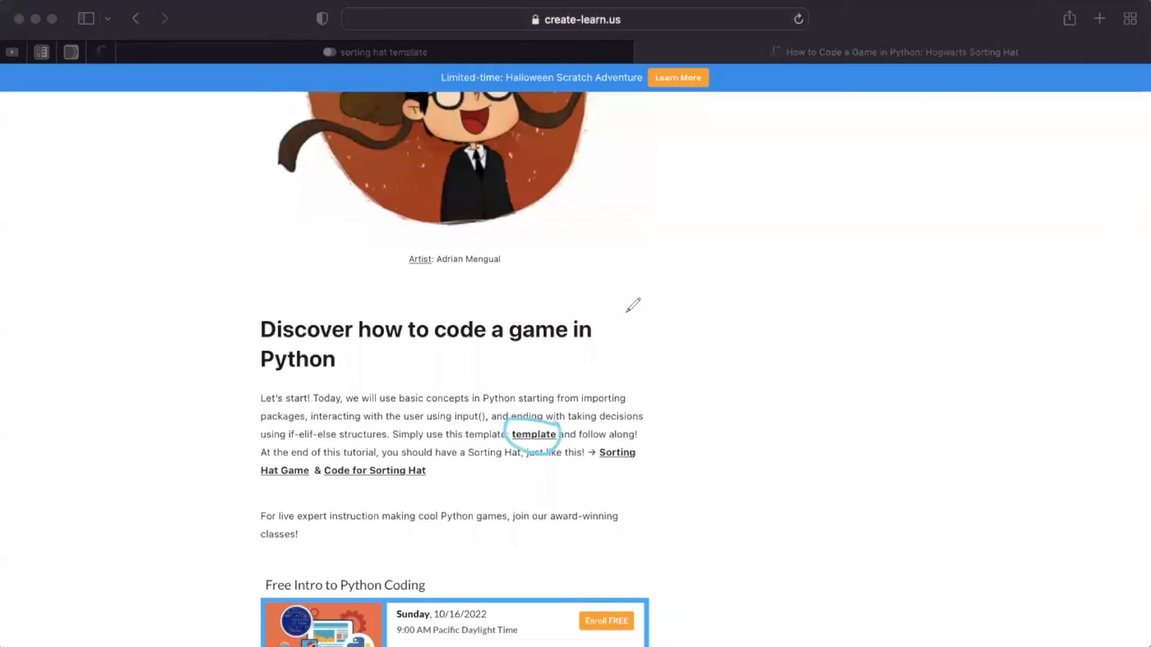
Open the template and add turtle and helper imports plus a 'borrowing code :)' comment.
{"action": "left_click", "coordinate": [532, 434]}
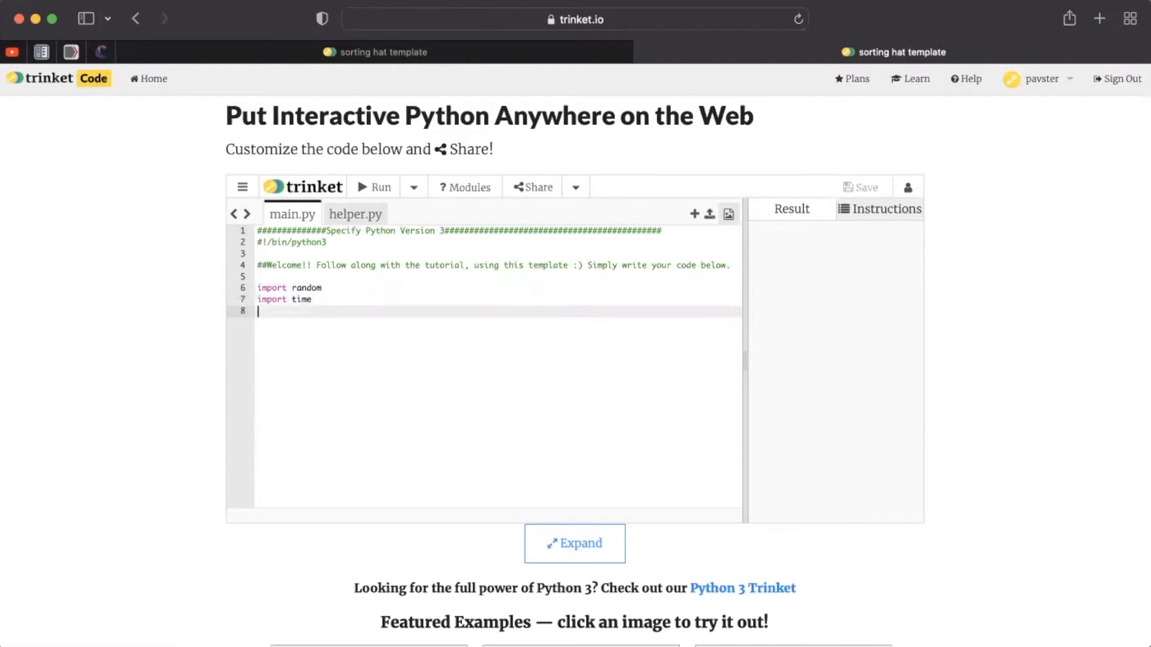
{"action": "type", "text": "from turtle import *"}
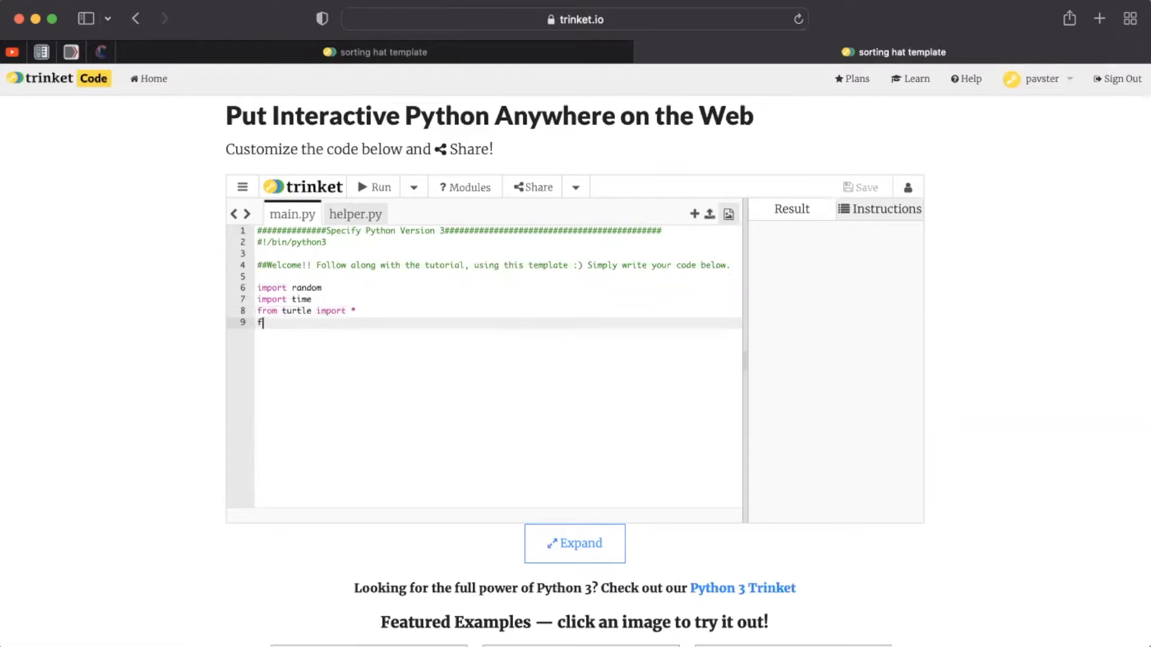
{"action": "type", "text": "rom helper import *"}
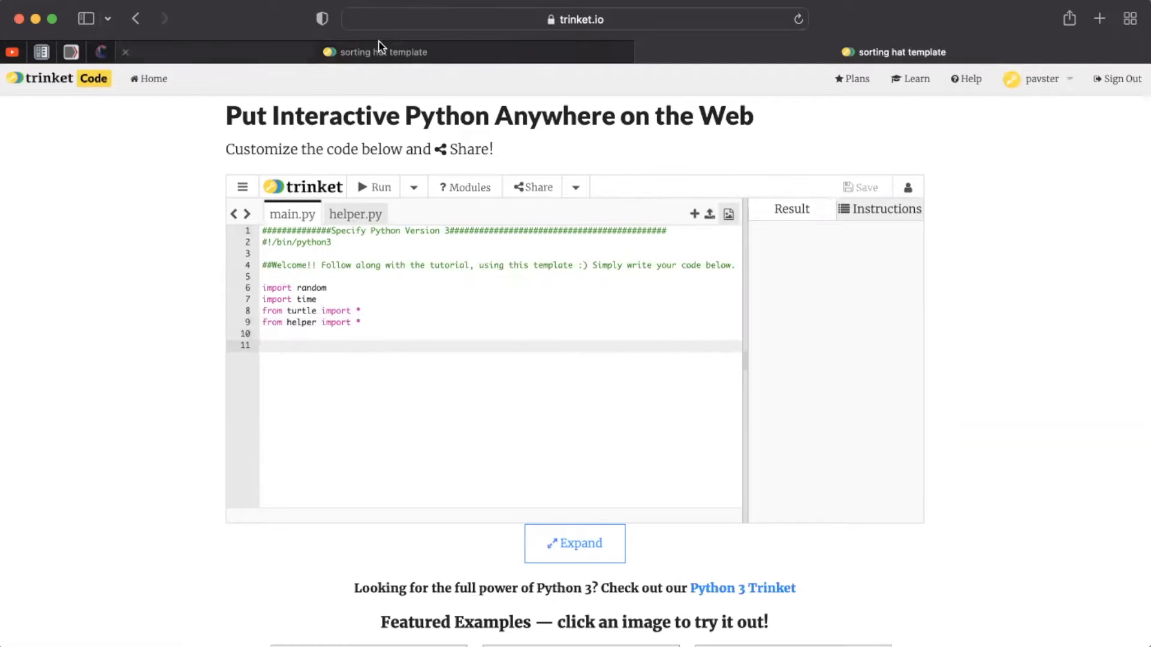
{"action": "type", "text": "#Remember, in"}
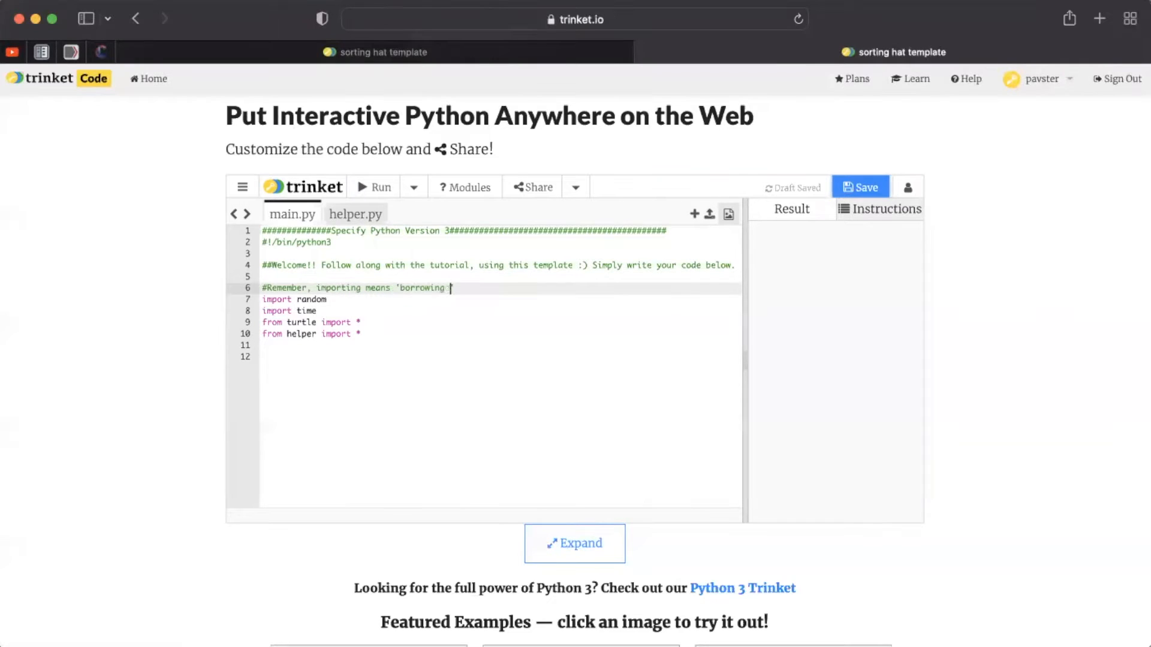
{"action": "type", "text": "code :)'"}
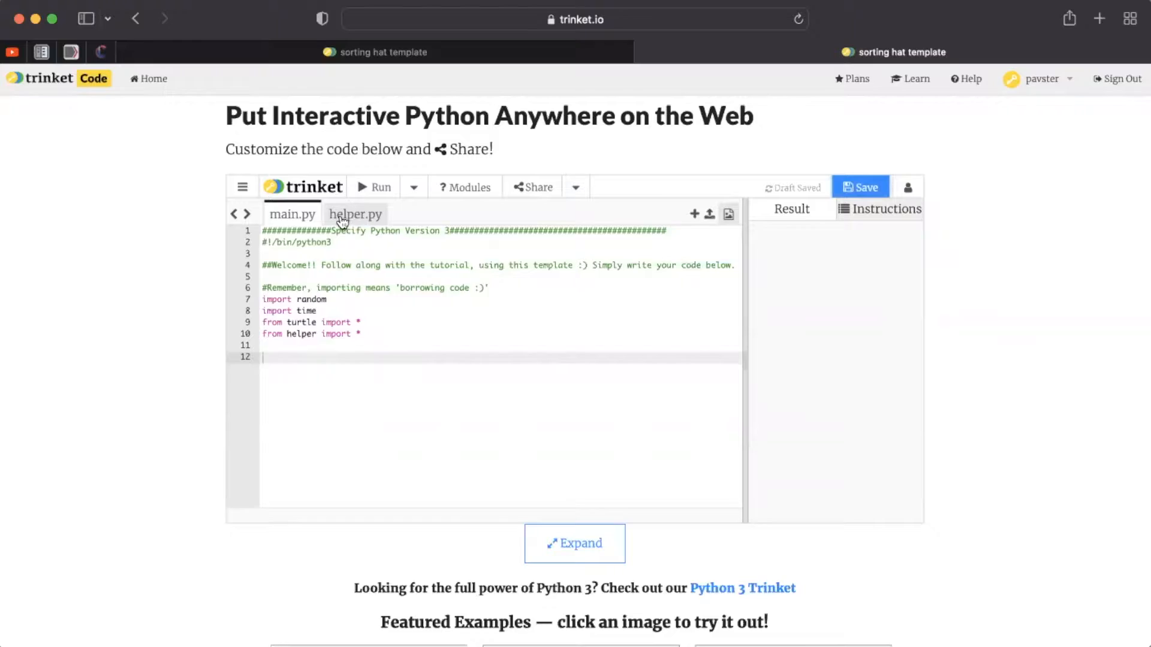
Open helper.py and inspect setup(), highlighting the screen value in 'return t,screen'.
{"action": "left_click", "coordinate": [355, 213]}
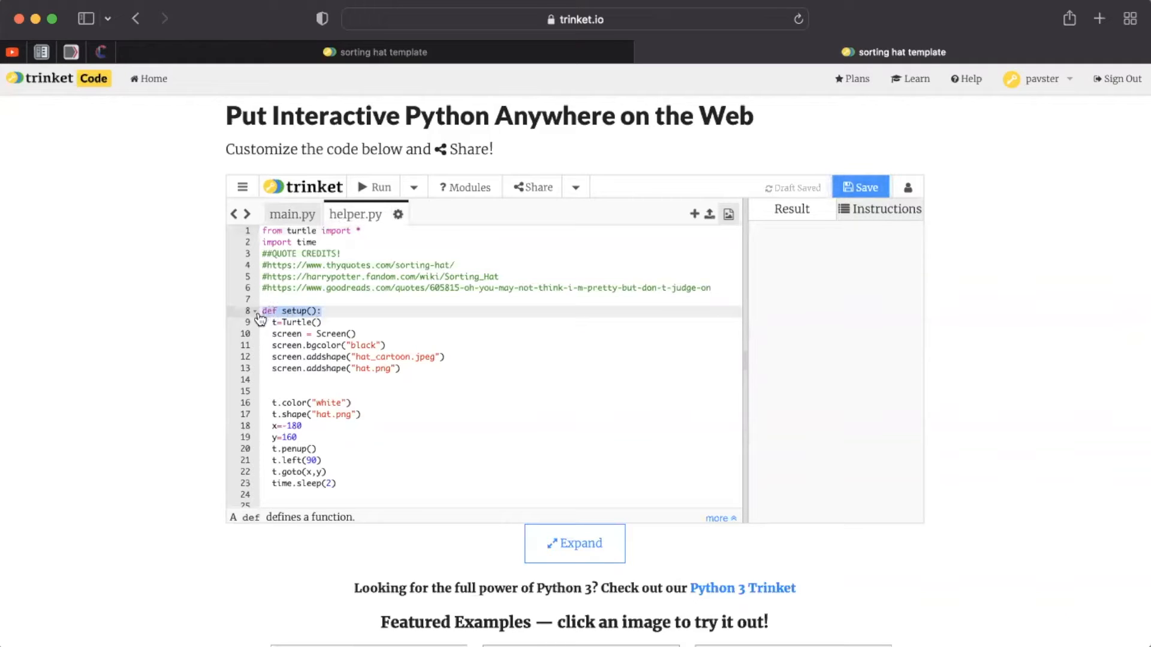
{"action": "mouse_move", "coordinate": [451, 298]}
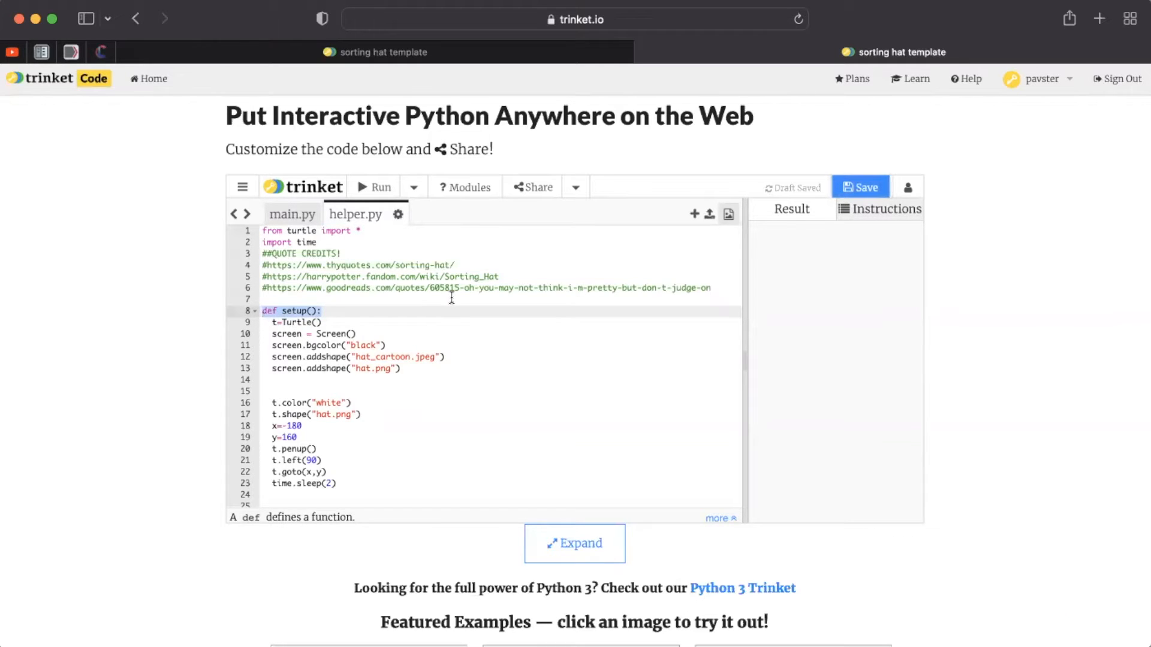
{"action": "scroll", "scroll_direction": "down", "scroll_amount": 3}
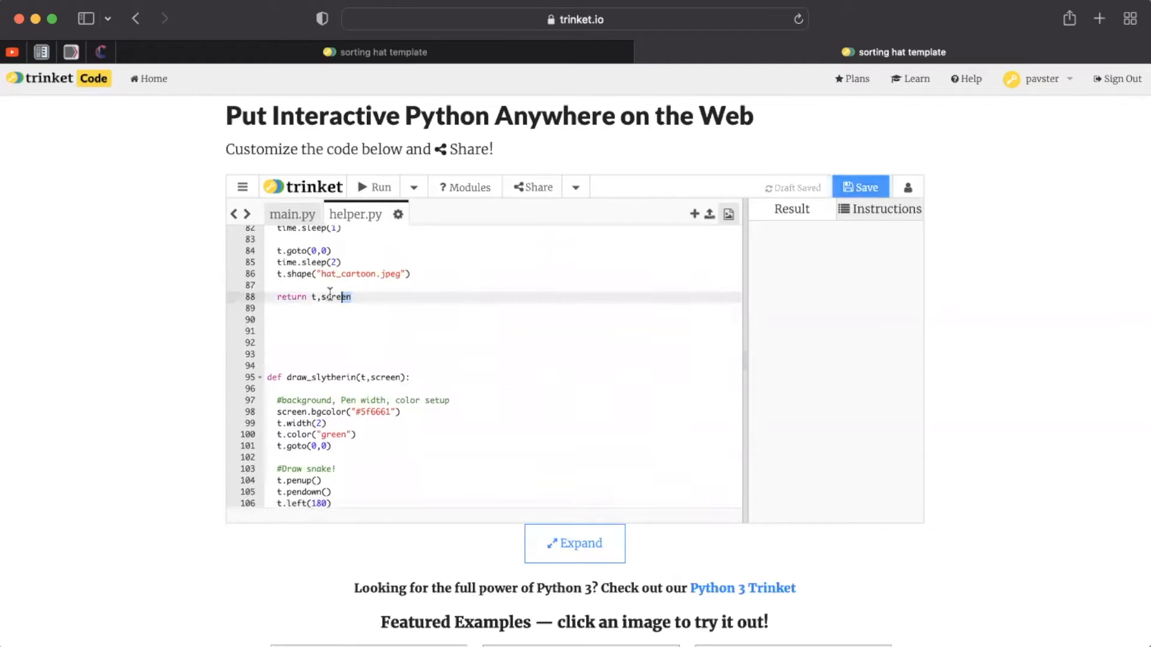
{"action": "double_click", "coordinate": [308, 296]}
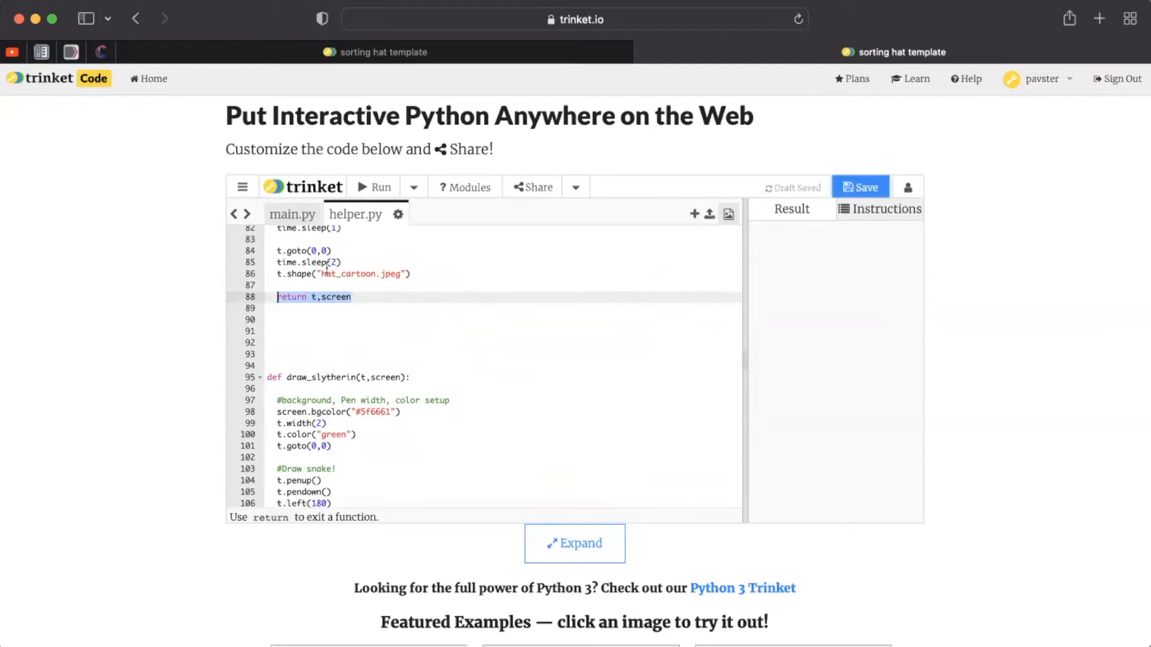
{"action": "scroll", "scroll_direction": "up", "scroll_amount": 3}
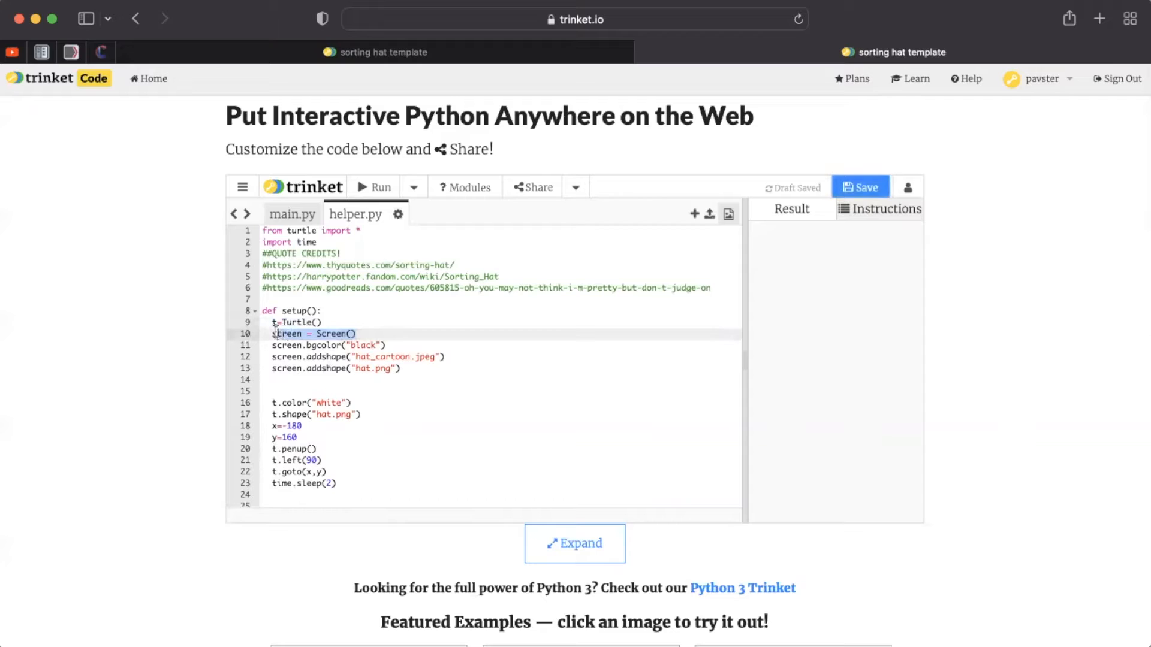
In main.py add 't, screen = setup()' and run the program to show the poem.
{"action": "left_click", "coordinate": [291, 213]}
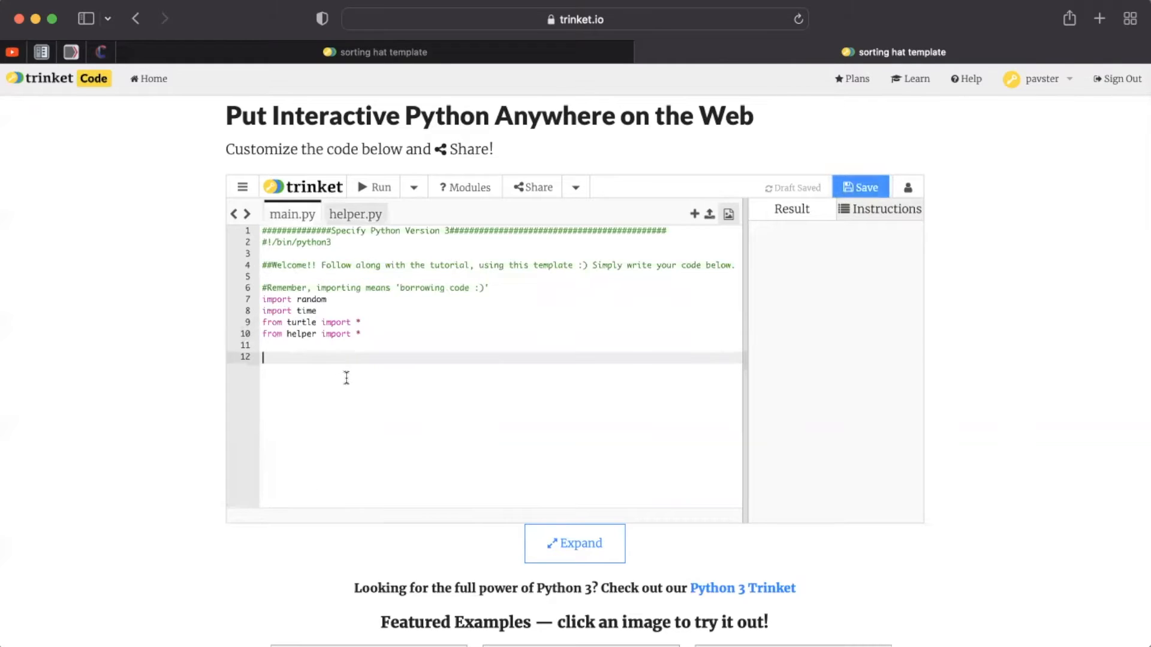
{"action": "type", "text": "t, scr"}
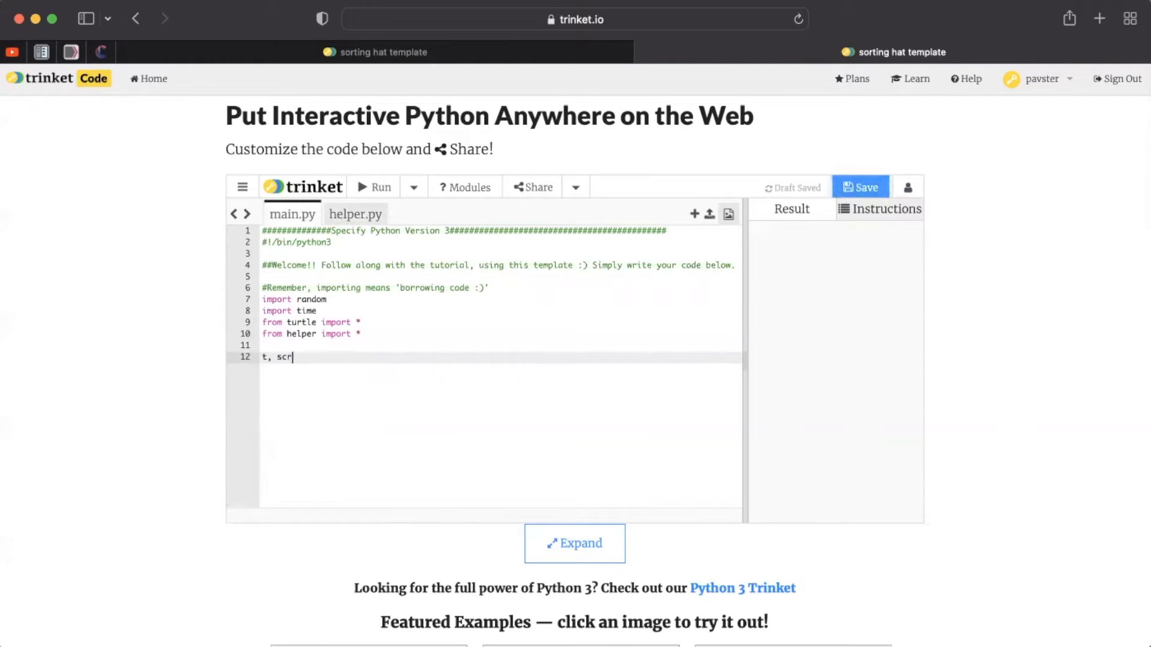
{"action": "type", "text": "een ="}
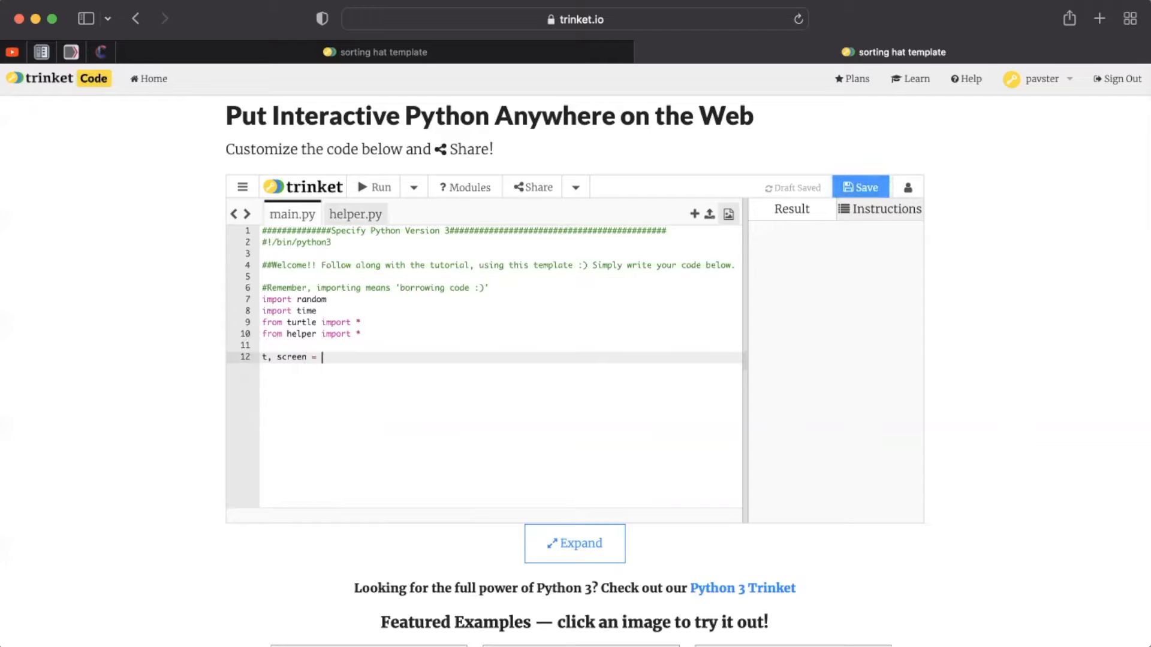
{"action": "type", "text": "setup"}
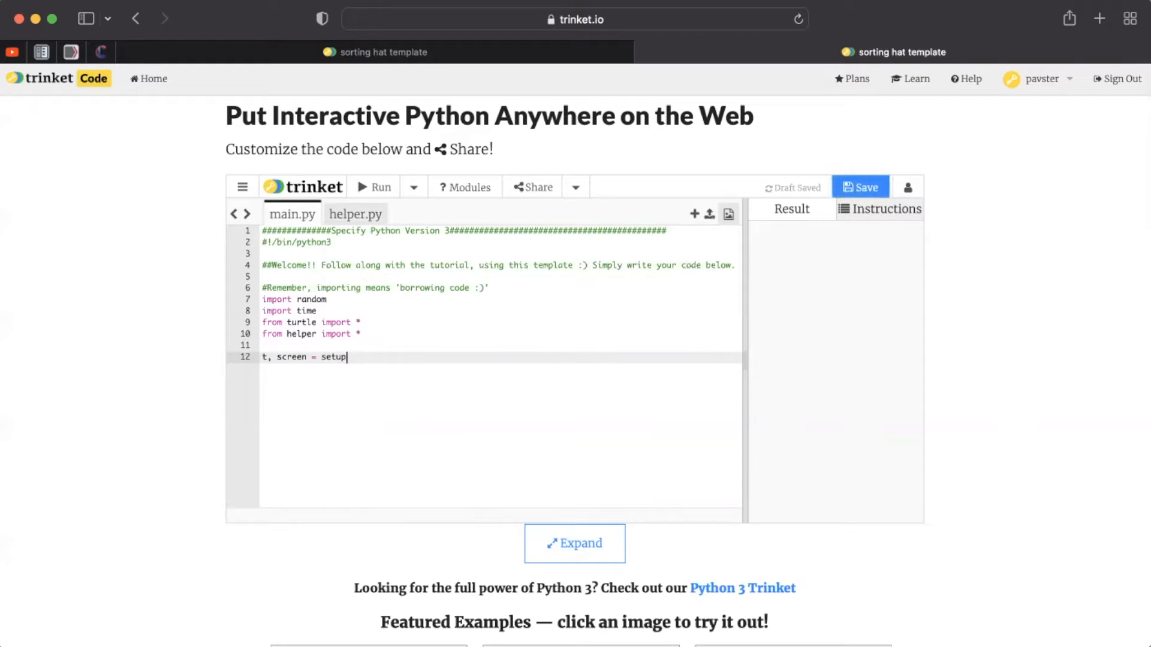
{"action": "type", "text": "()"}
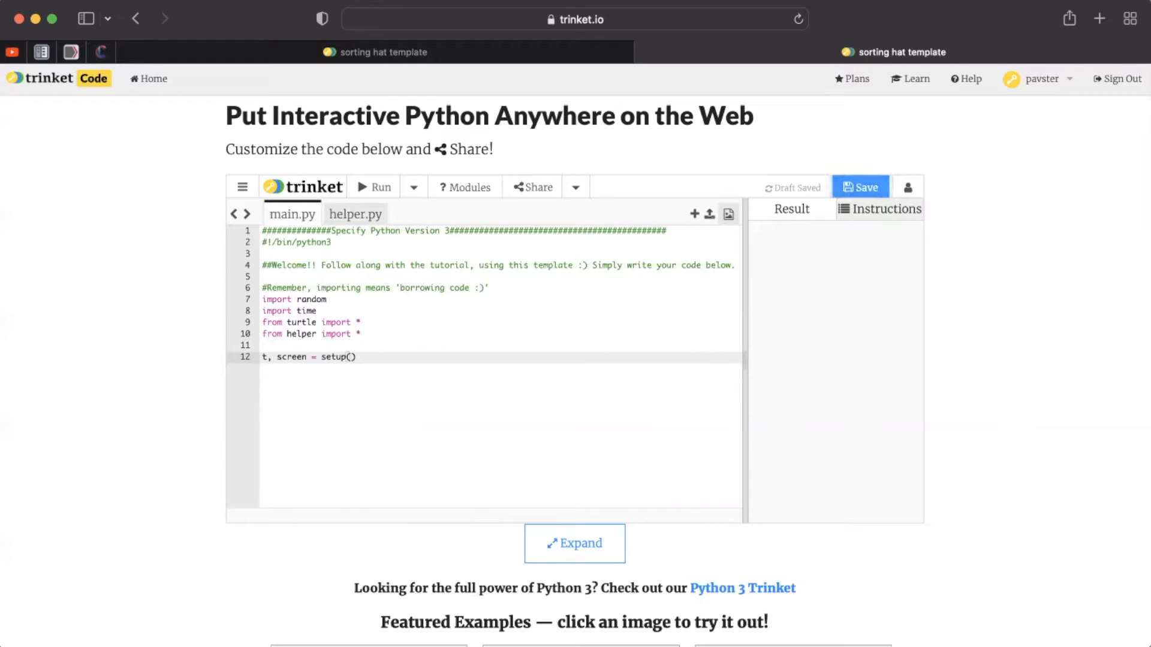
{"action": "left_click", "coordinate": [374, 187]}
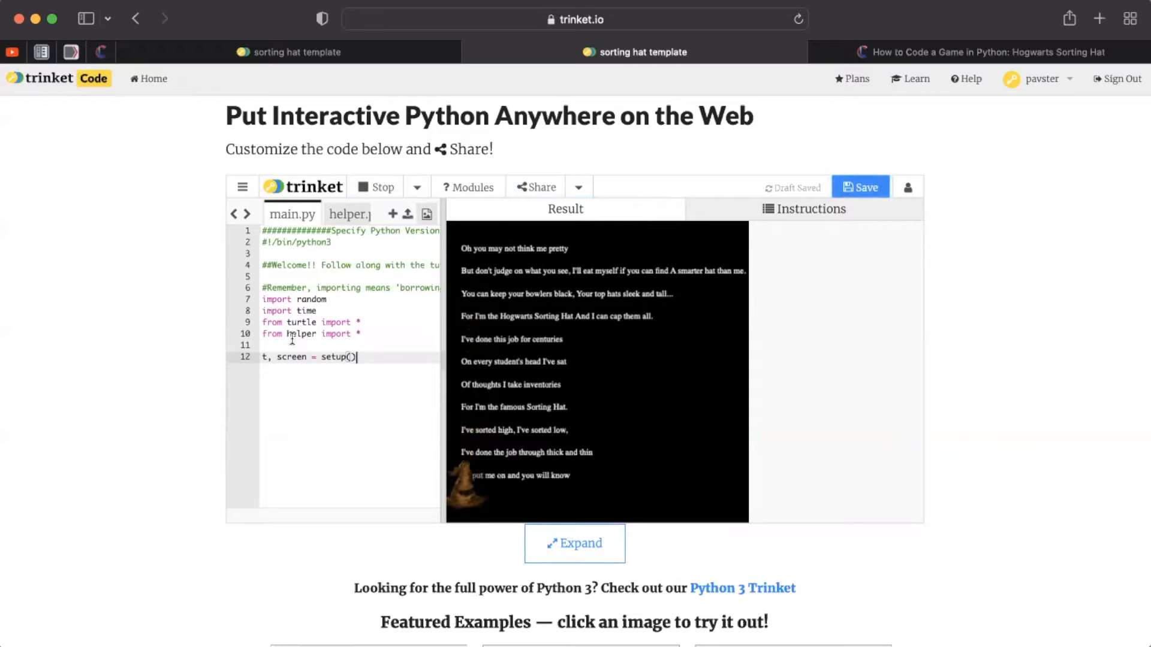
{"action": "left_click", "coordinate": [376, 186]}
{"action": "type", "text": "print(\"which c"}
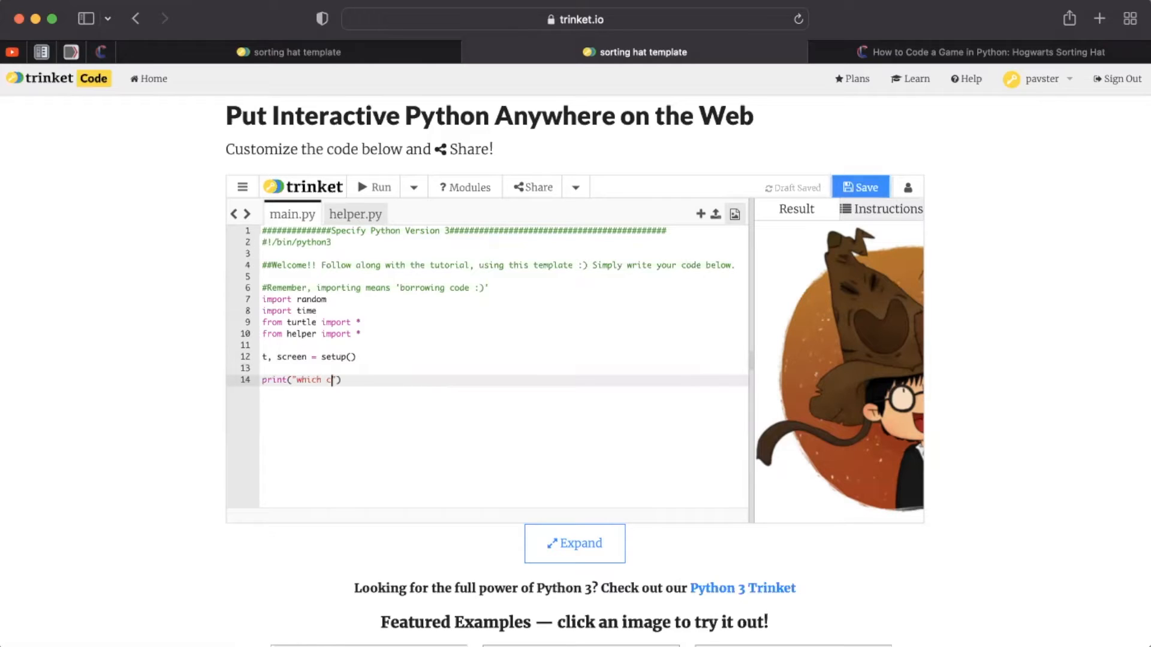
Finish the robe-colour question and print options A and B (yellow and black).
{"action": "type", "text": "olor robe would you choose to wear at Hogwarts?"}
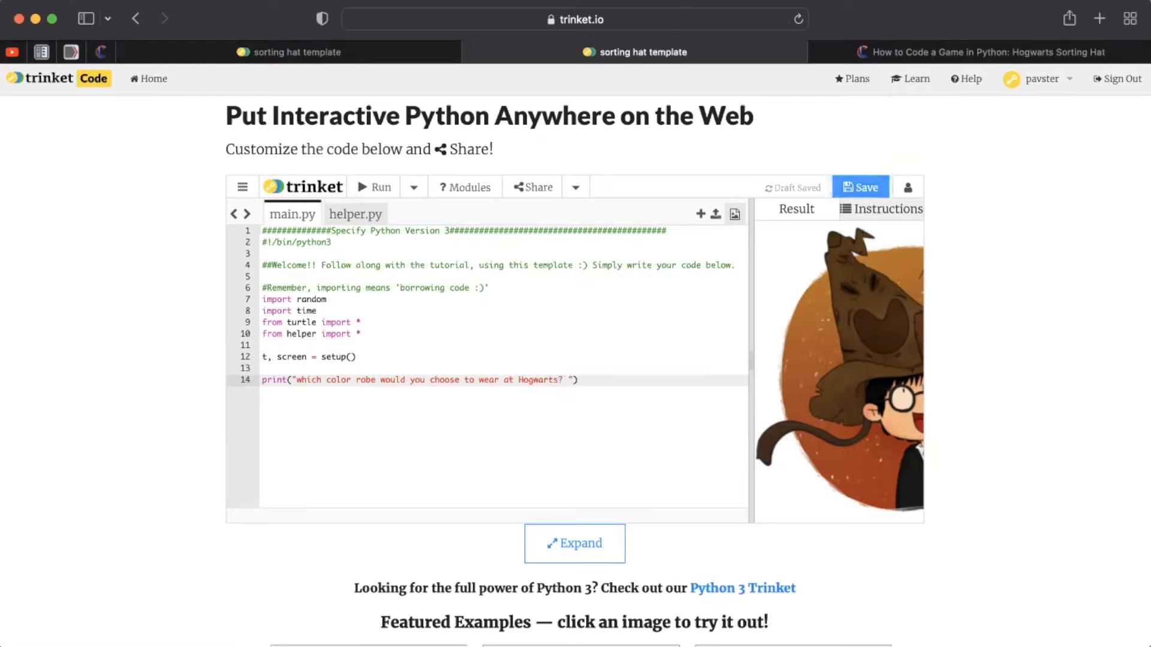
{"action": "type", "text": ":D"}
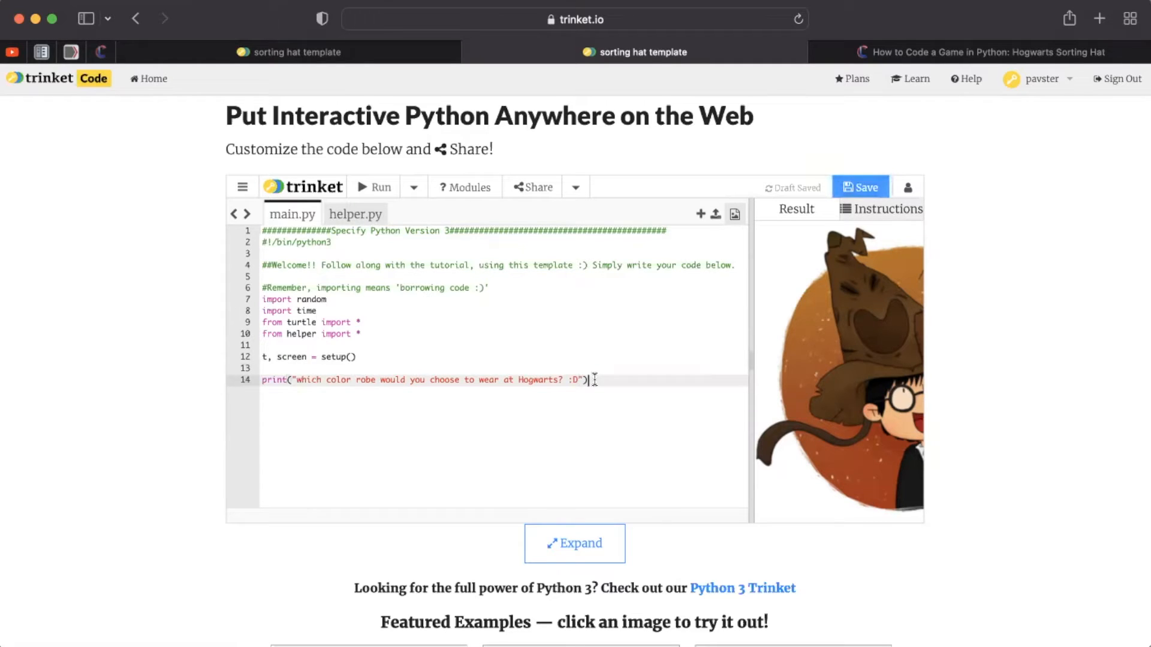
{"action": "key", "text": "Return"}
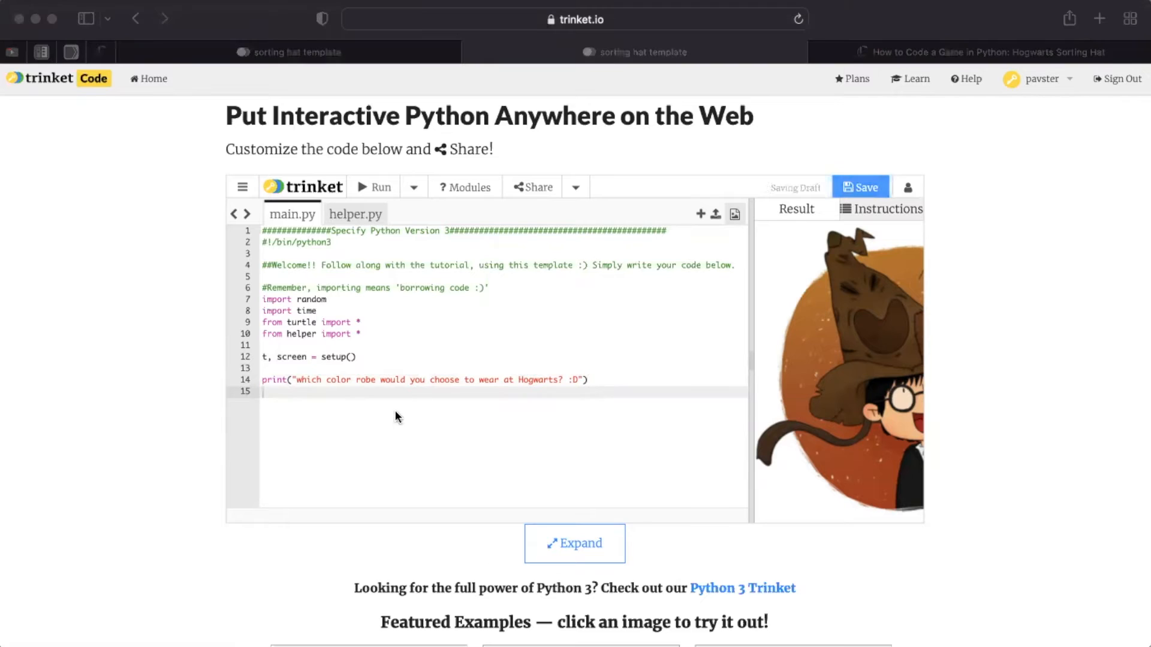
{"action": "type", "text": "print(\"A.\")"}
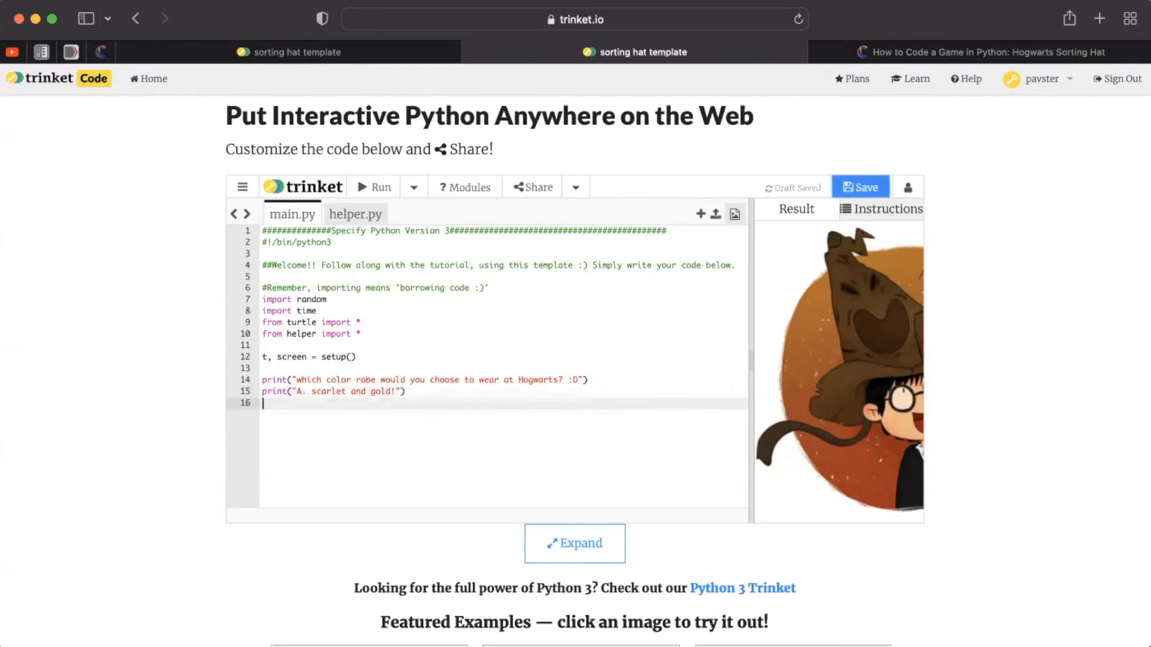
{"action": "type", "text": "print(\"B. \")"}
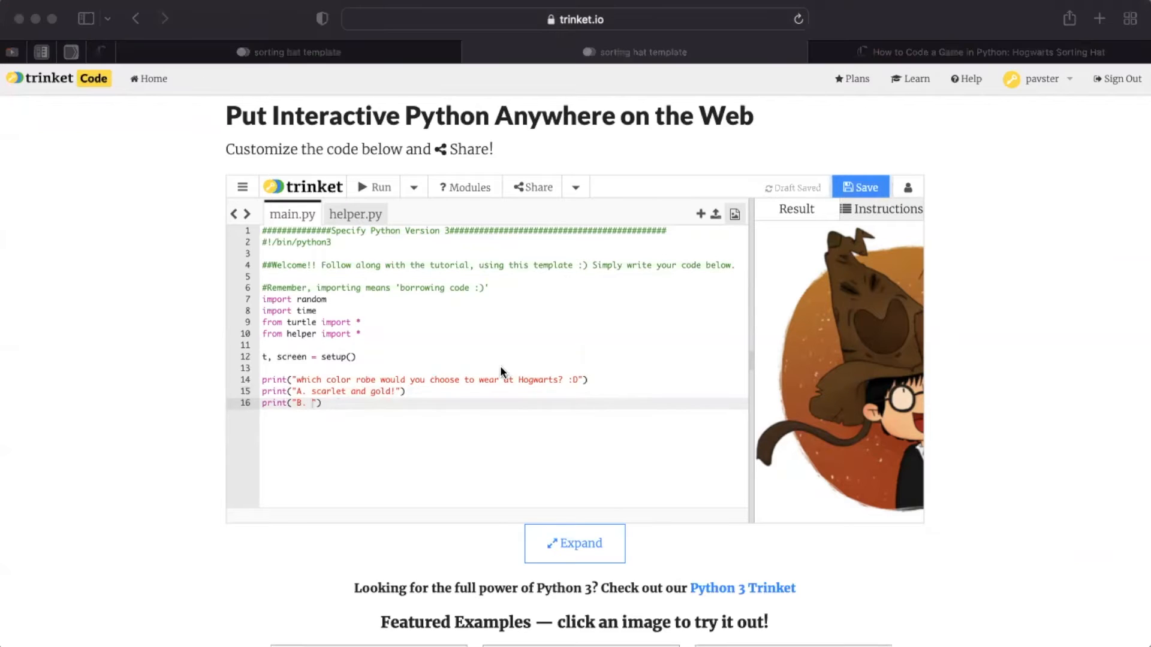
{"action": "type", "text": "yellow and black!"}
{"action": "type", "text": "print(\""}
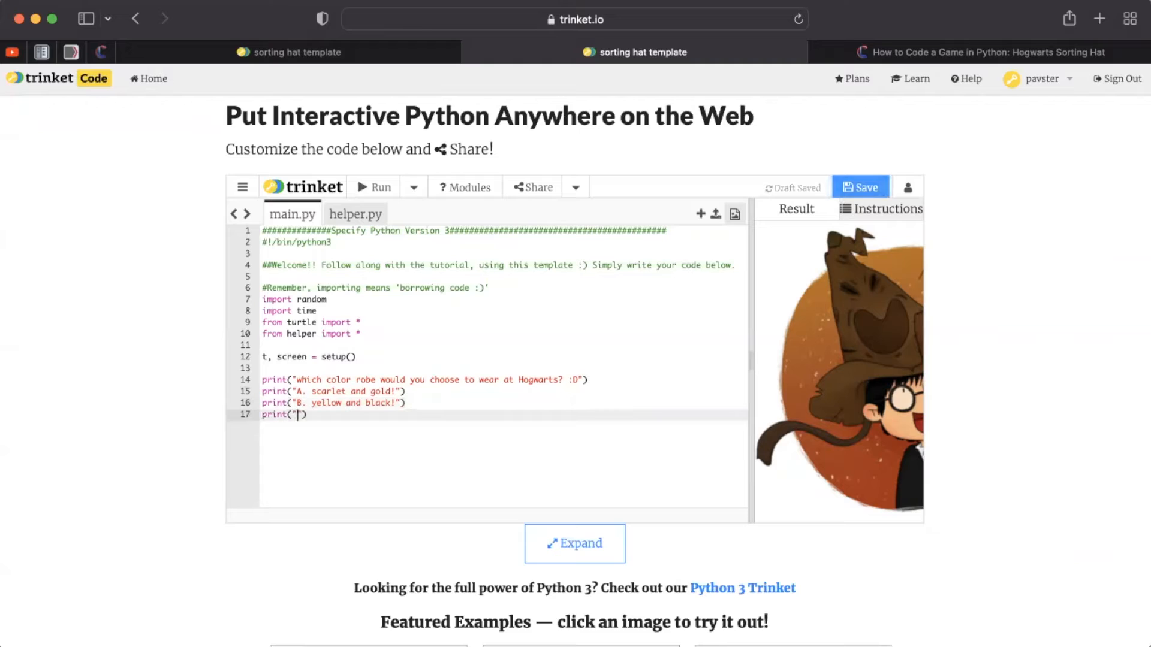
Print options C (blue and bronze) and D (emerald green), then begin the ans1 line.
{"action": "type", "text": "C. blue"}
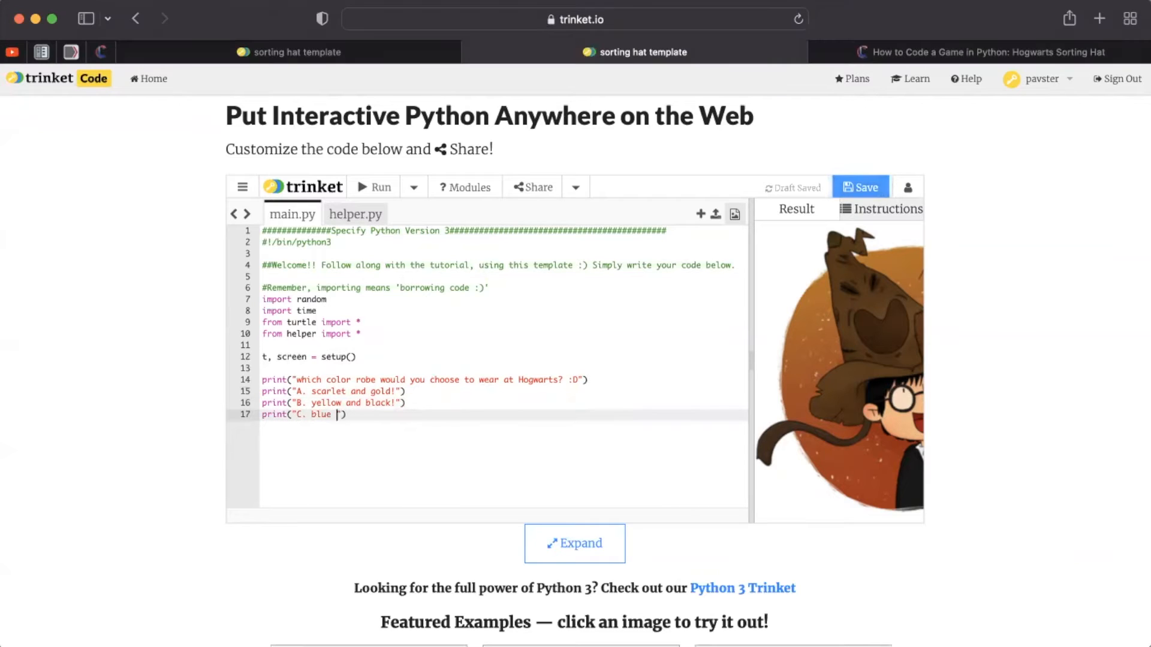
{"action": "type", "text": "and bronze!\")"}
{"action": "type", "text": "print(\"D. "}
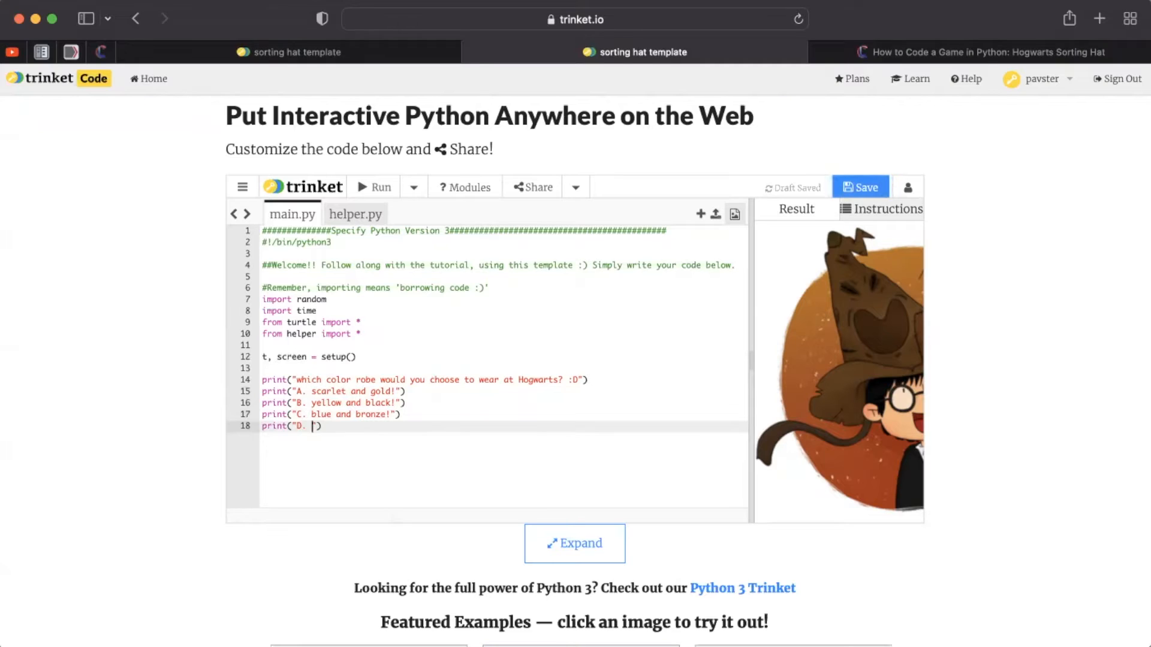
{"action": "type", "text": "emerald green and silver!"}
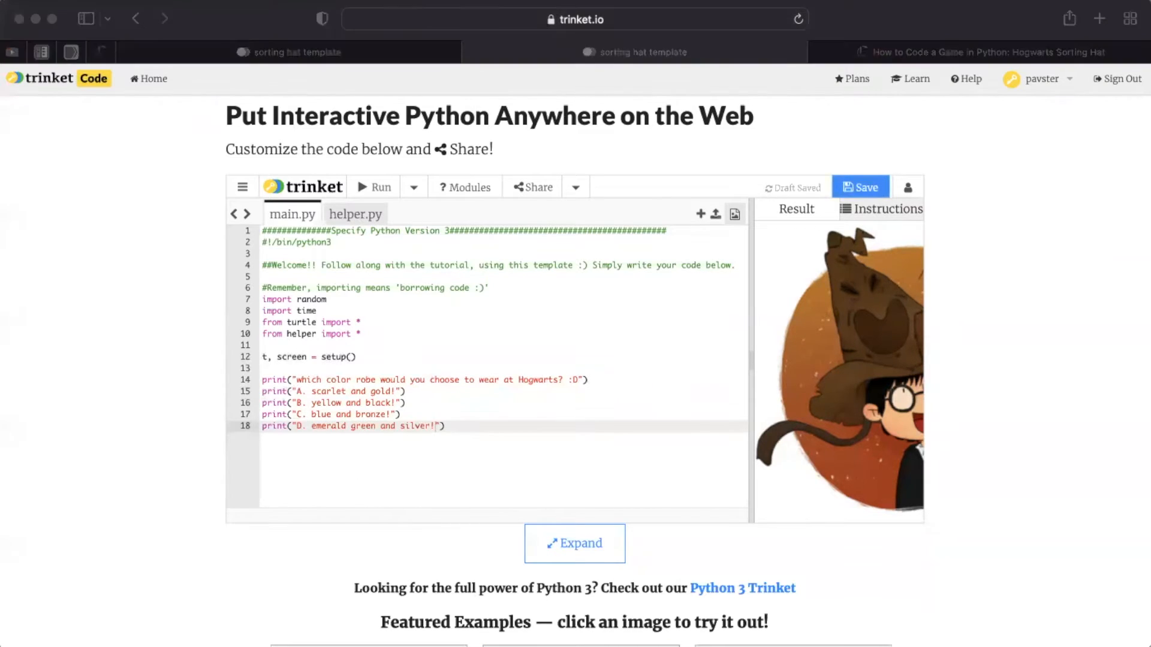
{"action": "type", "text": "ans1"}
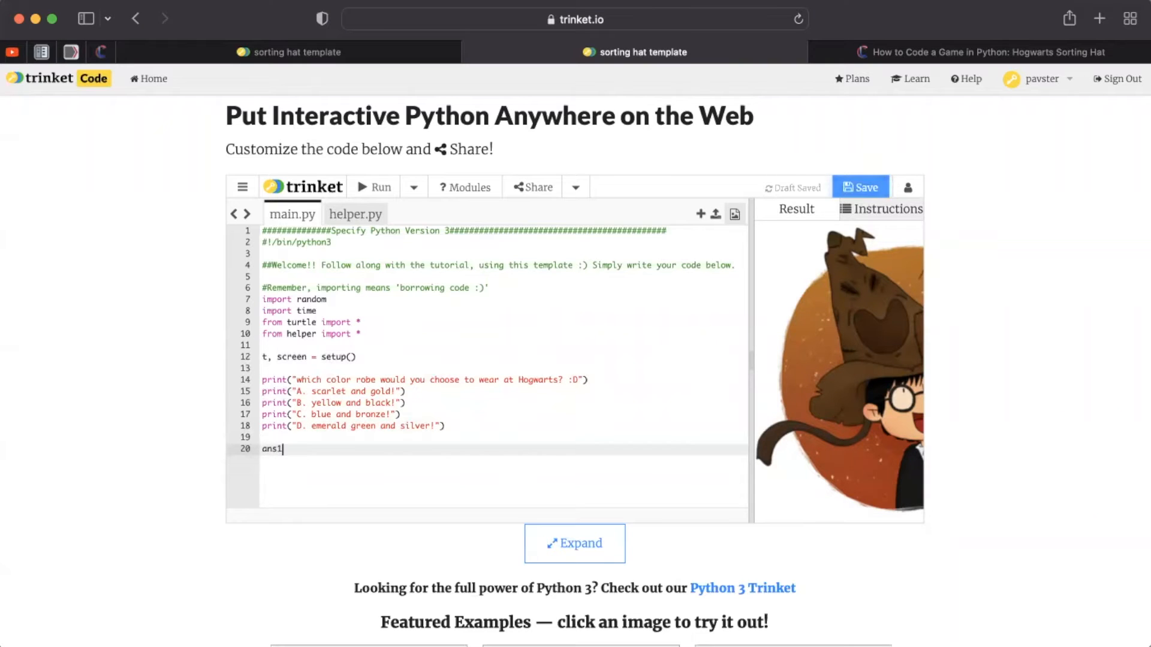
Read ans1 with input() and convert it to uppercase.
{"action": "type", "text": "= input"}
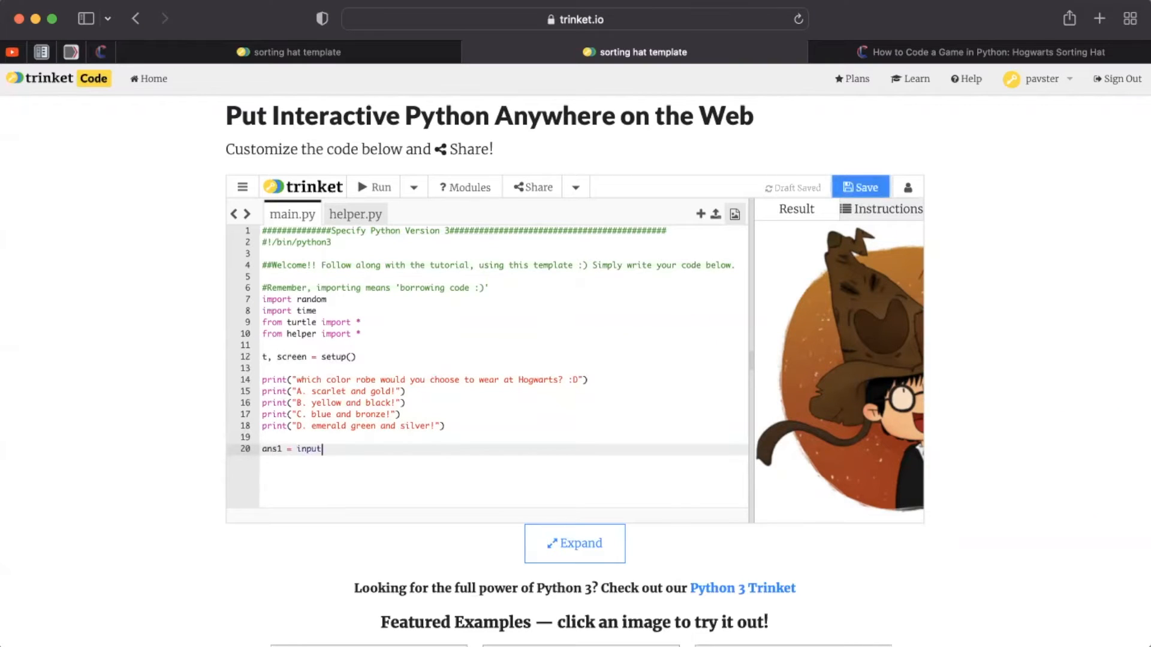
{"action": "type", "text": "()"}
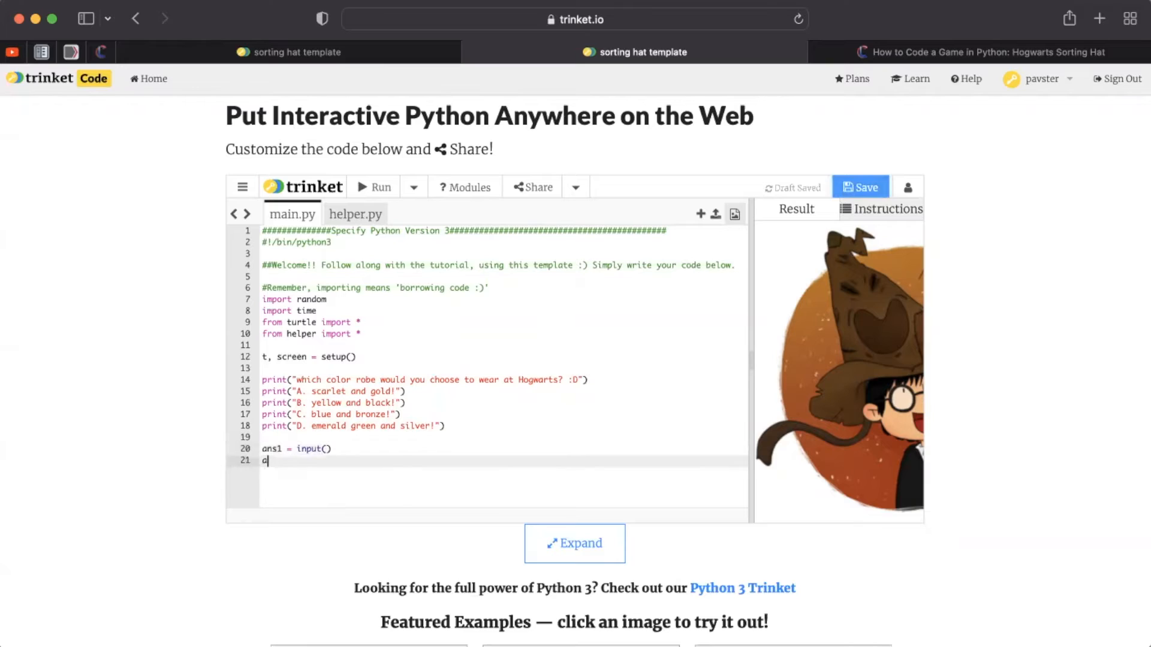
{"action": "type", "text": "ns1=ans1"}
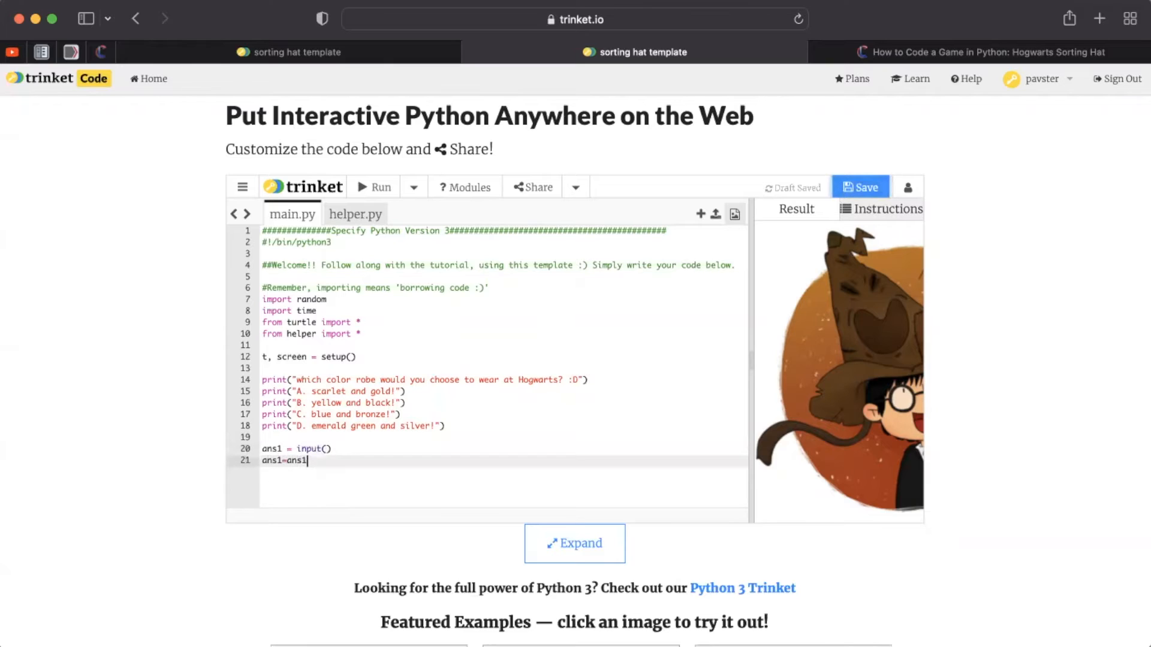
{"action": "type", "text": ".upper"}
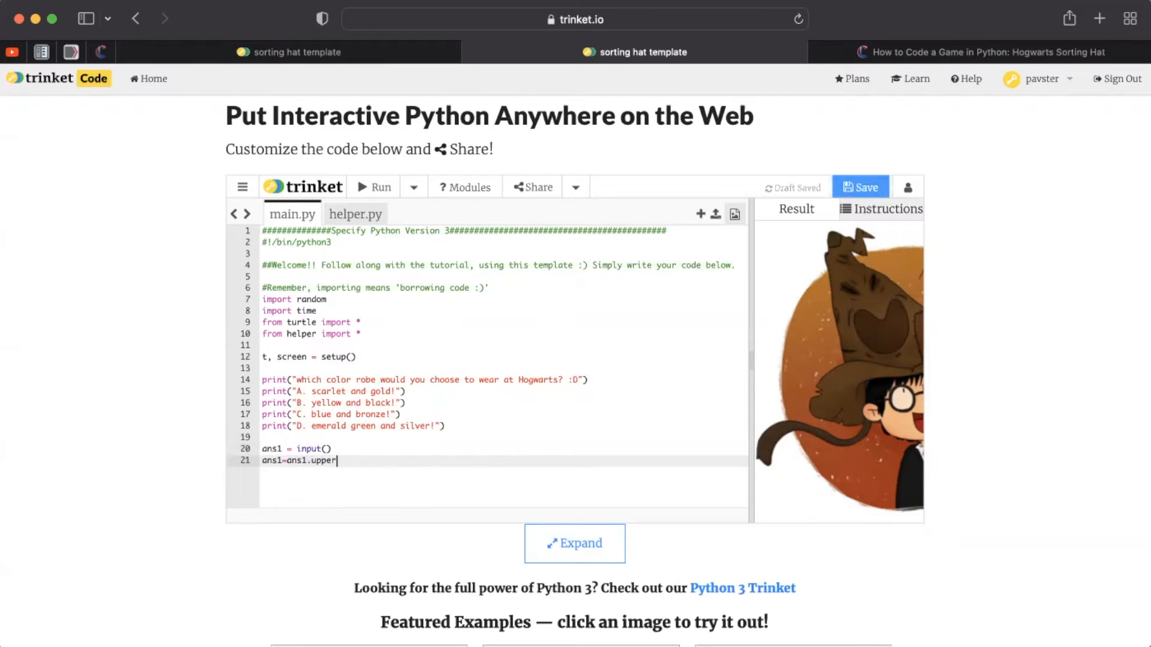
{"action": "type", "text": "()"}
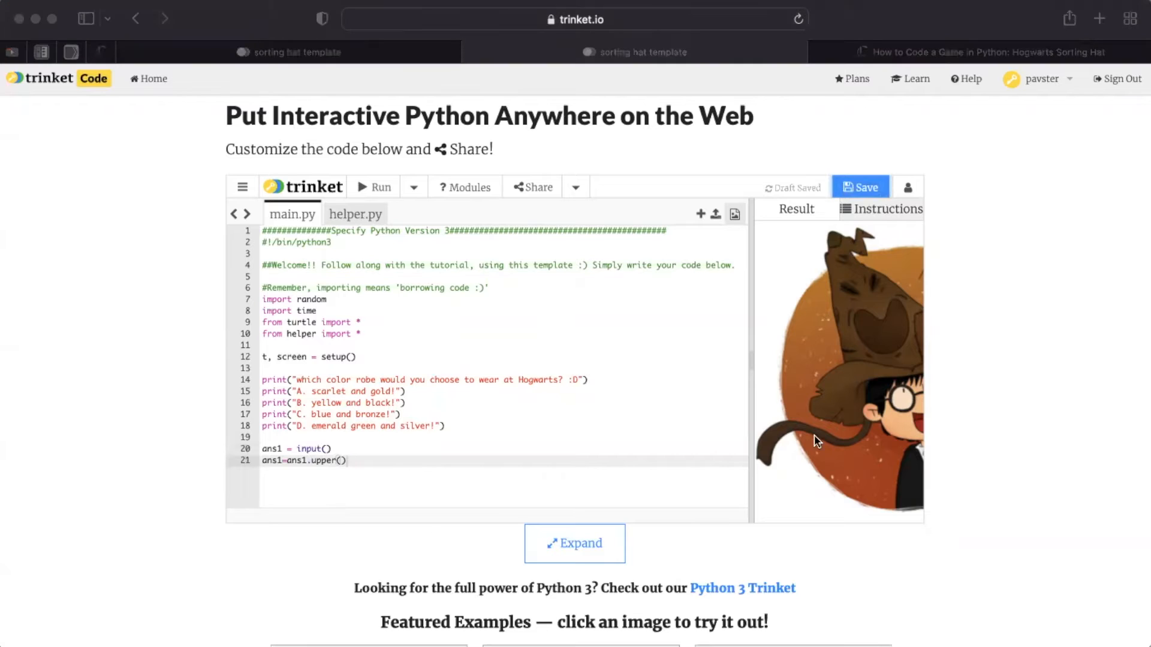
{"action": "mouse_move", "coordinate": [535, 399]}
{"action": "type", "text": "while ans1 no"}
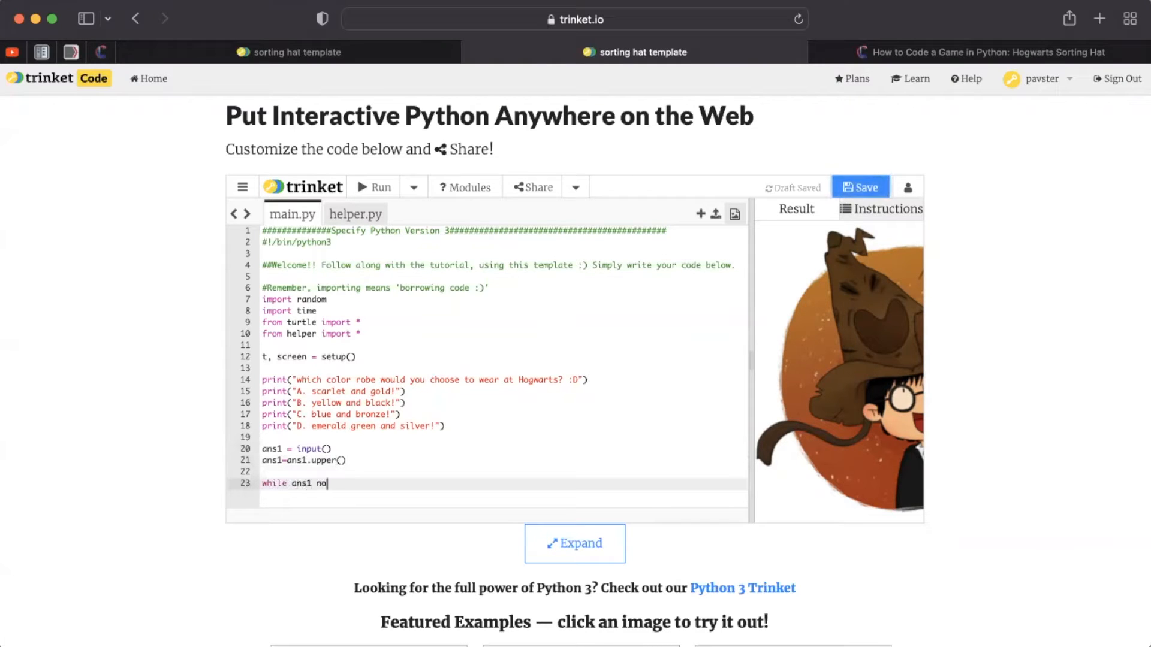
Add a while loop re-asking 'Invalid. pls choose either A, B...' until ans1 is A–D.
{"action": "type", "text": "t in ['A','B']"}
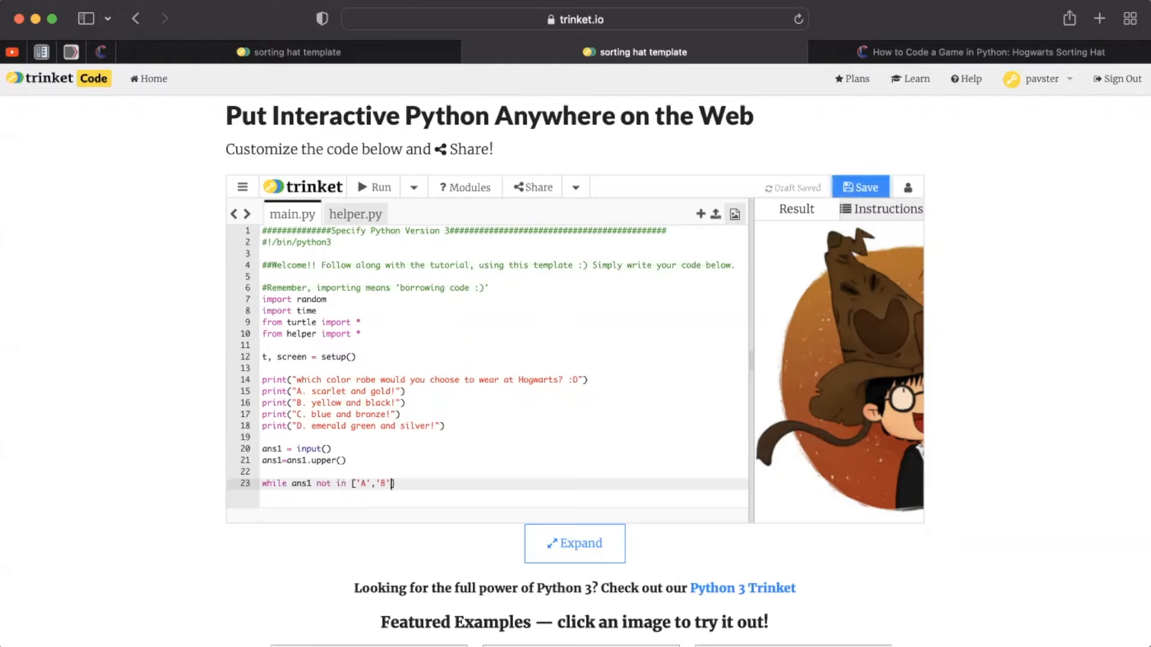
{"action": "type", "text": ",'C','D'"}
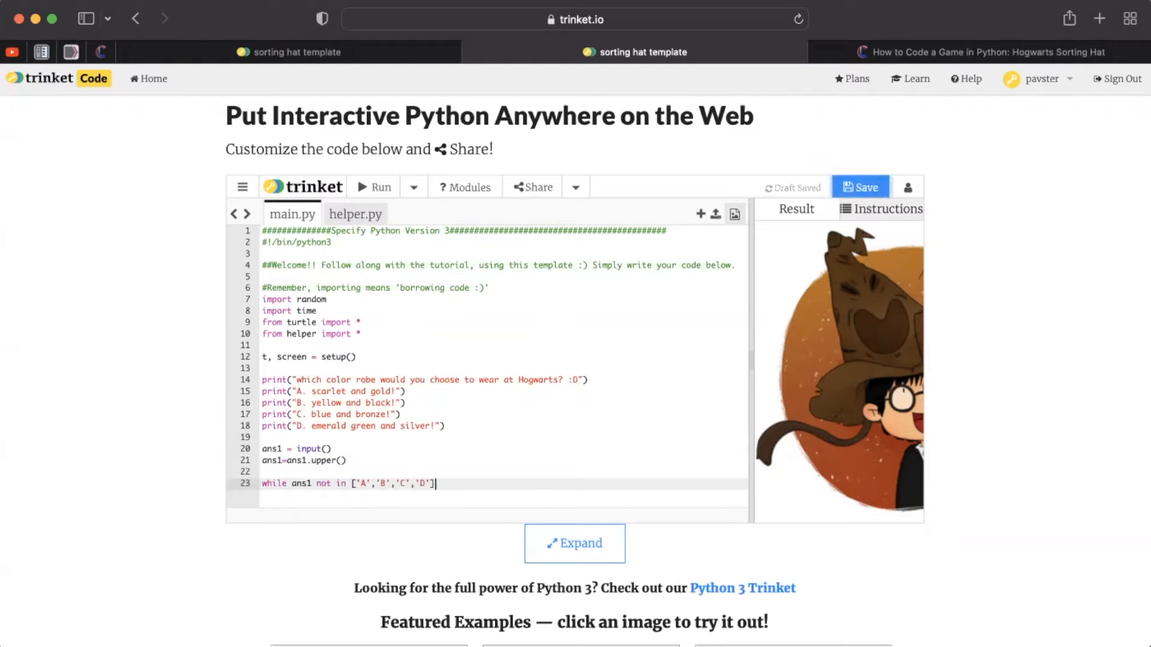
{"action": "type", "text": ":"}
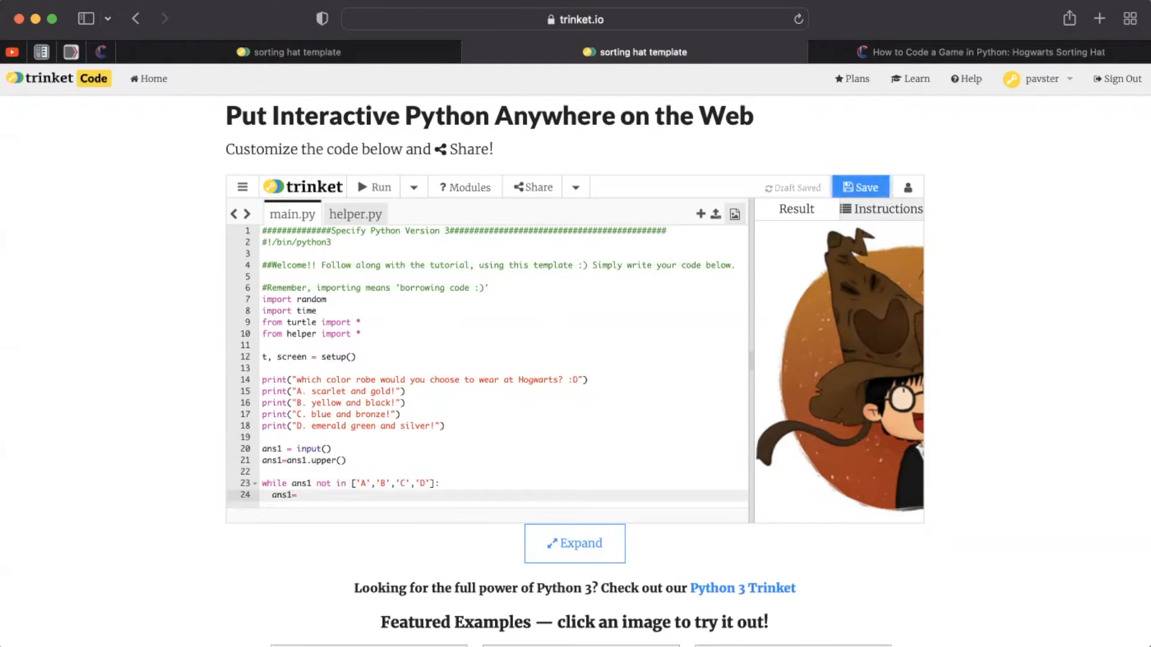
{"action": "type", "text": "input(\"Invalid. pls\""}
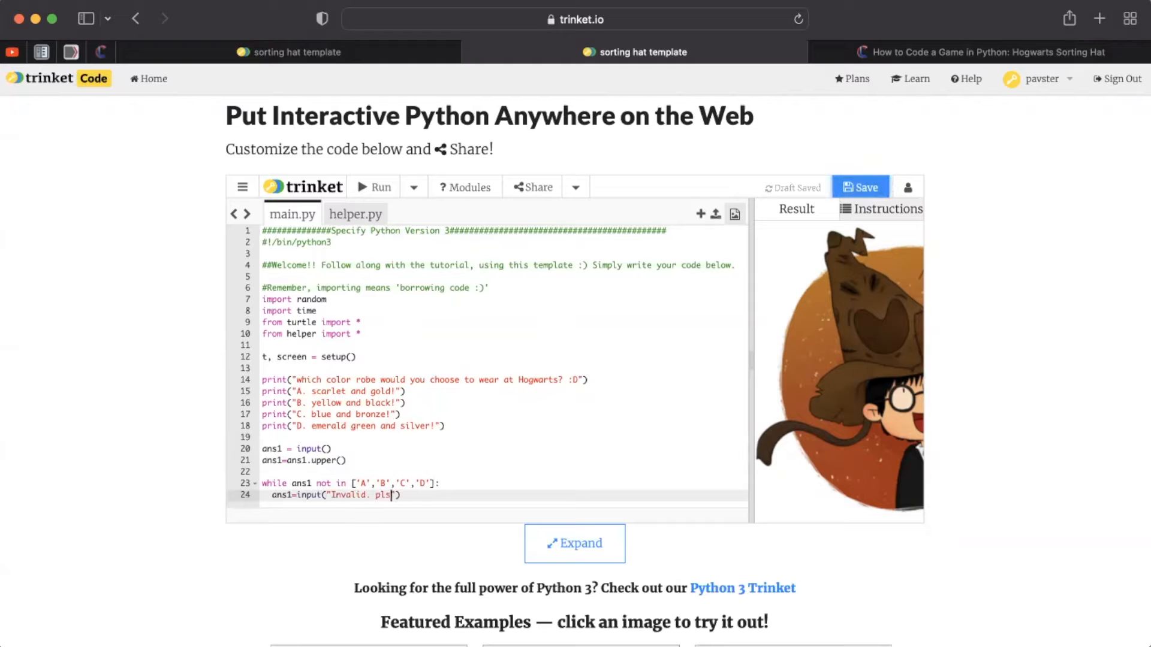
{"action": "type", "text": "choose either A, B, C, or D!"}
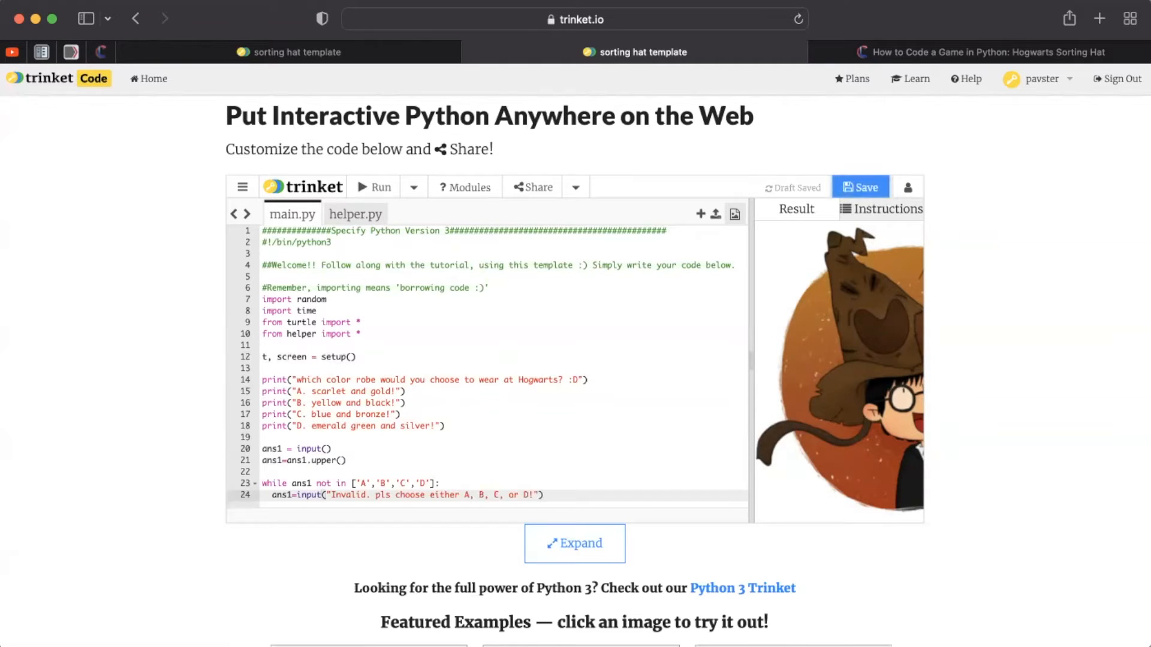
{"action": "type", "text": "ans1 = ans1.upper"}
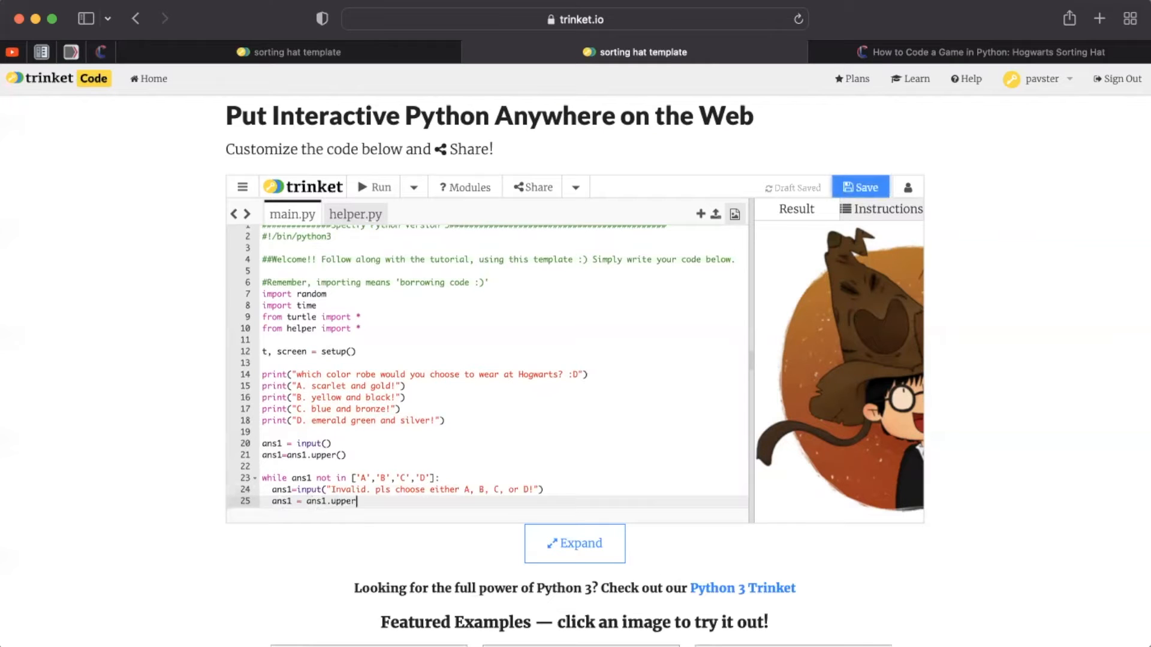
Print the question asking which best describes how you would describe yourself.
{"action": "scroll", "scroll_direction": "down", "scroll_amount": 3}
{"action": "type", "text": "print(\""}
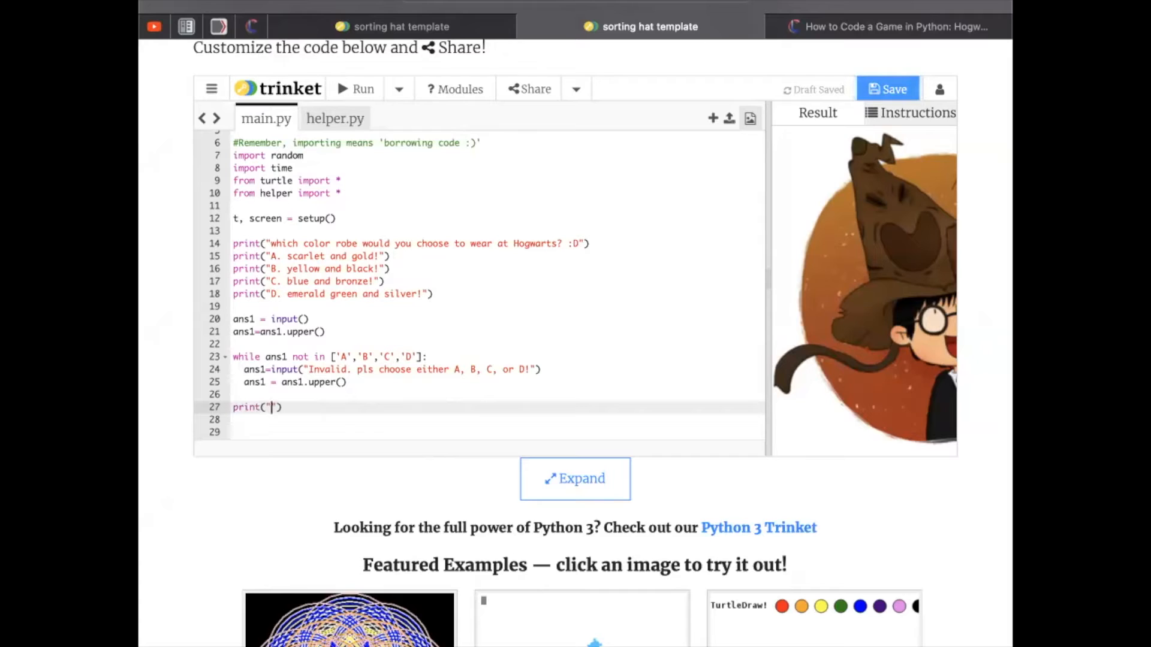
{"action": "type", "text": "Which best describes h"}
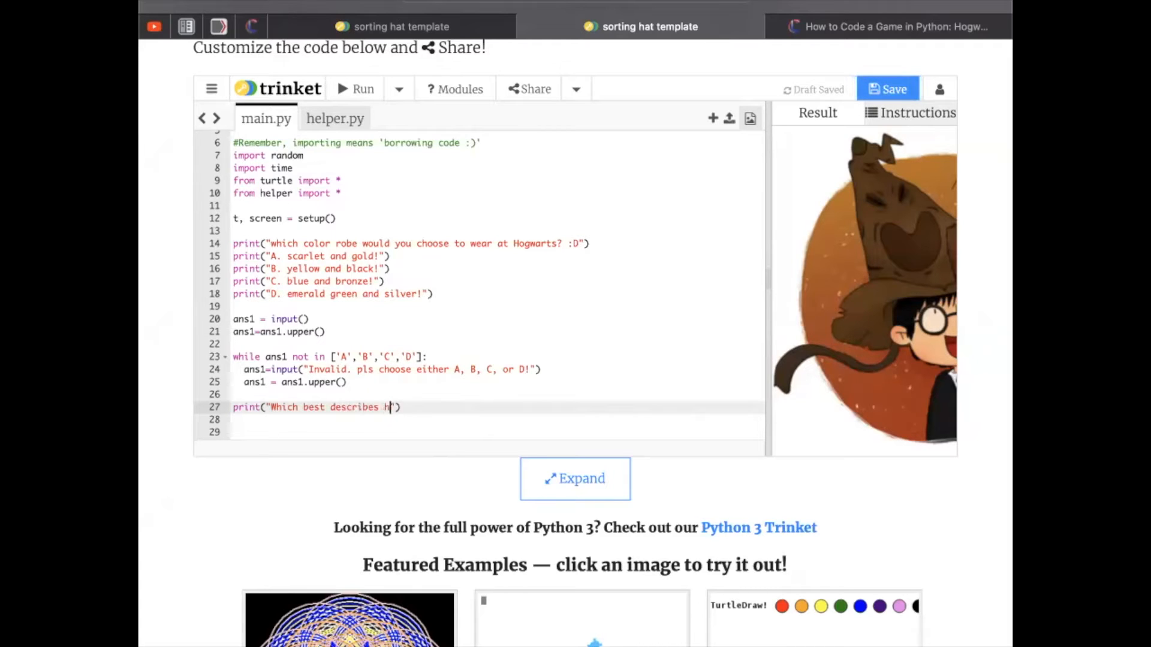
{"action": "type", "text": "ow you would describe your strengths :)?"}
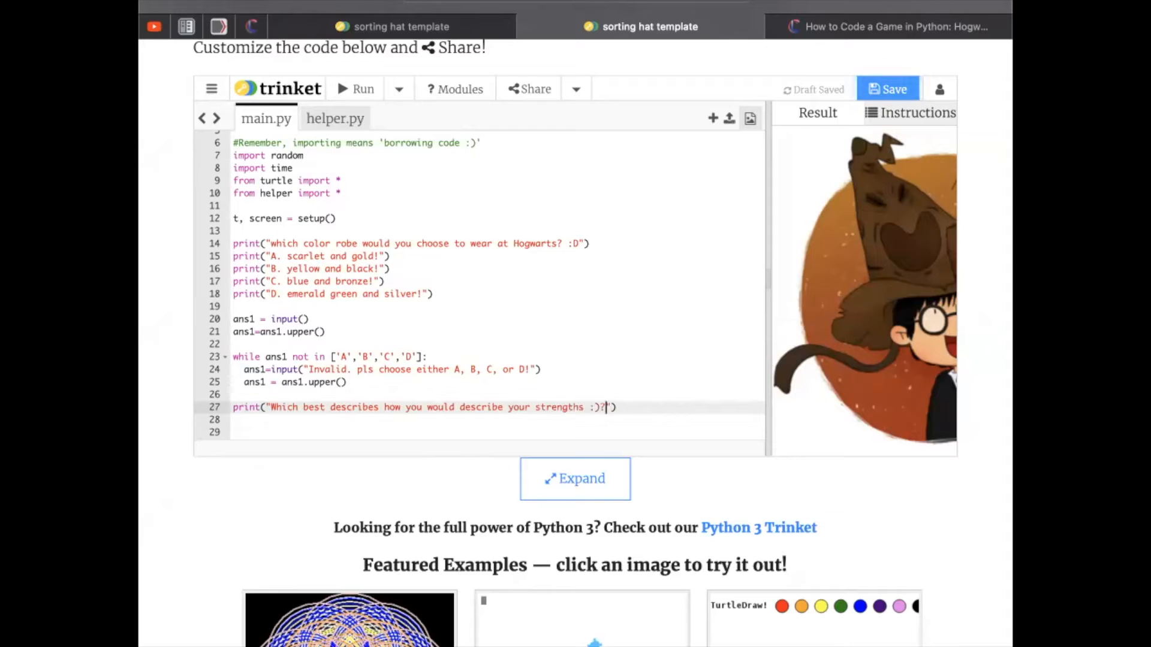
{"action": "type", "text": "Simply choose one of the numb"}
{"action": "left_click", "coordinate": [497, 420]}
{"action": "type", "text": "print(\"1. ambitious, cleve"}
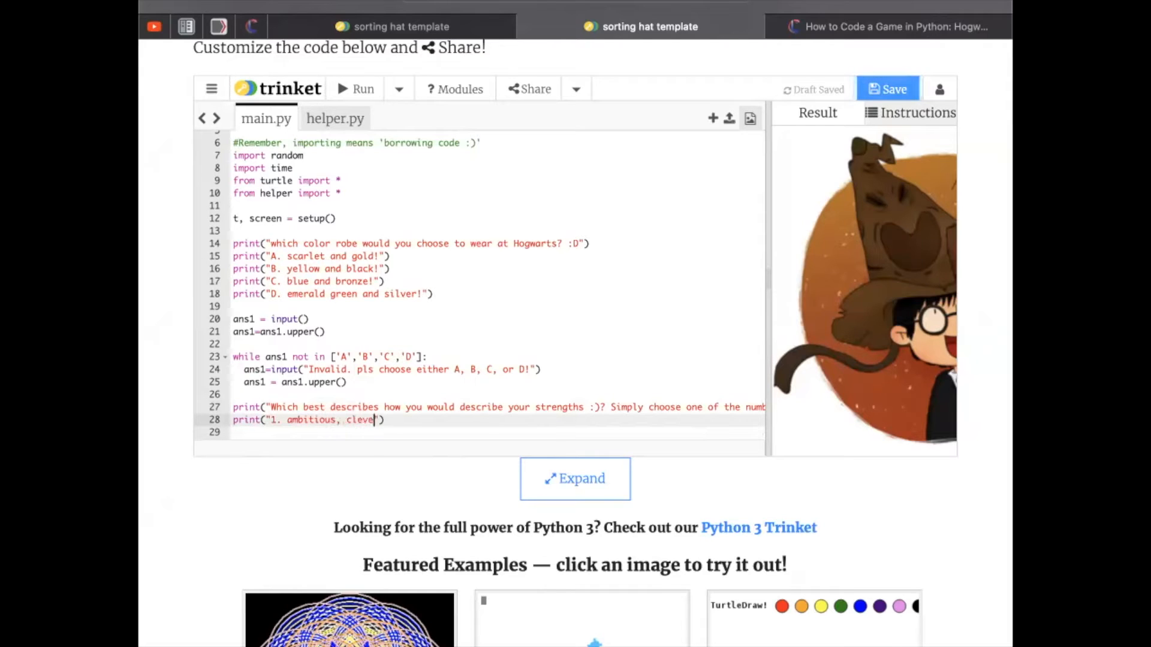
Print options 1–4 (leadership, daring and brave, witty, loyal) and begin 'ans2 ='.
{"action": "type", "text": "r, and leadership!\")"}
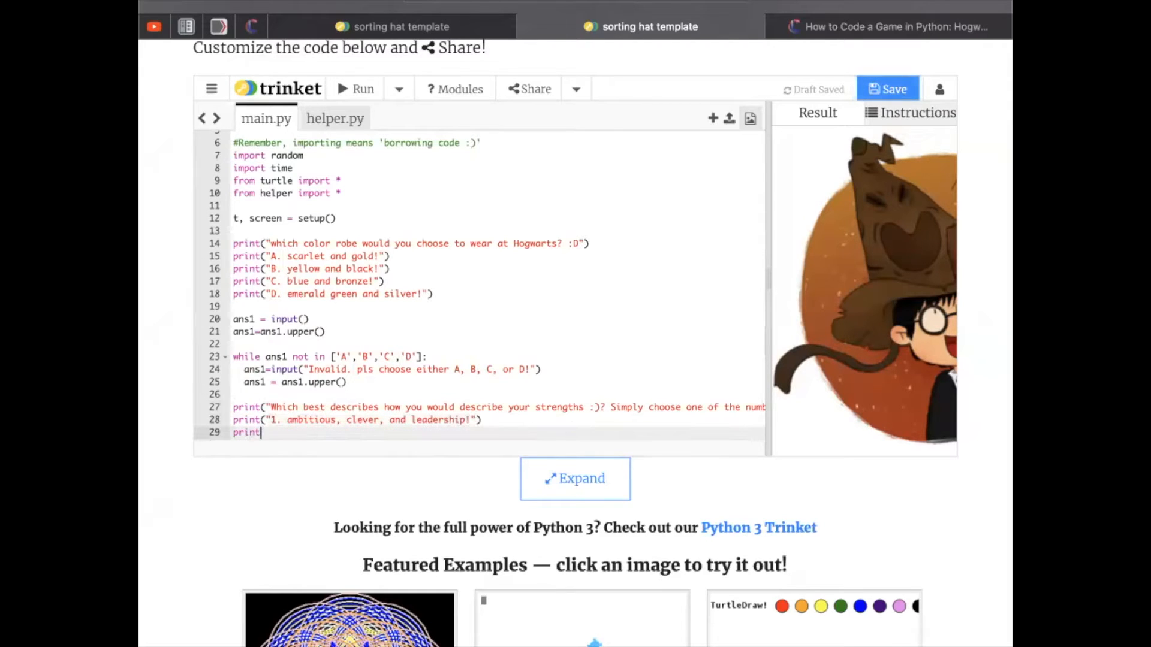
{"action": "type", "text": "\"2. daring and brave!\")"}
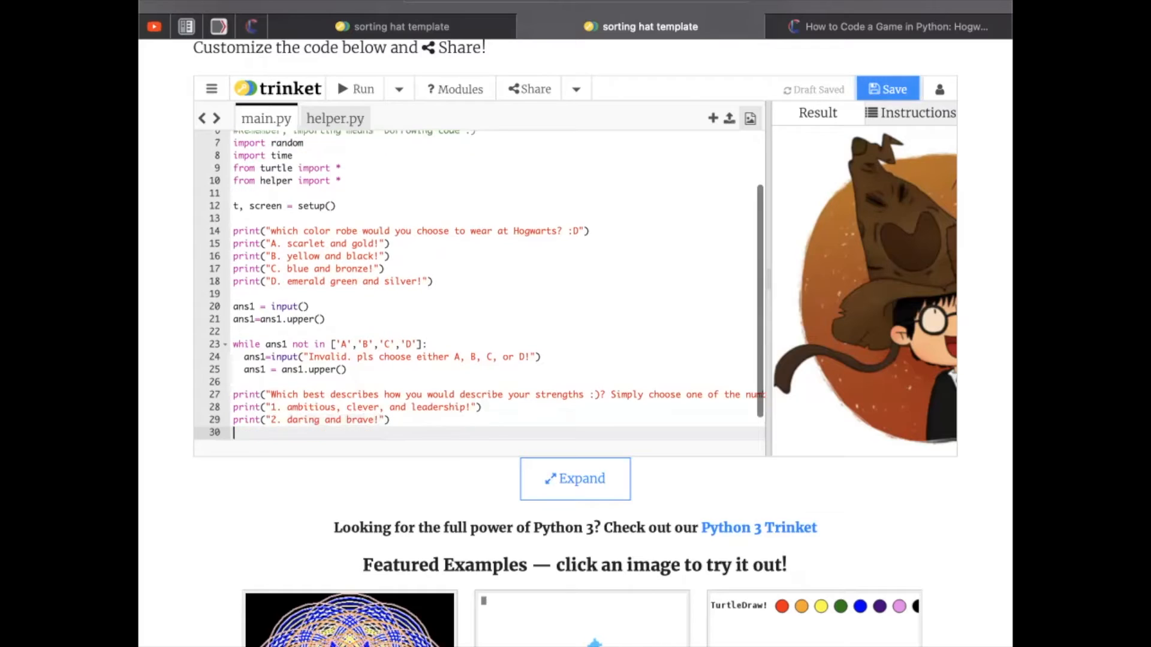
{"action": "type", "text": "print(\"3. witty \")"}
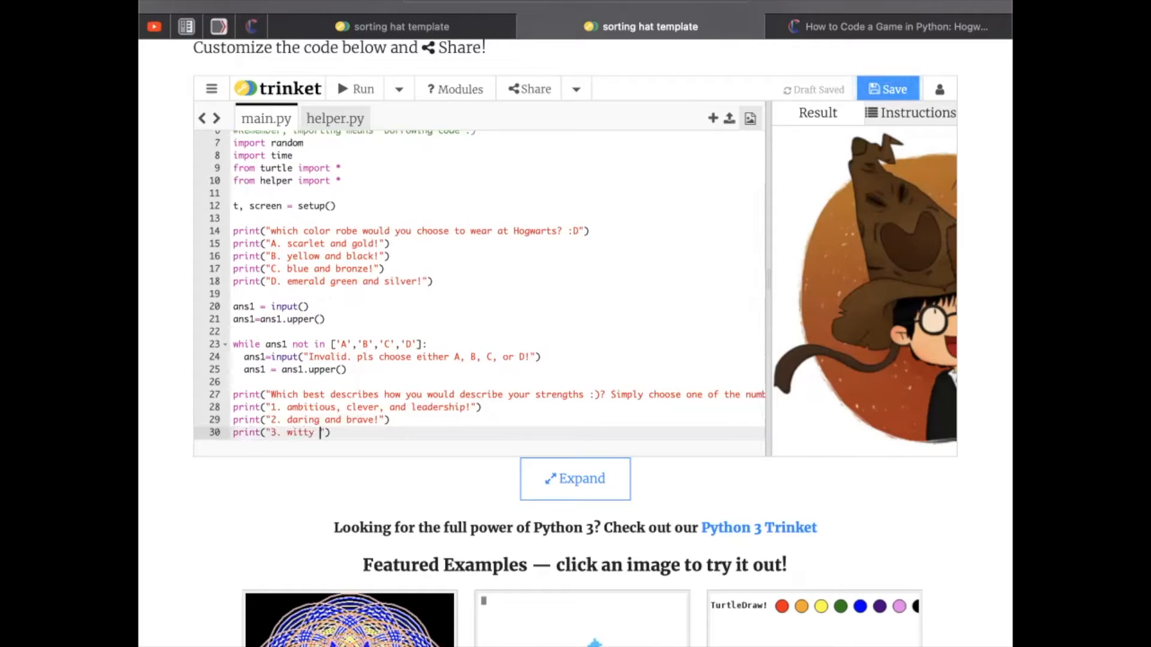
{"action": "type", "text": ", intwelligent, and creative!"}
{"action": "type", "text": "print(\""}
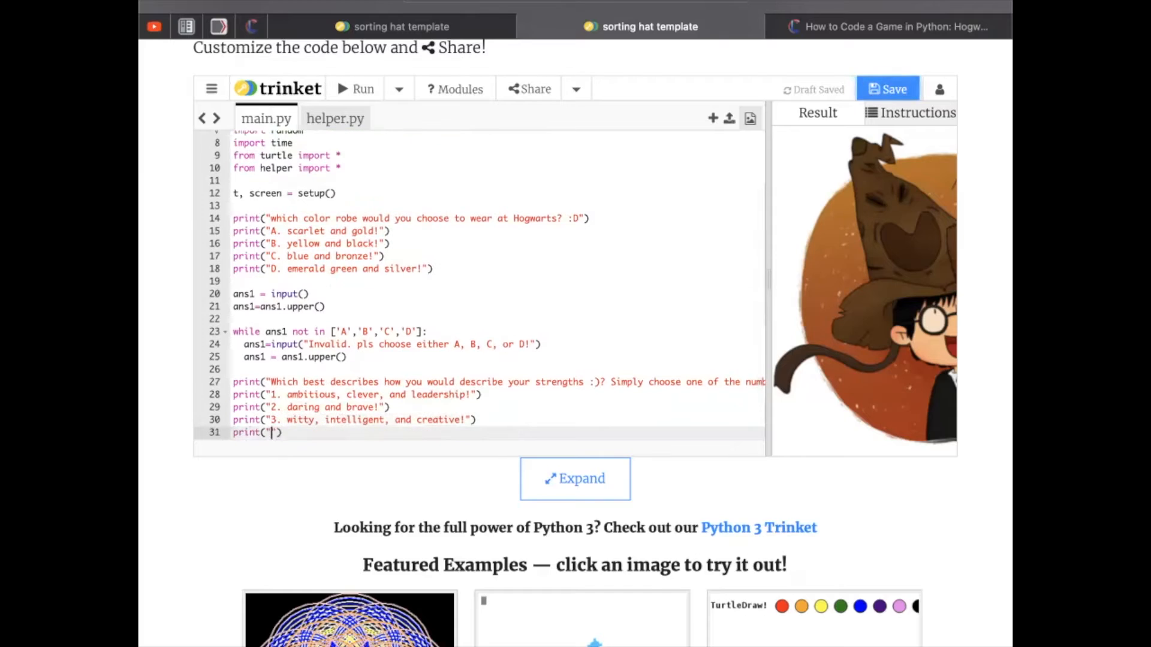
{"action": "type", "text": "4. loyal, patient, and hardworking!"}
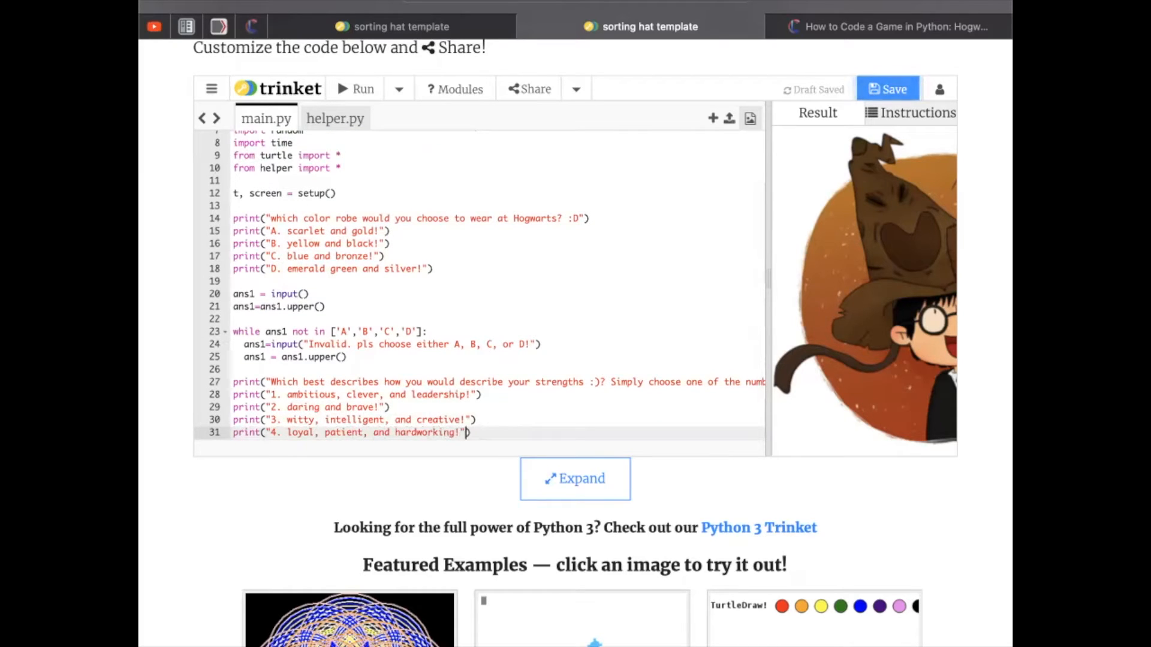
{"action": "type", "text": "ans2 ="}
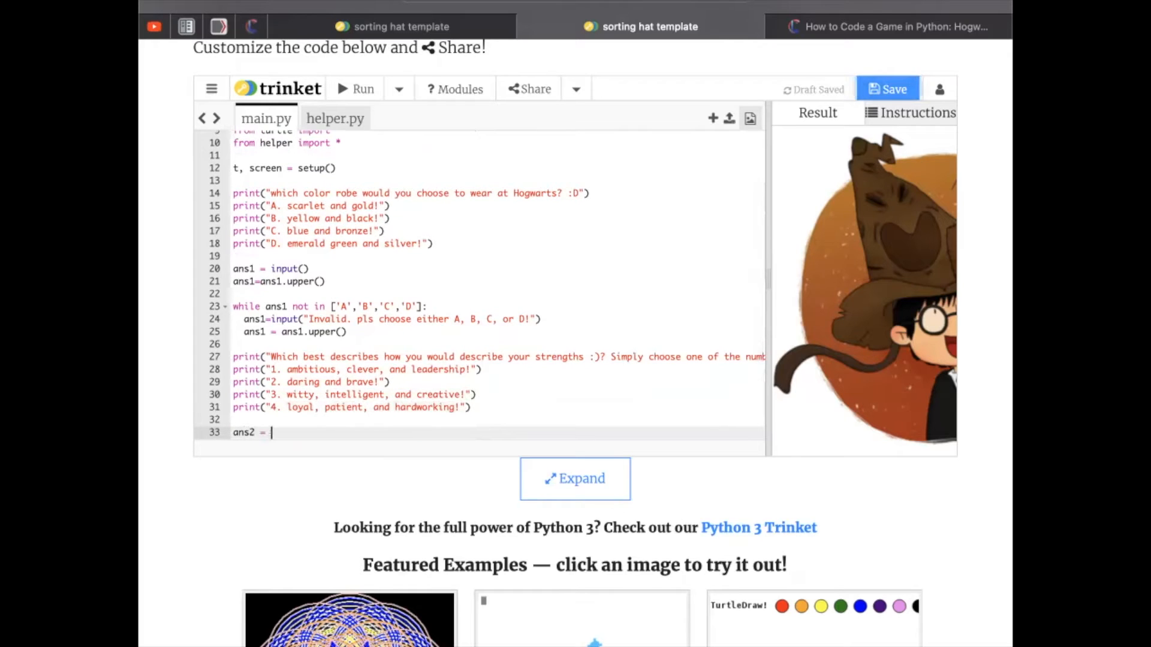
Read ans2 as int and loop while not in [1,2,3,4], re-prompting 'pls enter a valid input! An example is 2'.
{"action": "type", "text": "int(input())"}
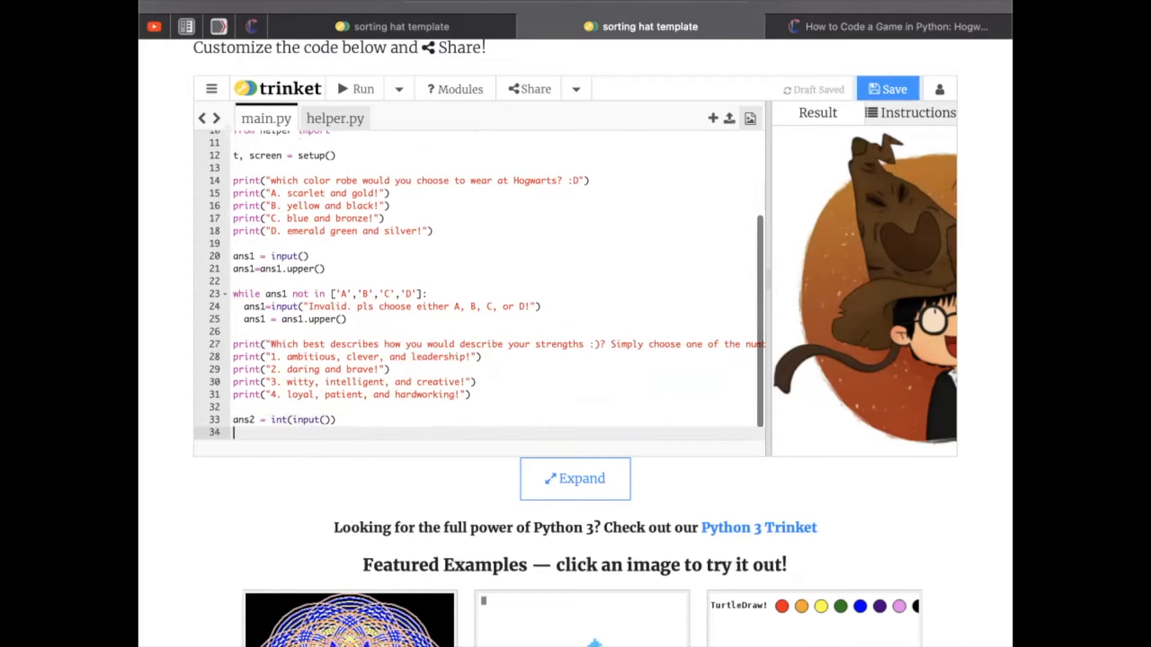
{"action": "type", "text": "while ans2 n"}
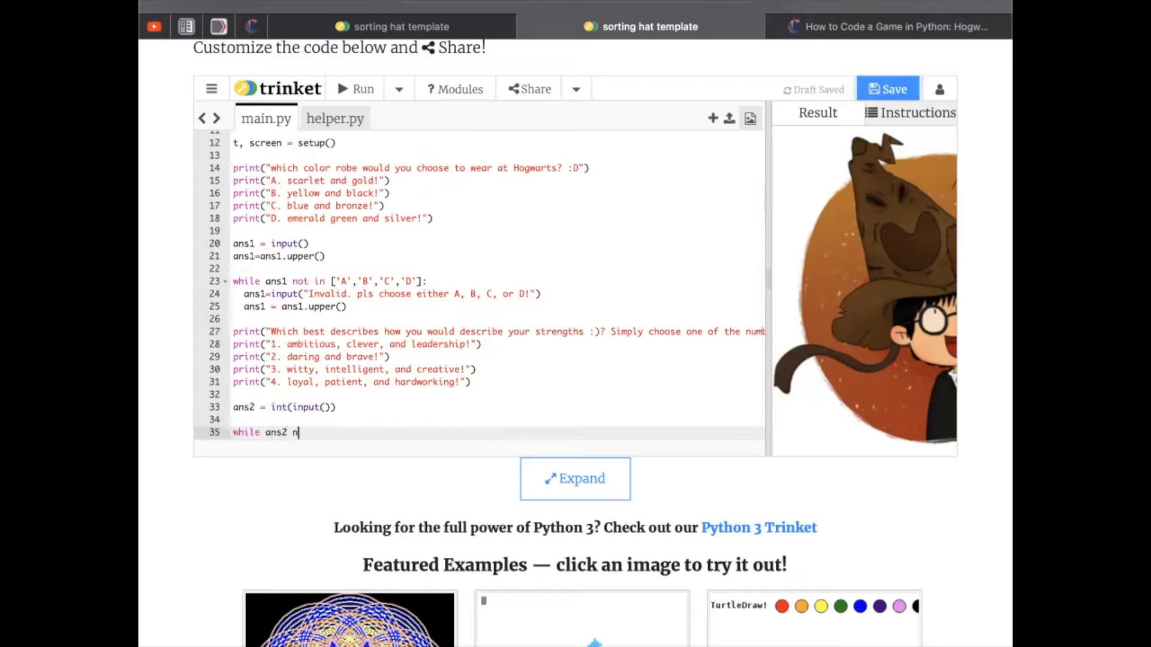
{"action": "type", "text": "ot in [1,2,3,4]:"}
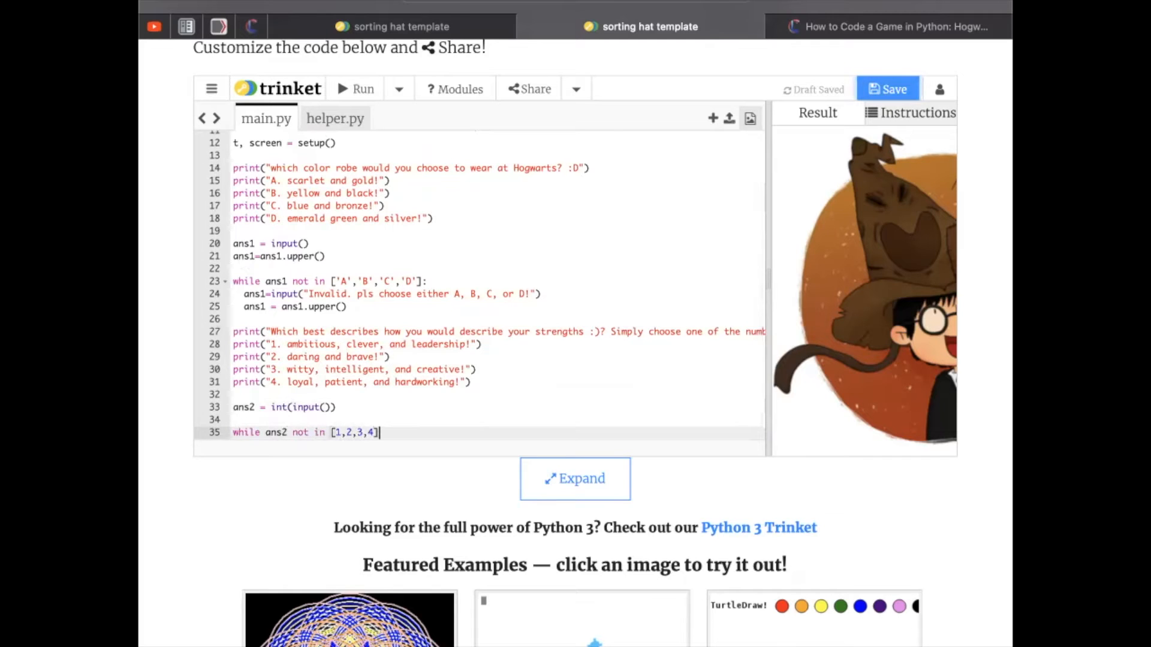
{"action": "type", "text": "ans=int("}
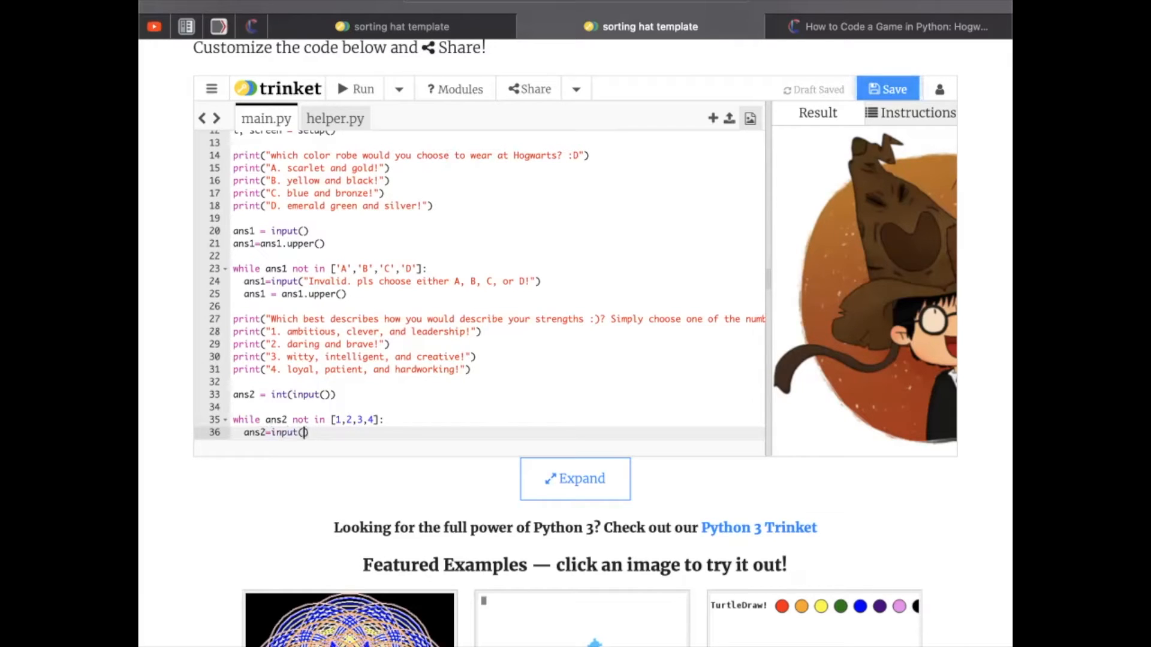
{"action": "type", "text": "pls enter a valid in"}
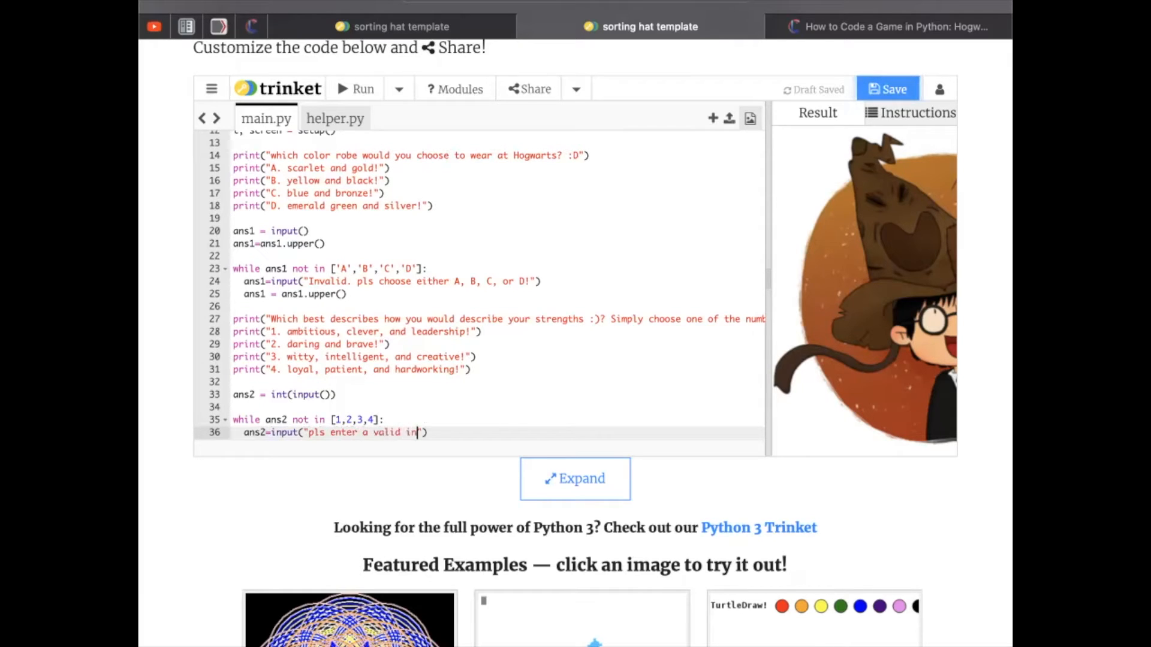
{"action": "type", "text": "put!"}
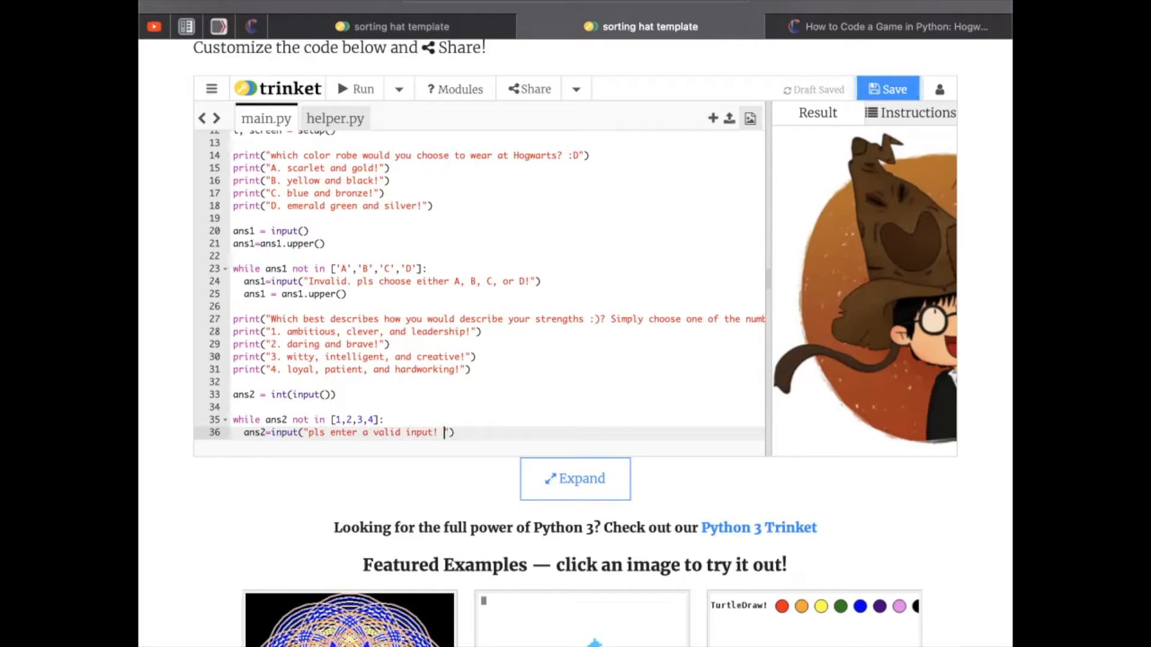
{"action": "type", "text": "An example is 2"}
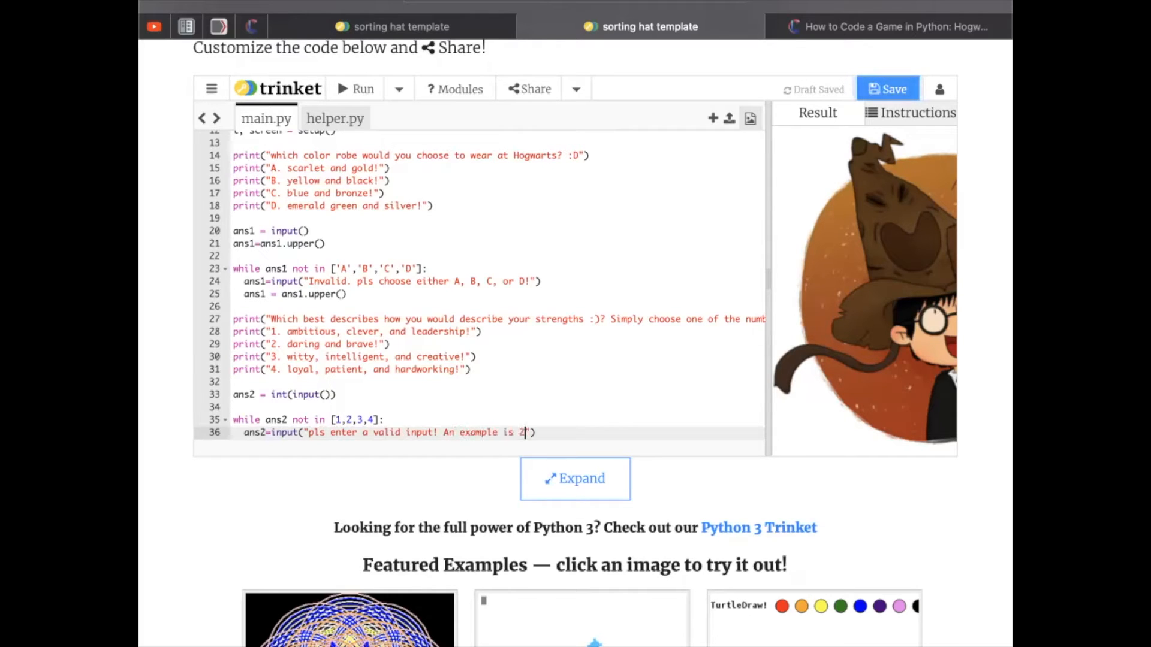
{"action": "key", "text": "Return"}
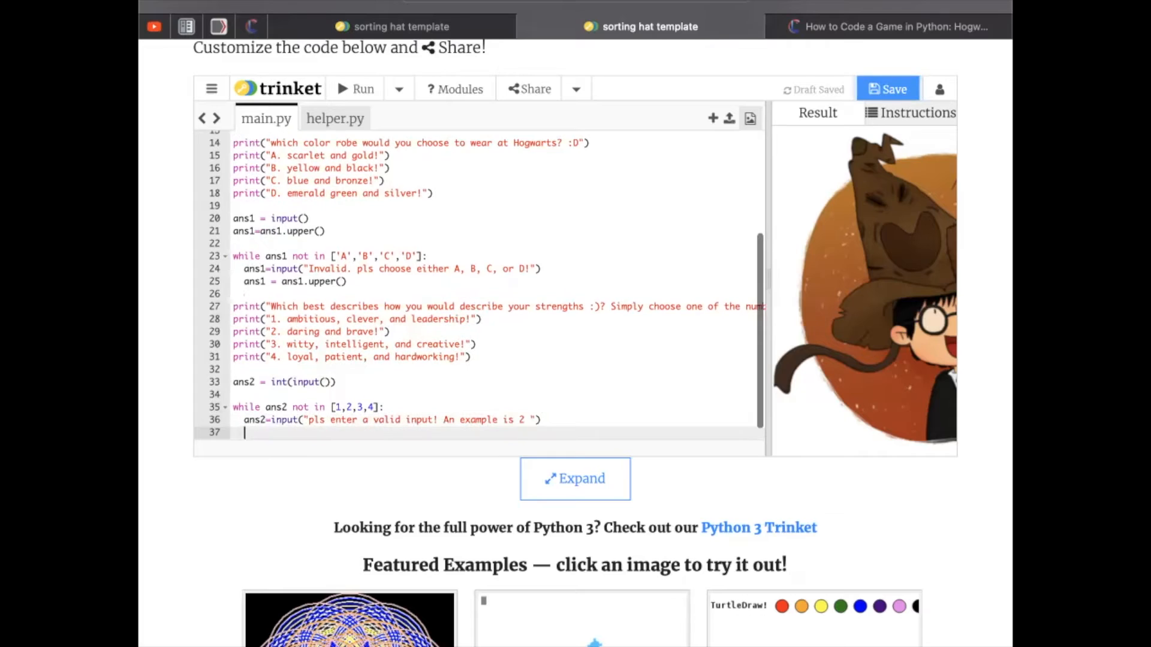
{"action": "type", "text": "ans2 = int(a"}
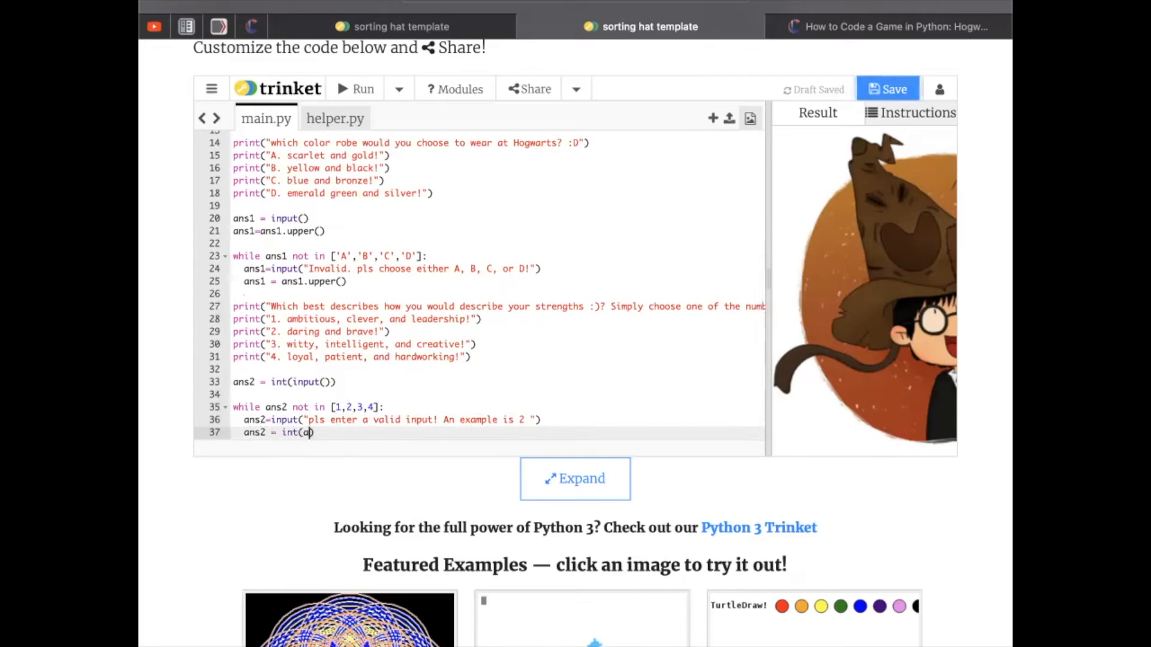
{"action": "type", "text": "ns2)"}
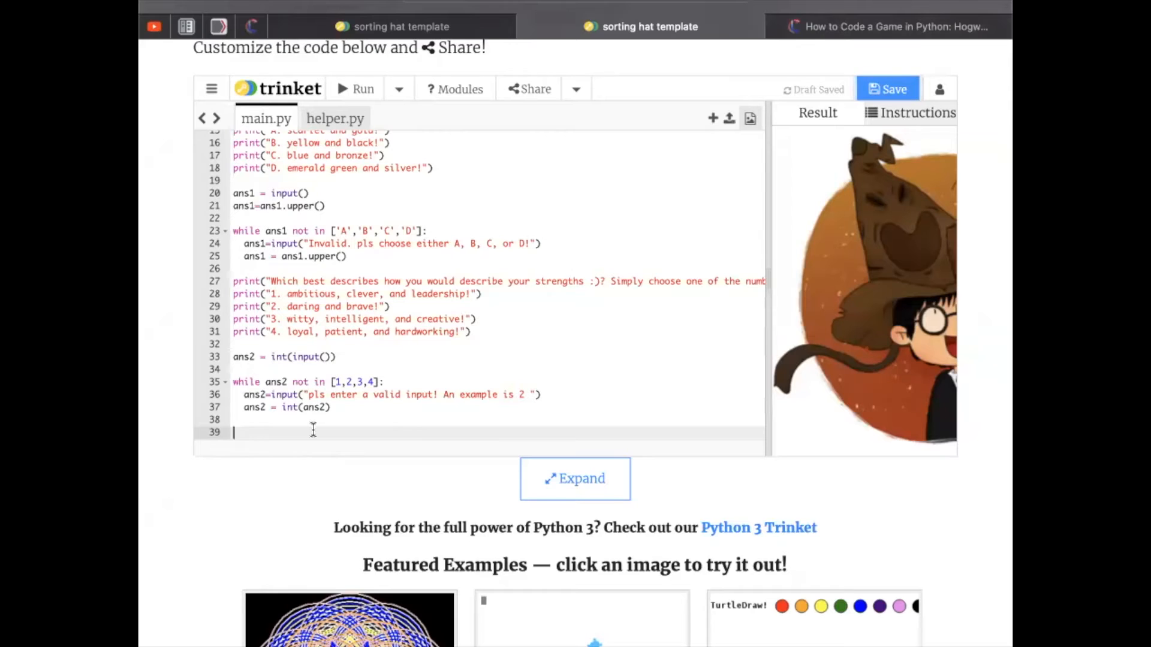
Type 'combined = [ans1,ans2]' and start 'houses = {1:"Gryffindor"'.
{"action": "type", "text": "comb"}
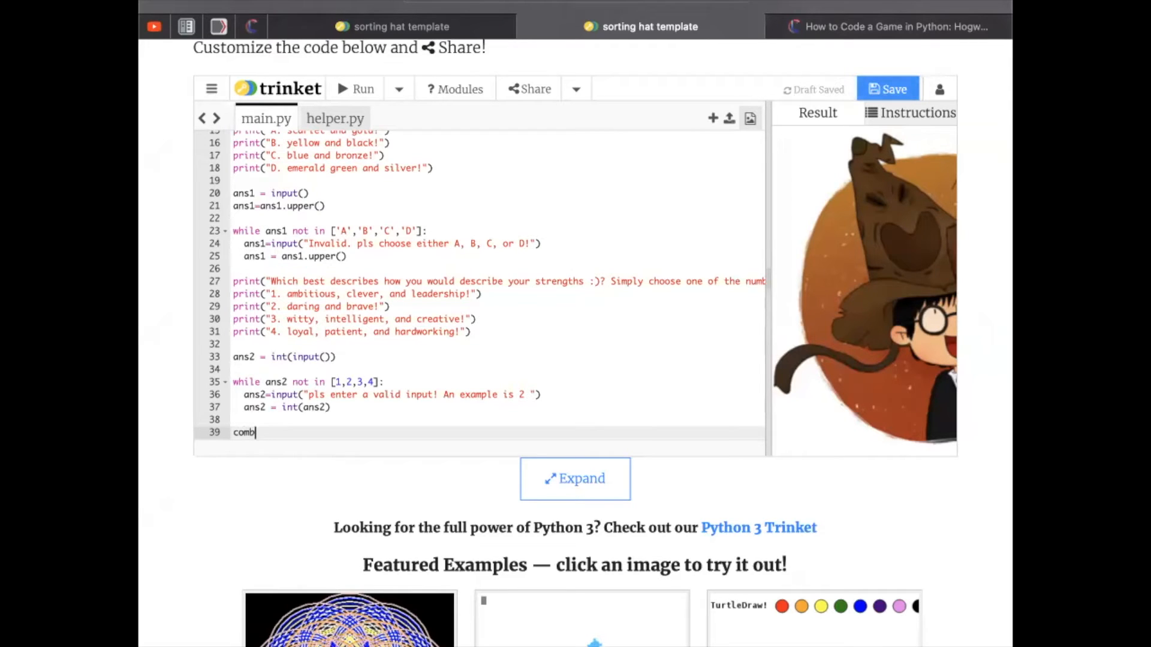
{"action": "type", "text": "ined = ["}
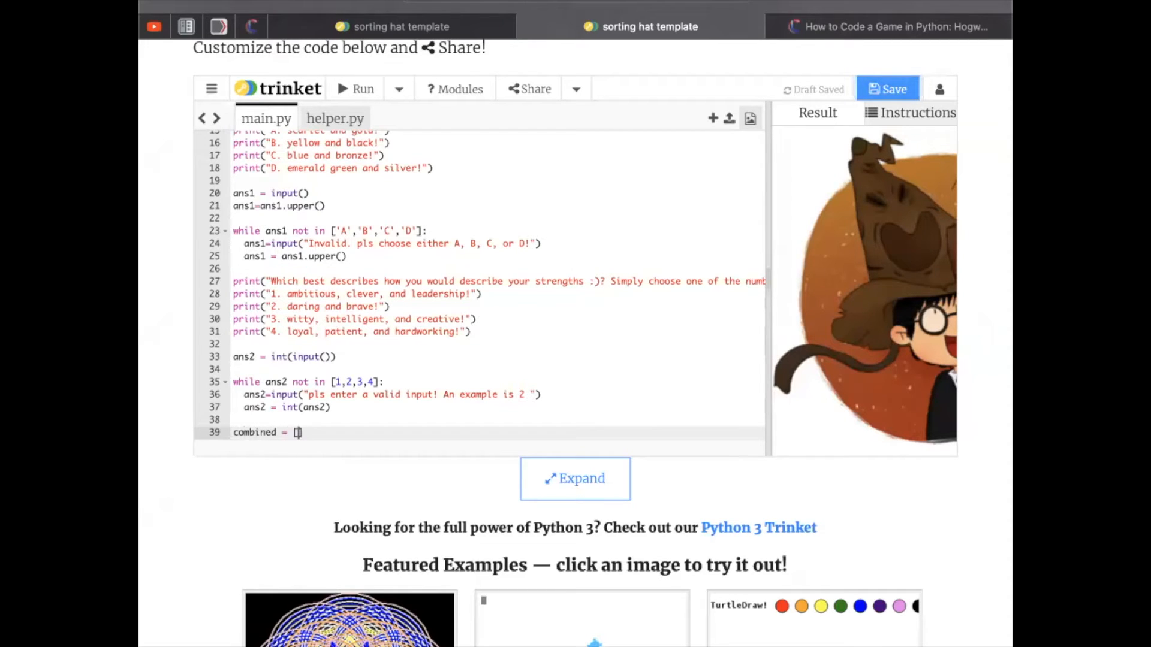
{"action": "type", "text": "ans1,"}
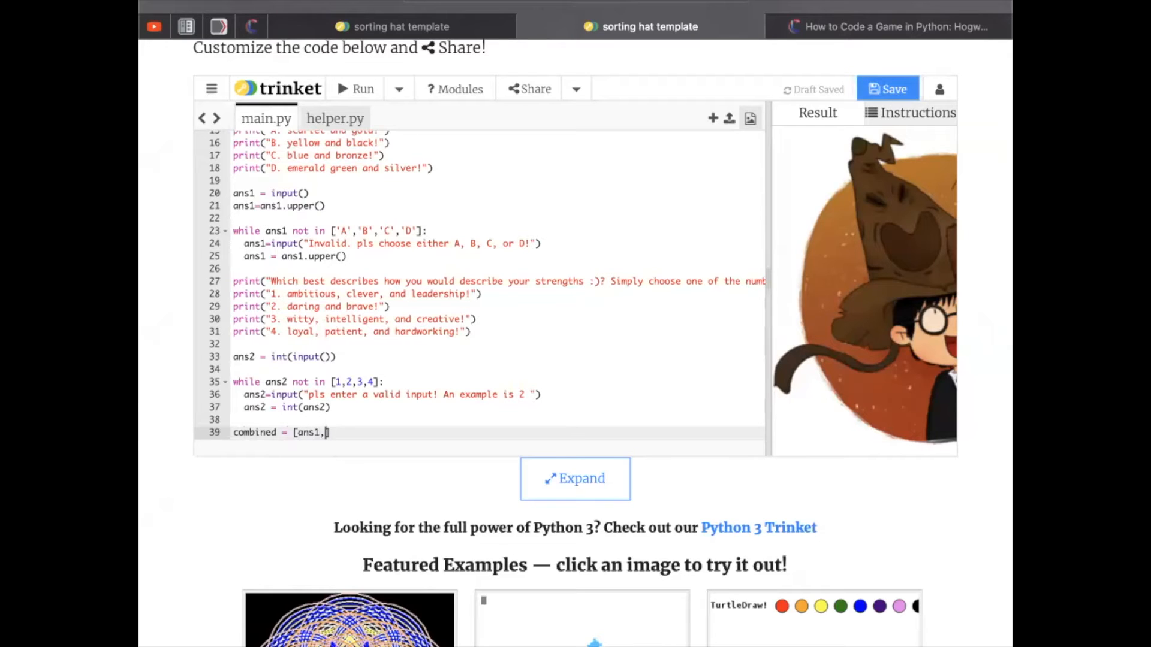
{"action": "type", "text": "ans2"}
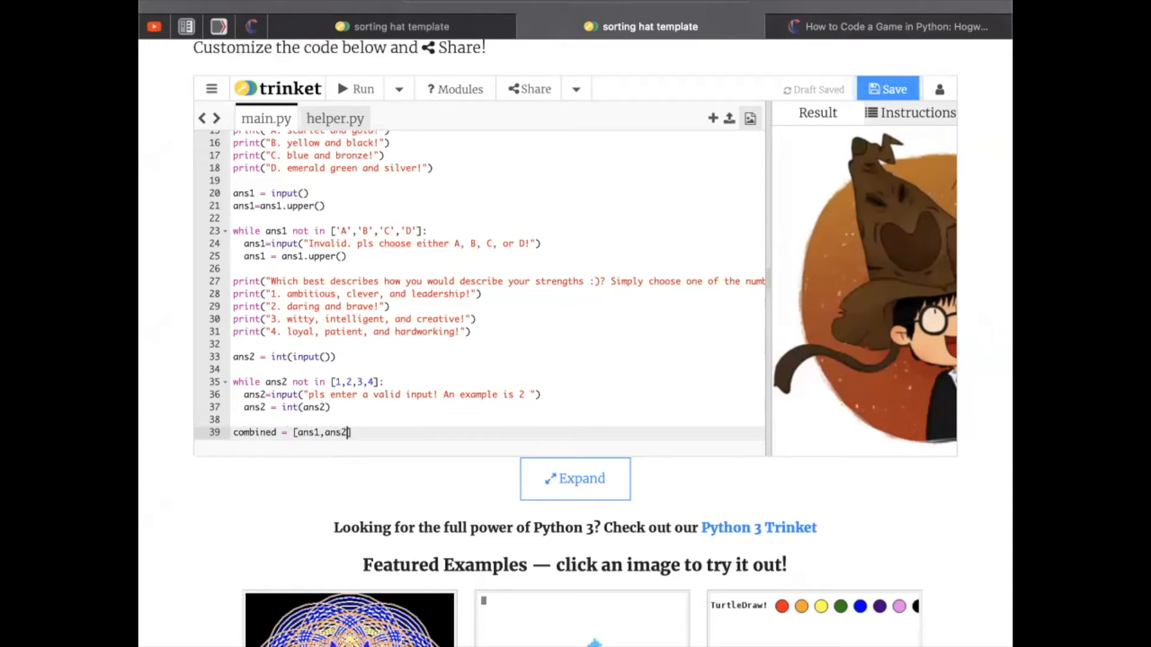
{"action": "type", "text": "houses = {1:\"Gryffindor\""}
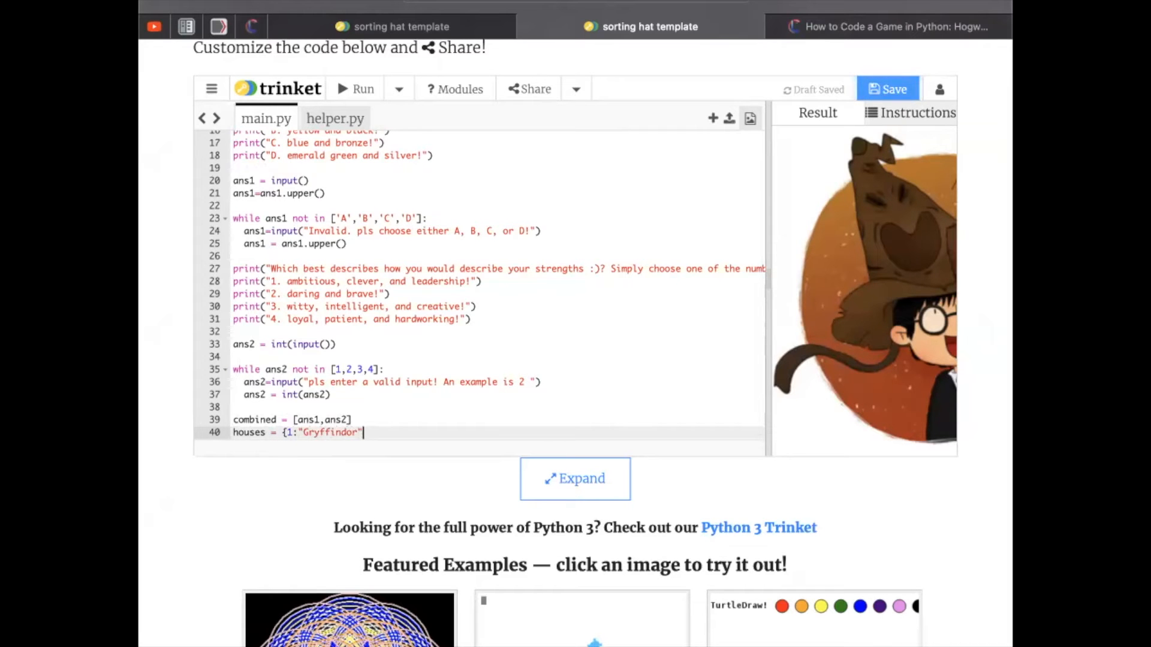
Add 2:"Hufflepuff", 3:"Slytherin" and 4:"Ravenclaw" to the houses dictionary.
{"action": "type", "text": ",2:\"Hufflepuff\""}
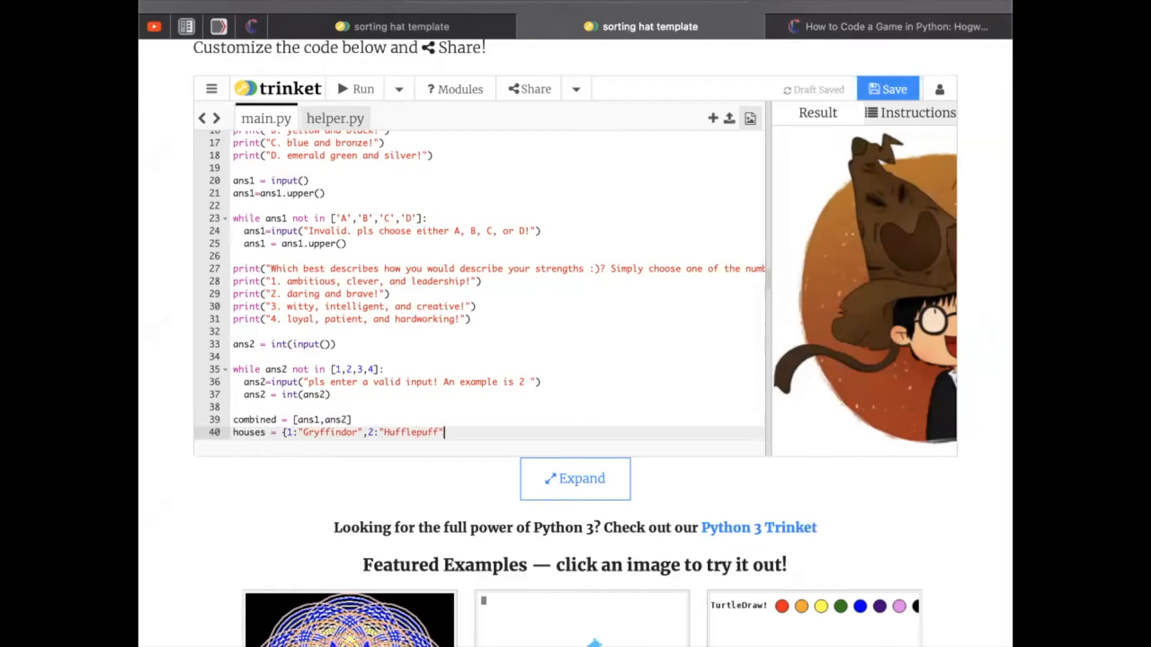
{"action": "type", "text": ",3:\"Slytherin\""}
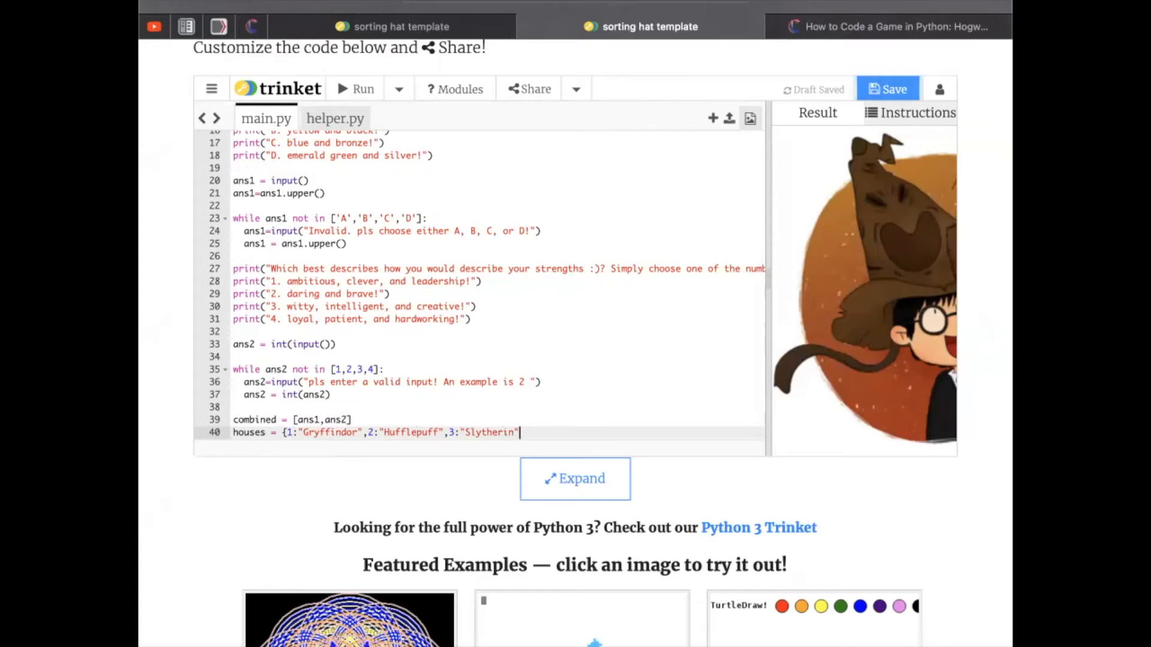
{"action": "type", "text": ",4:\"Ravenclaw\""}
{"action": "type", "text": "if combin"}
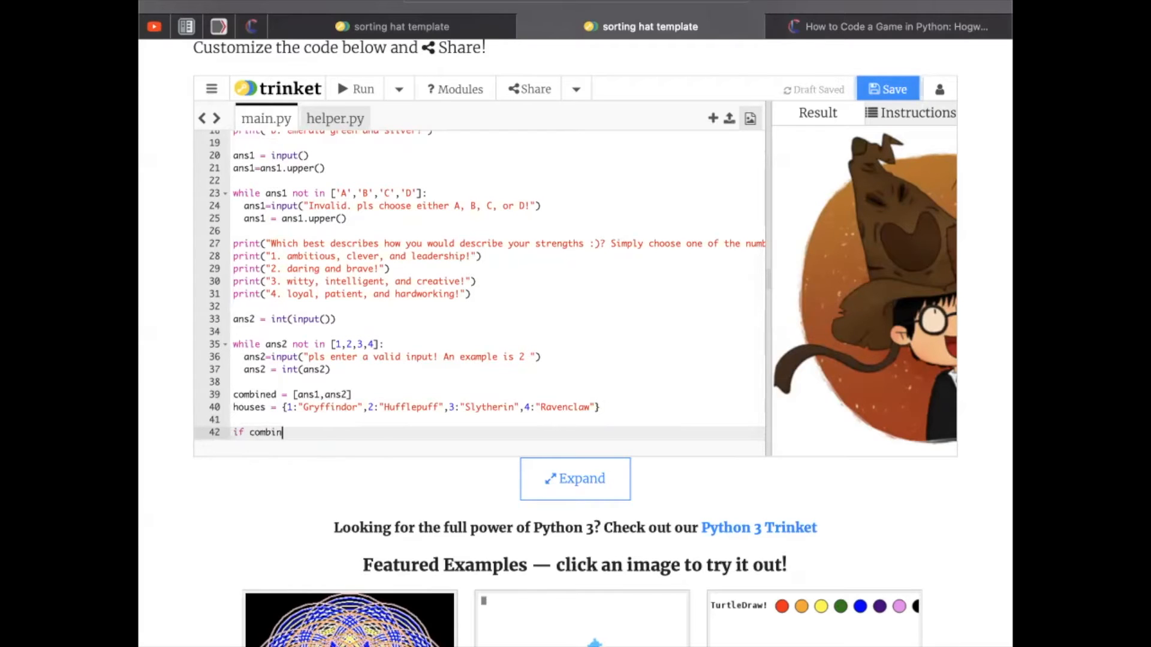
Write the if combined == ['A',2] check that resets, draws Gryffindor and prints GRYFFINDOR!!
{"action": "type", "text": "ed ==['A']"}
{"action": "type", "text": "t"}
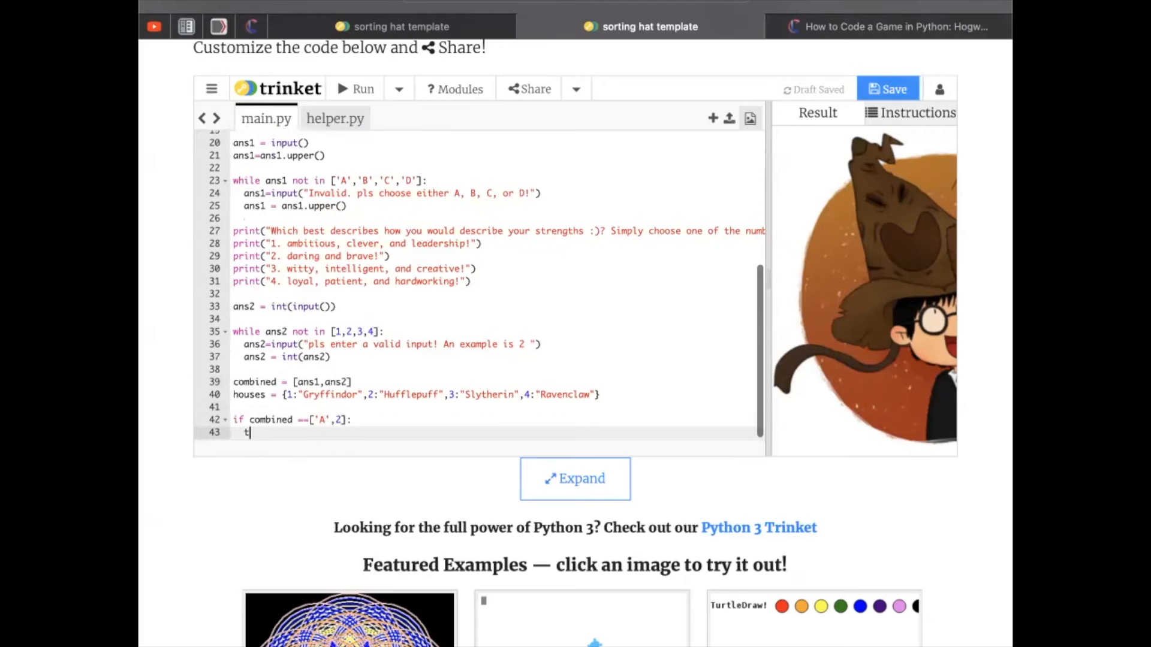
{"action": "type", "text": ".reset()"}
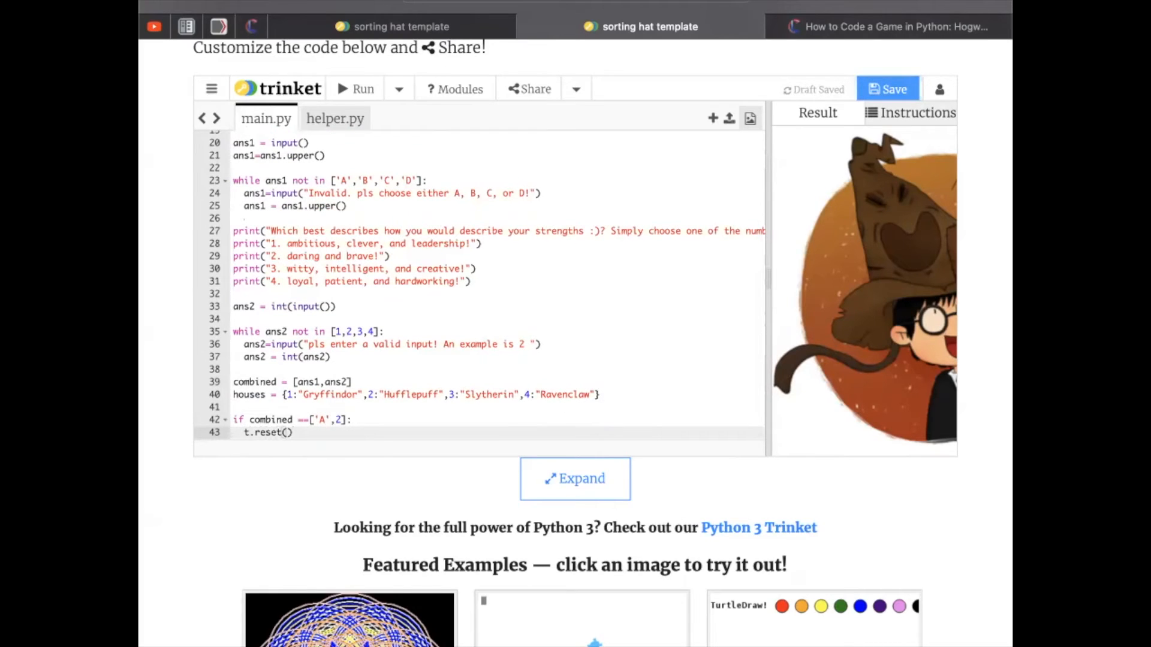
{"action": "type", "text": "draw_gryffindor(t,screen"}
{"action": "type", "text": "print(\"GRYFFINDOR"}
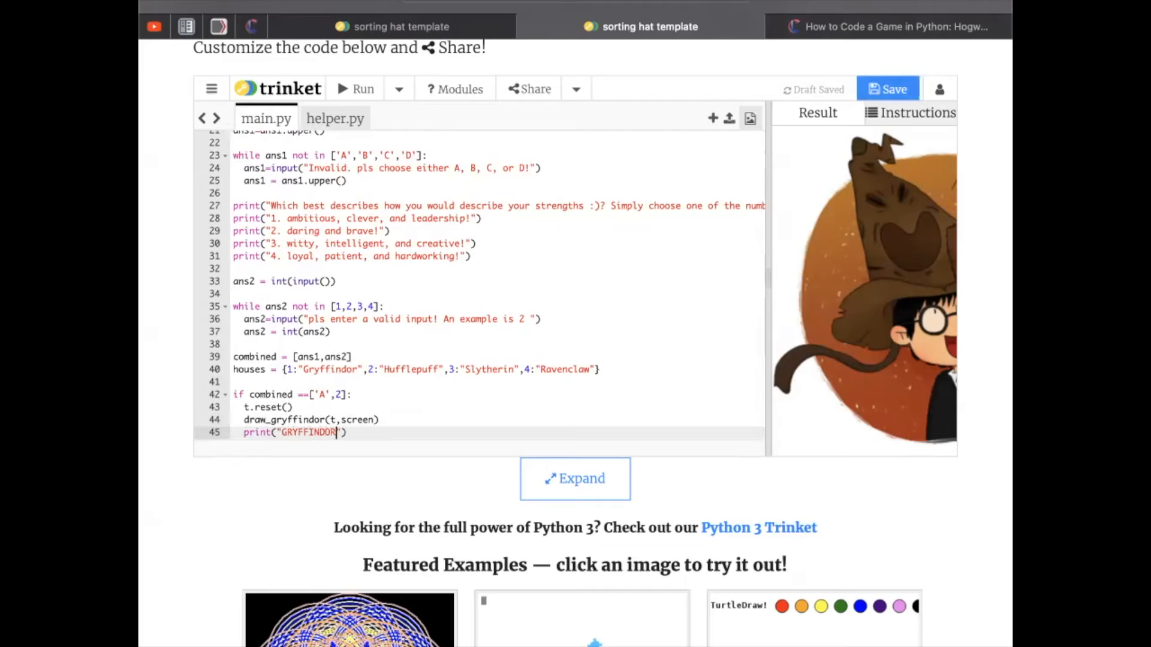
{"action": "type", "text": "!!"}
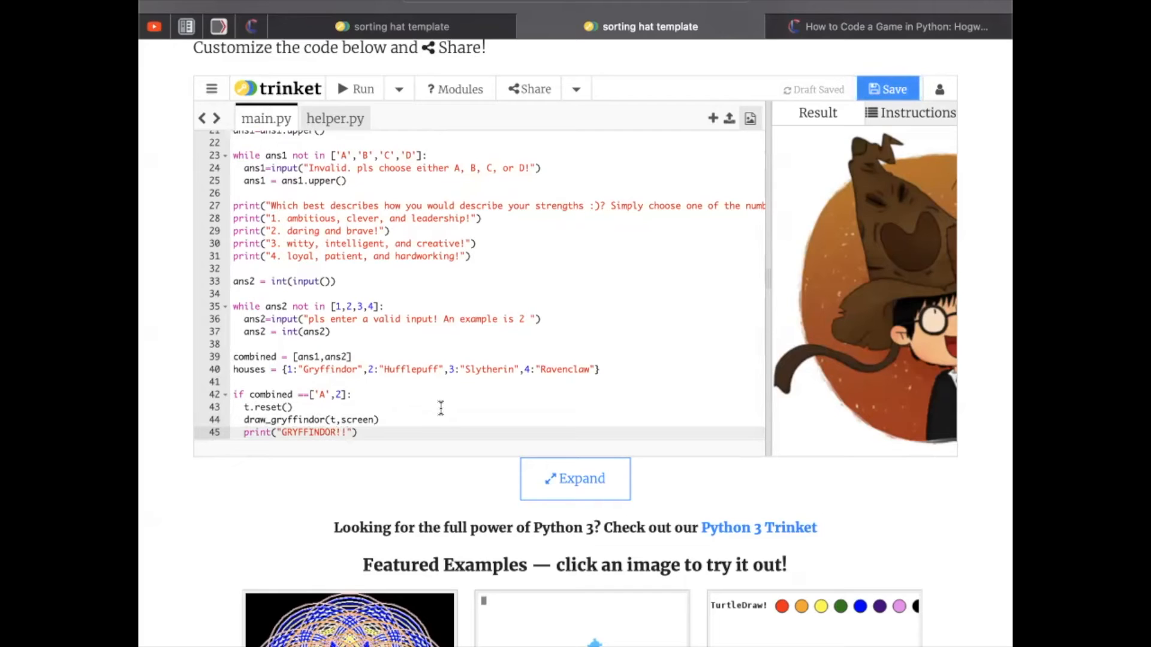
Comment the reset, draw and print lines, then begin elif combined ==["B"].
{"action": "type", "text": "#reset"}
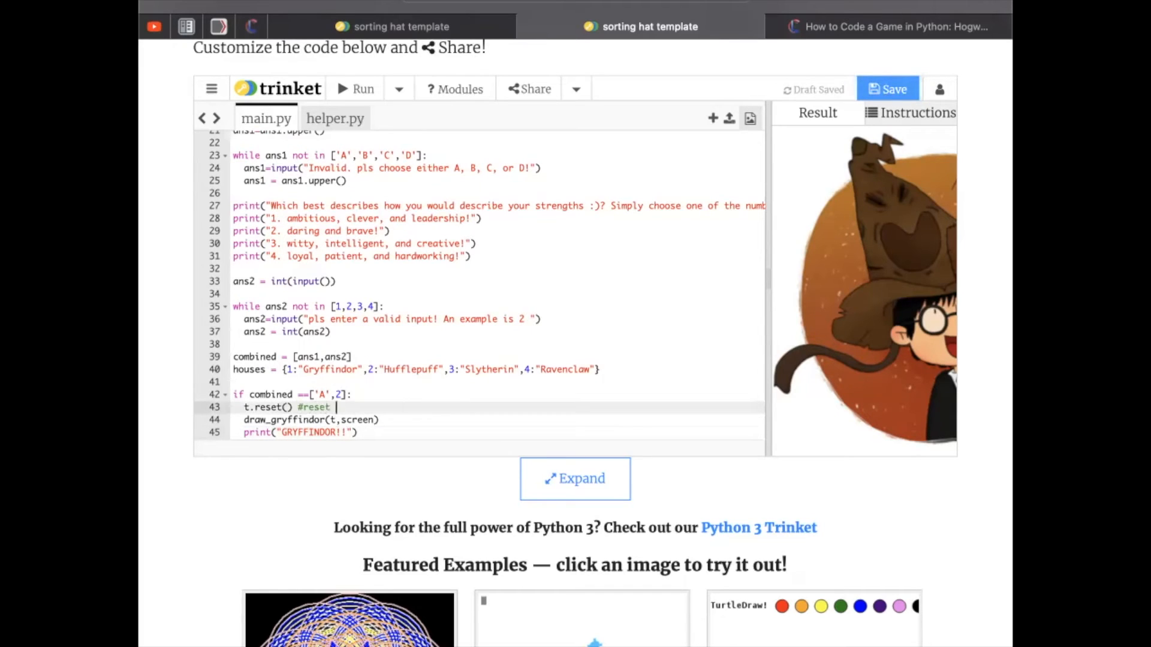
{"action": "type", "text": "images on screen"}
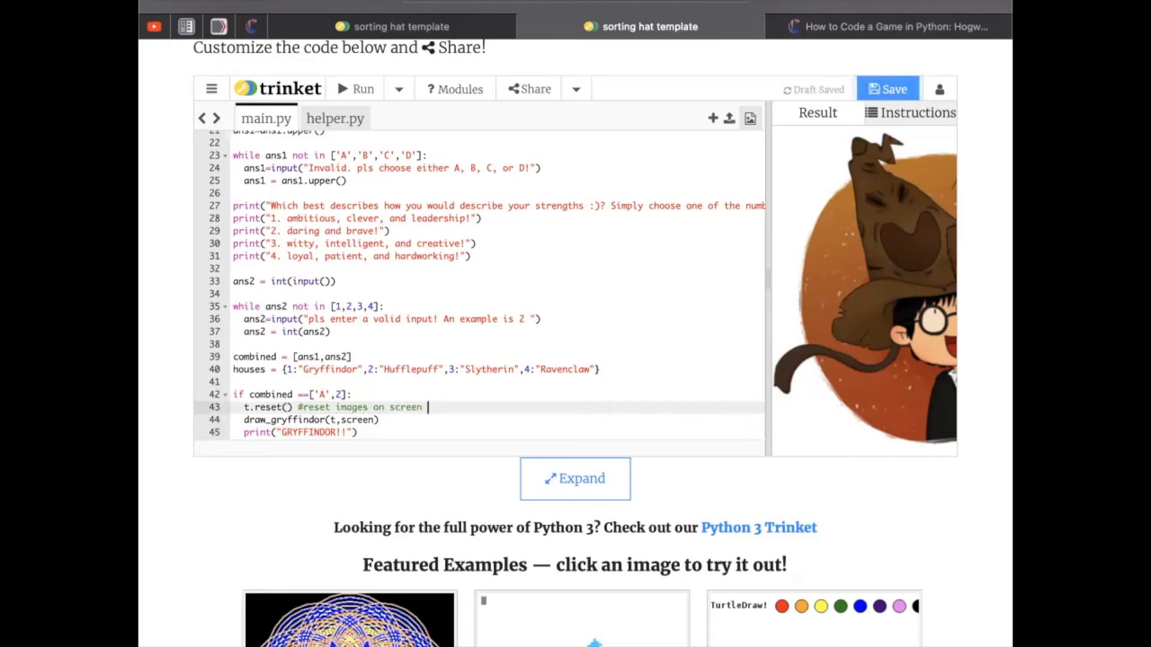
{"action": "type", "text": "to be blank :)"}
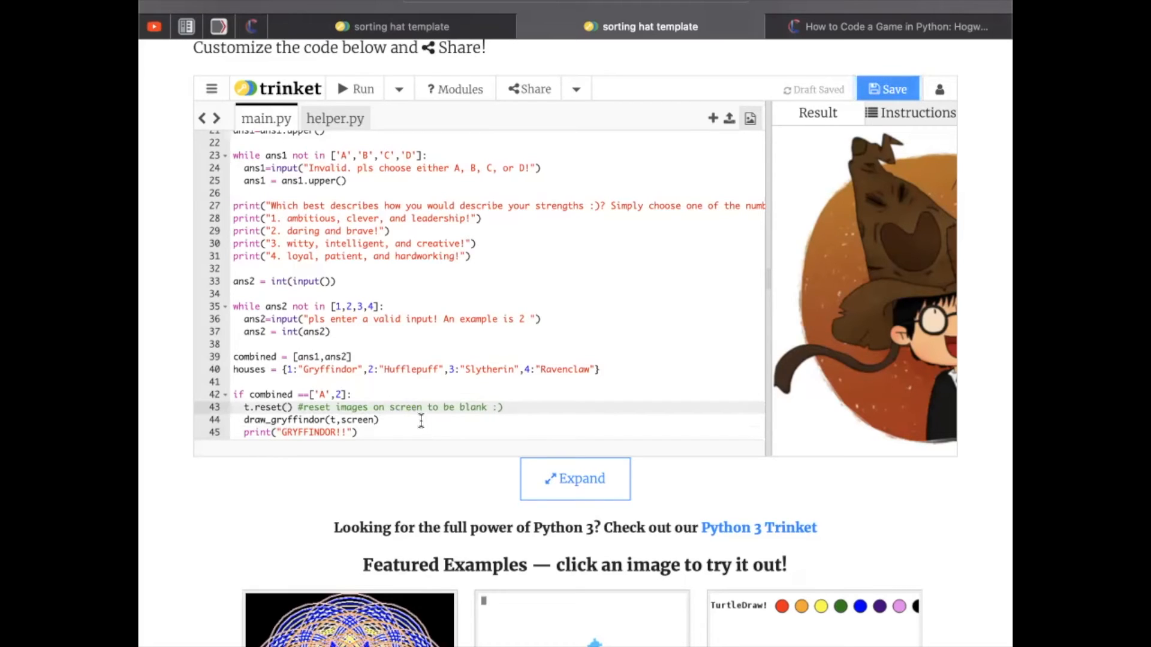
{"action": "type", "text": "#draws animation!"}
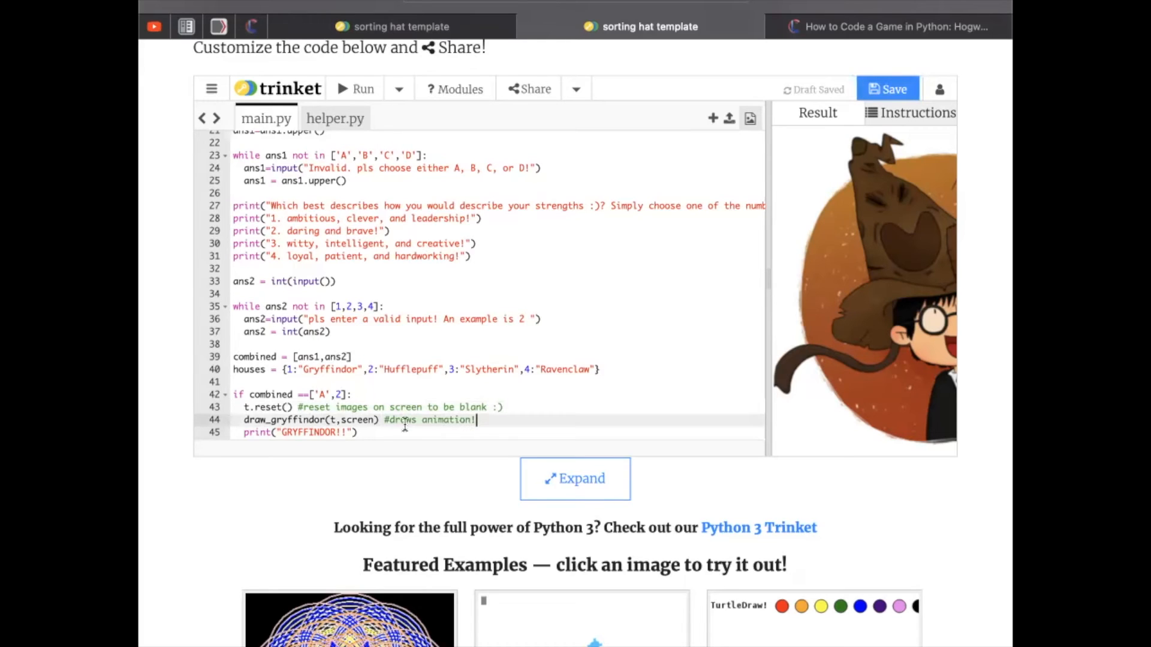
{"action": "type", "text": "#w"}
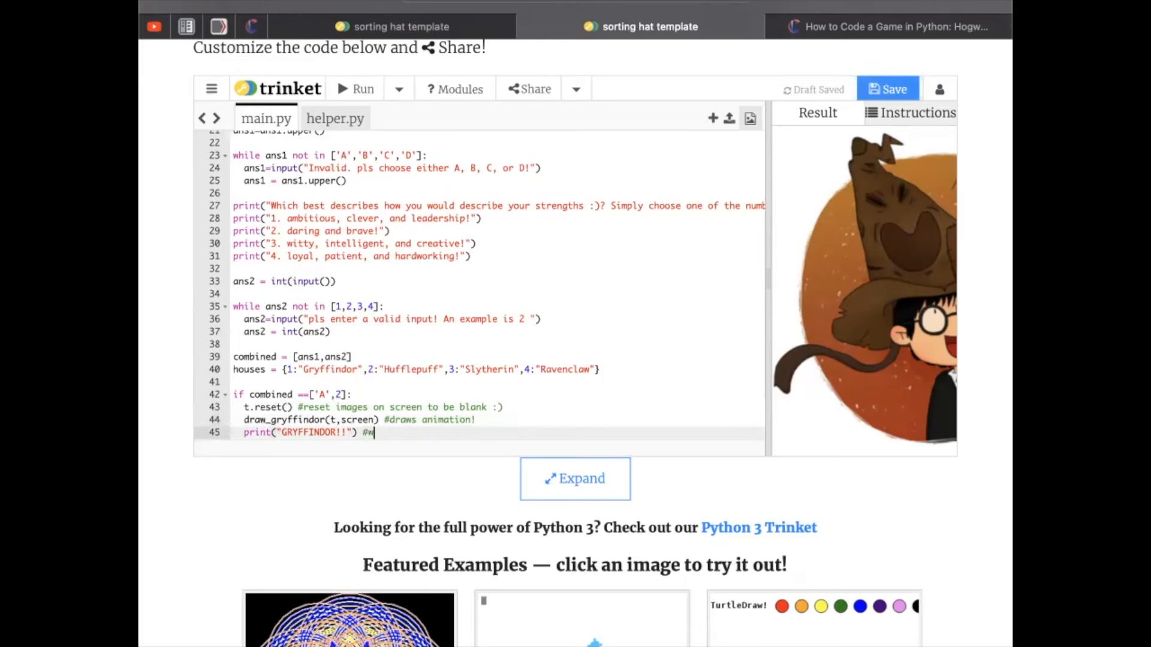
{"action": "type", "text": "print sor"}
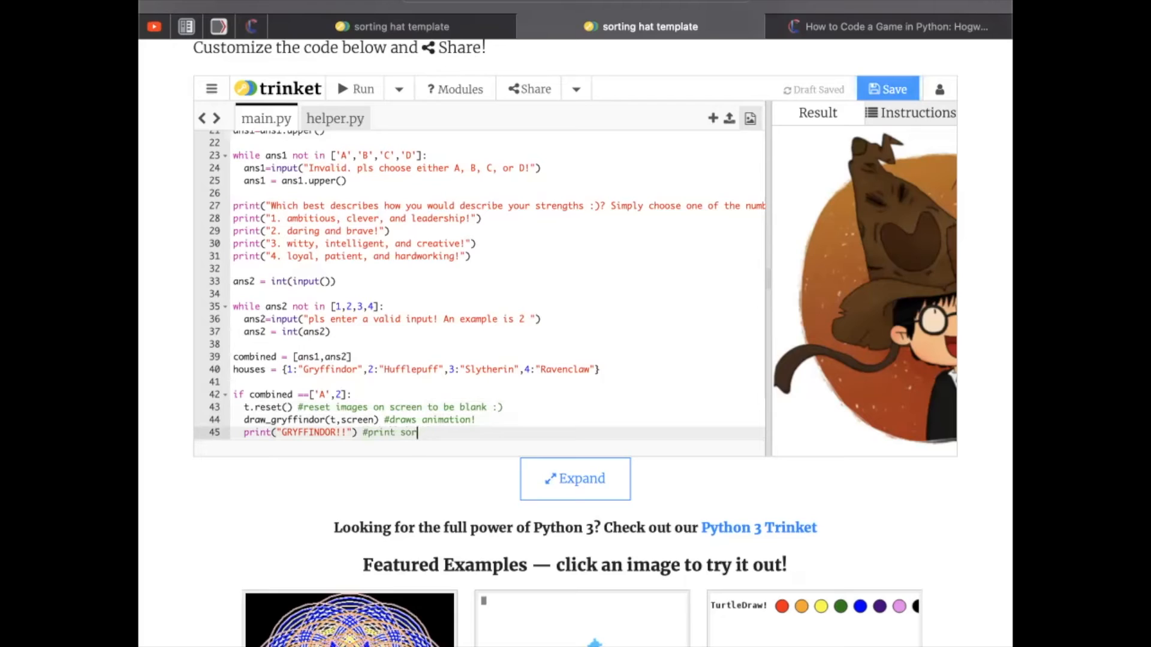
{"action": "type", "text": "ting hat's decision!"}
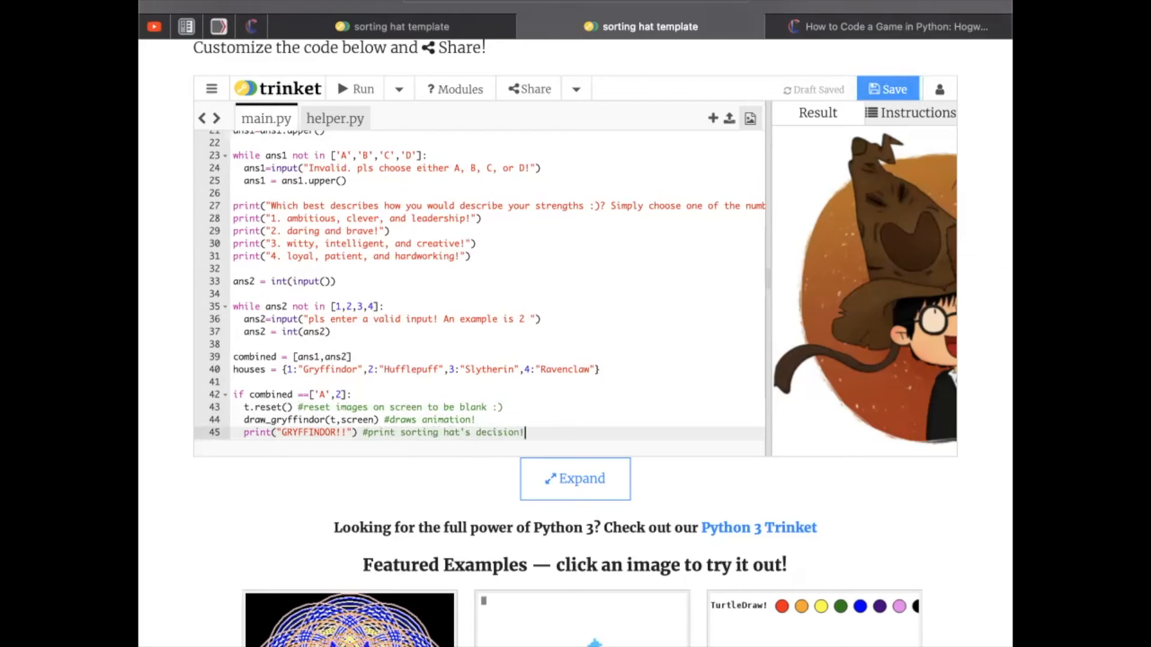
{"action": "type", "text": "elif combined ==[\"B\"]"}
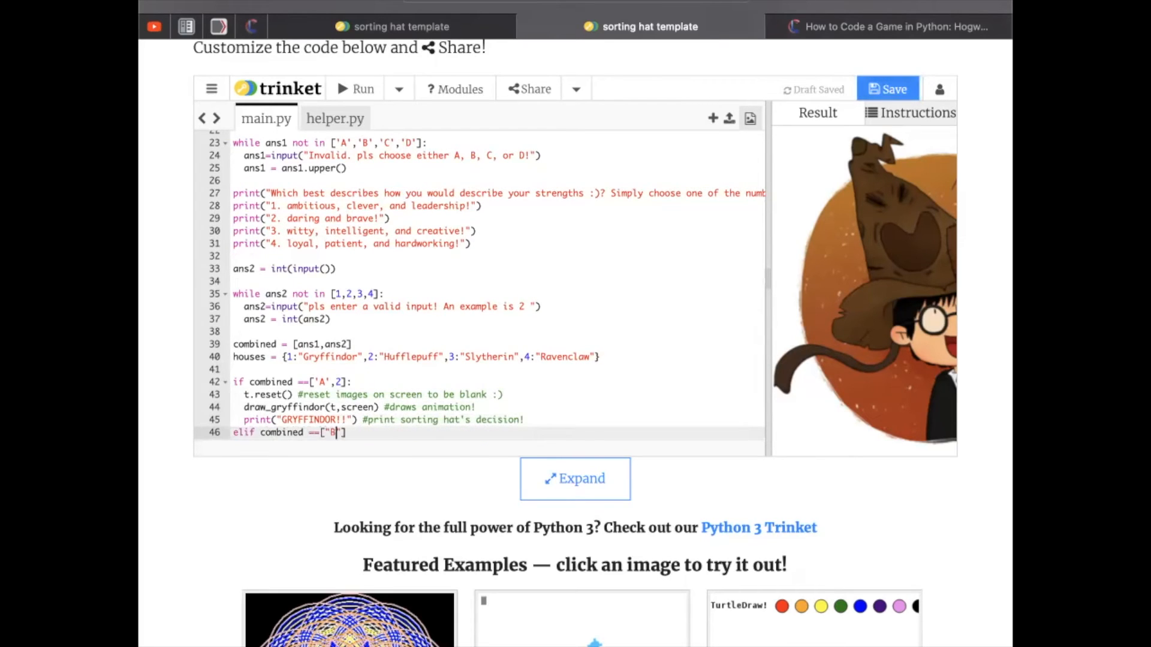
Add elif branches for ["B",4] Hufflepuff, ["D",1] Slytherin and ["C",3] Ravenclaw, each resetting and drawing.
{"action": "type", "text": ".reset"}
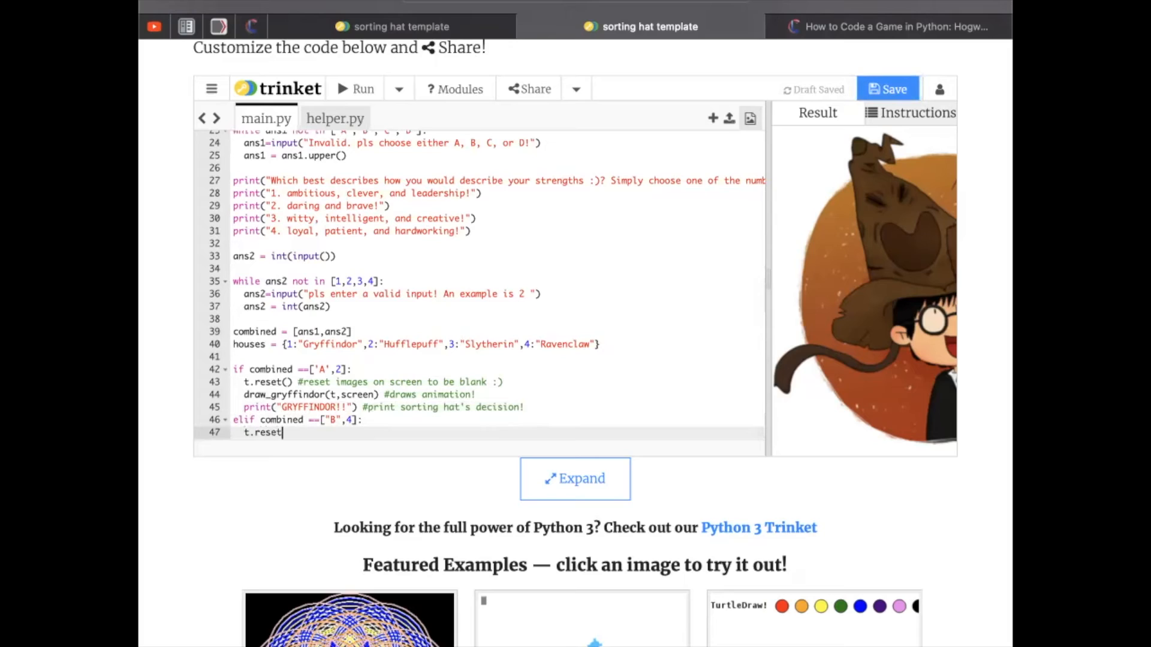
{"action": "type", "text": "draw_hufflepuff(t,screen)"}
{"action": "type", "text": "print(\"HUFFLEPUFF!"}
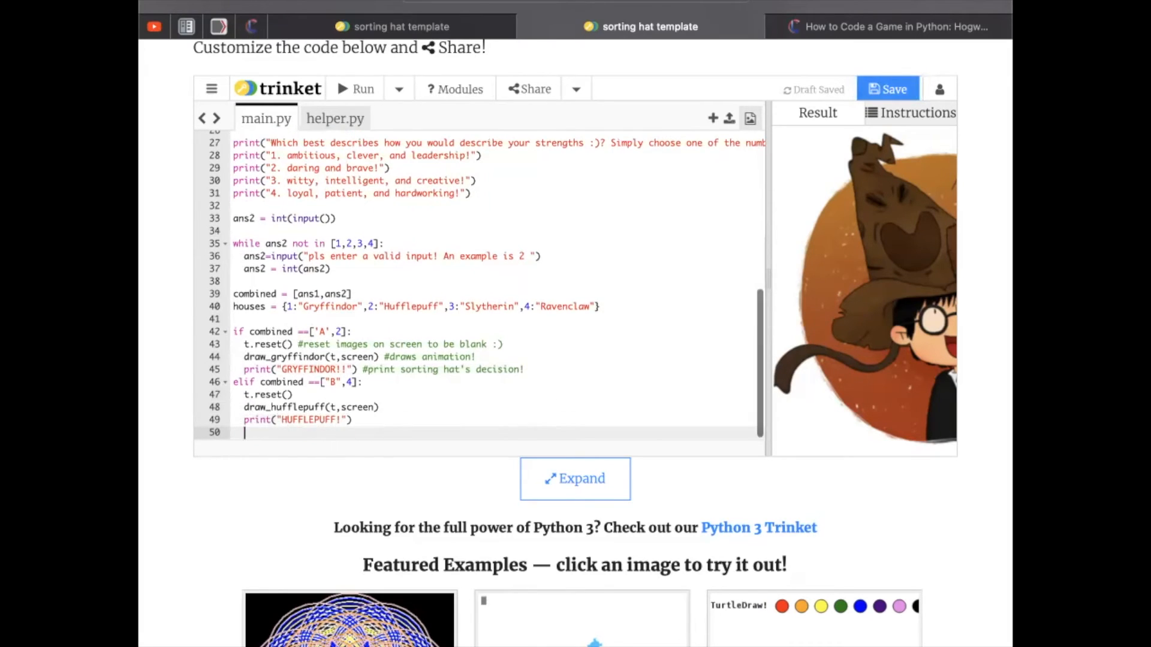
{"action": "type", "text": "elif combined==[\"D\",1]:"}
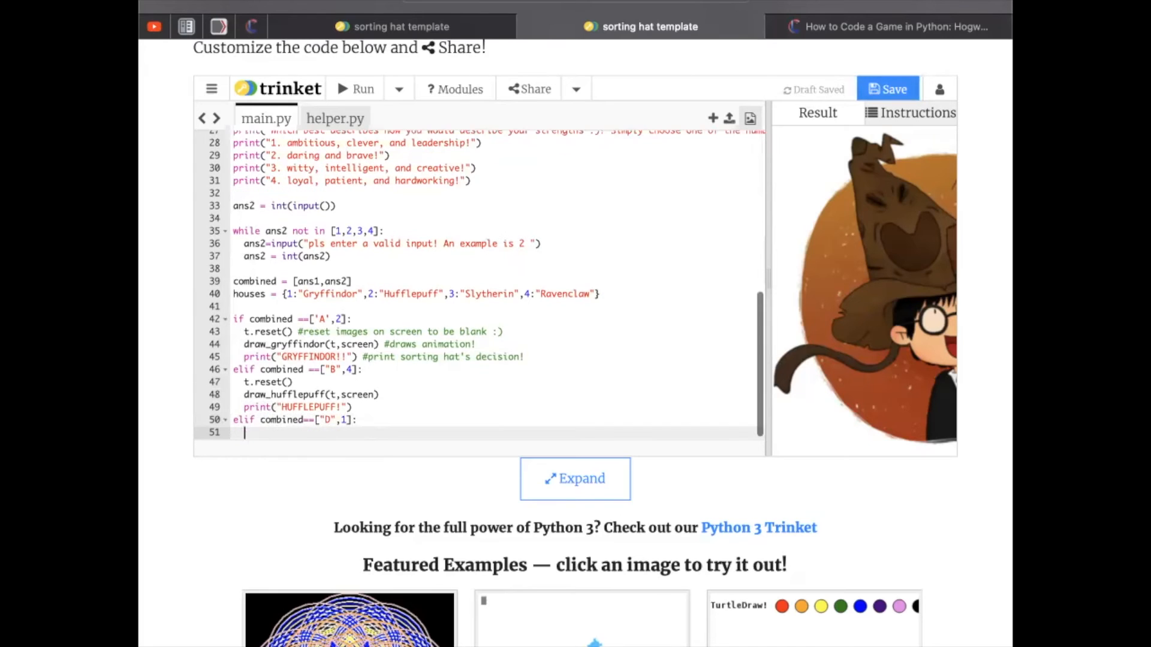
{"action": "type", "text": "draw_slytherin()"}
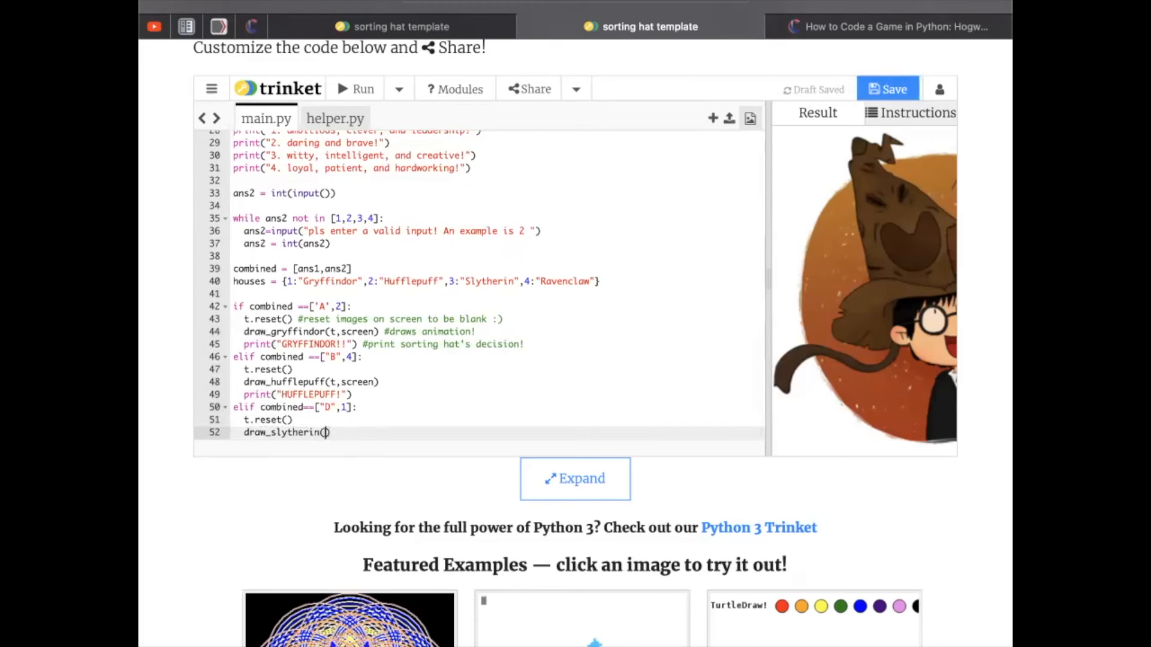
{"action": "type", "text": "print(\"SLYTHERIN!!\")"}
{"action": "type", "text": "elif combined==[\"C"}
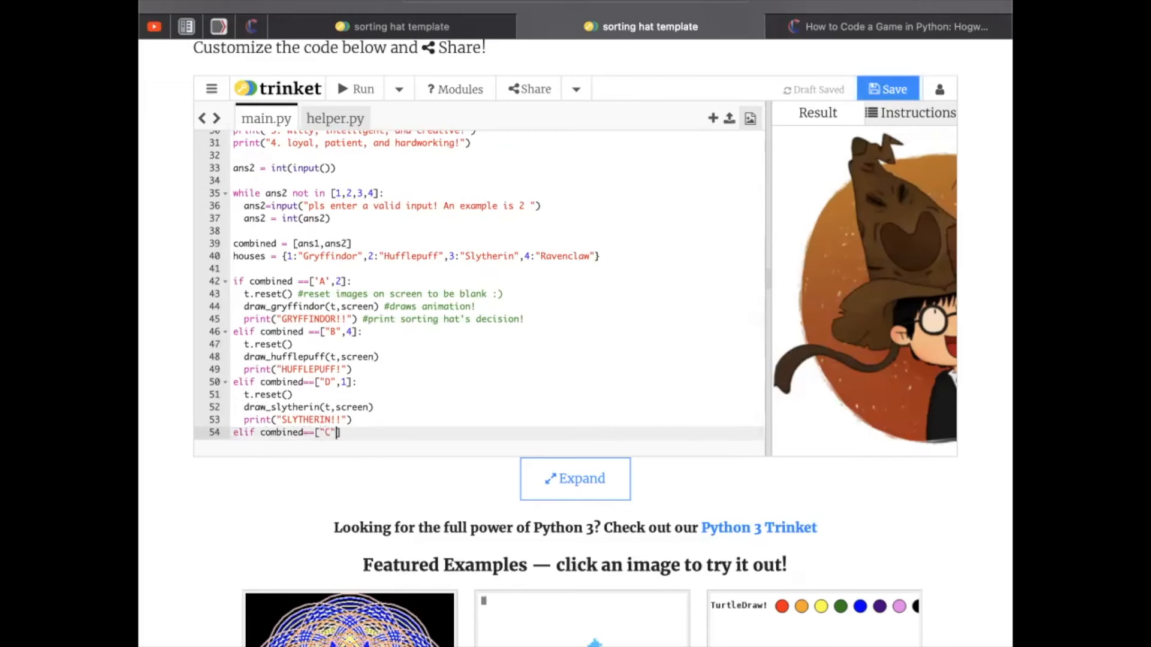
{"action": "type", "text": ",3]:"}
{"action": "type", "text": "print(\"RAVENCLAW!!\")"}
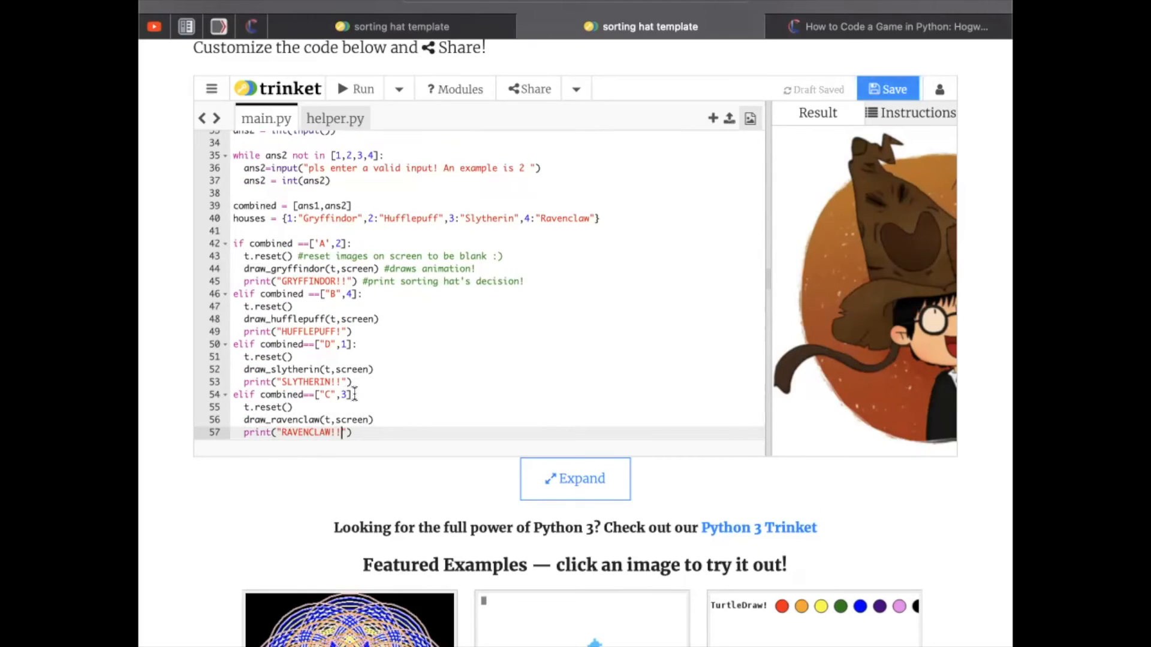
{"action": "left_click", "coordinate": [245, 394]}
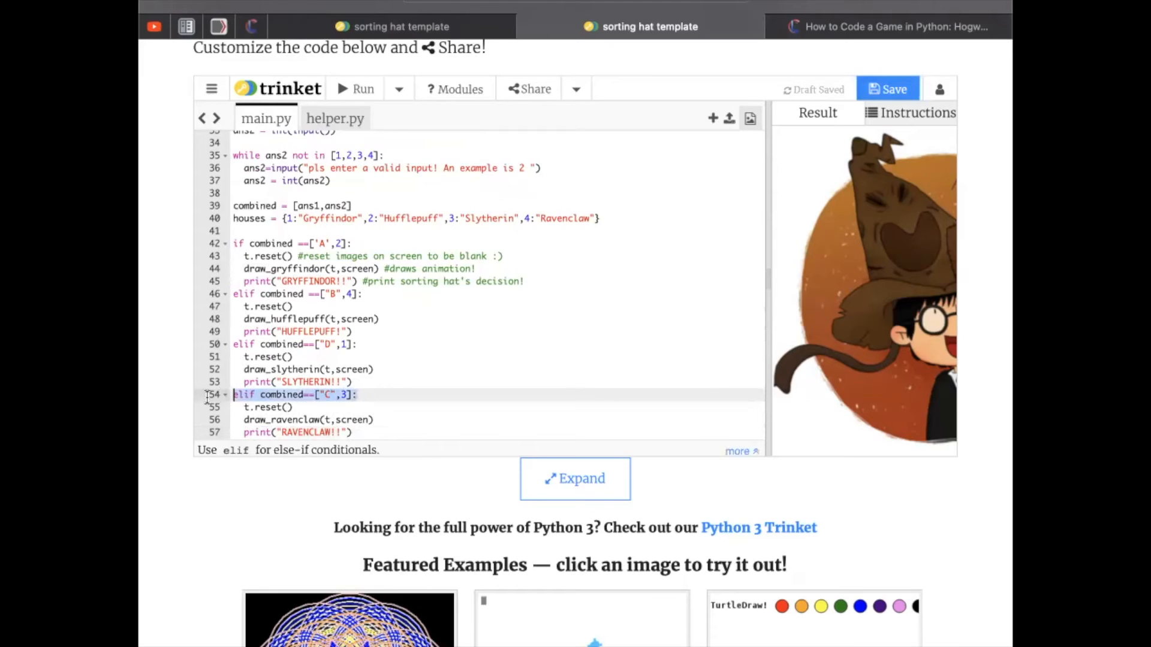
Add a commented else with x = random.randint(1,4), house lookup, and if house=='Gryffindor':.
{"action": "type", "text": "else: #if not a 'perfect match'... :) use dictionar"}
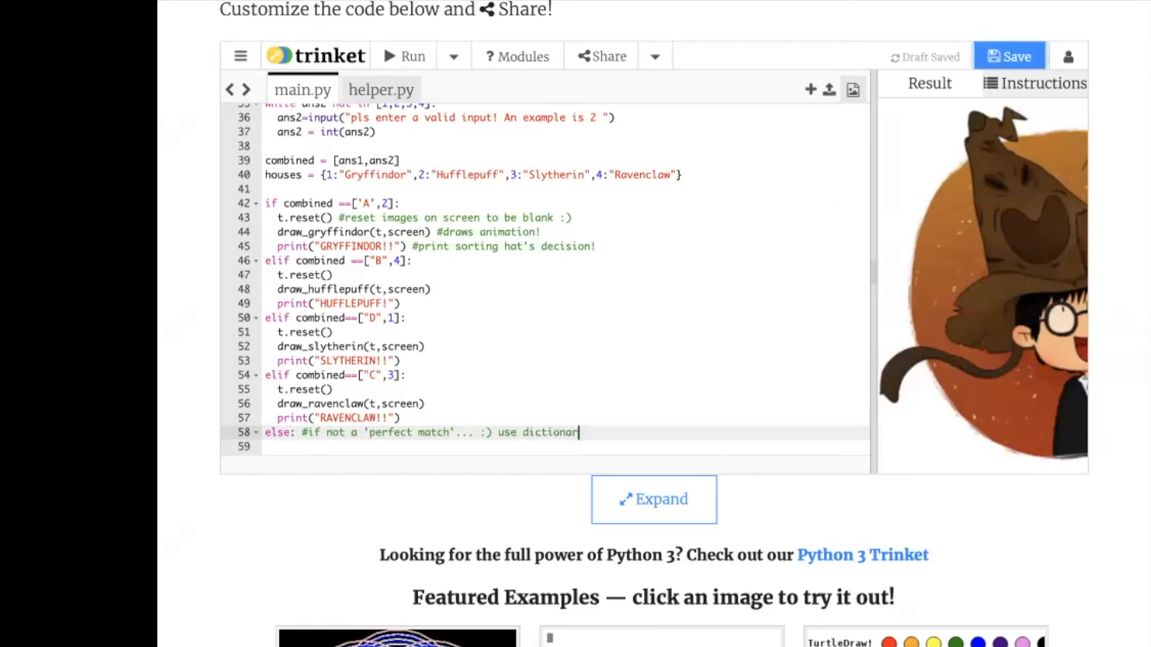
{"action": "type", "text": "! and random integers!"}
{"action": "left_click", "coordinate": [564, 447]}
{"action": "type", "text": "x"}
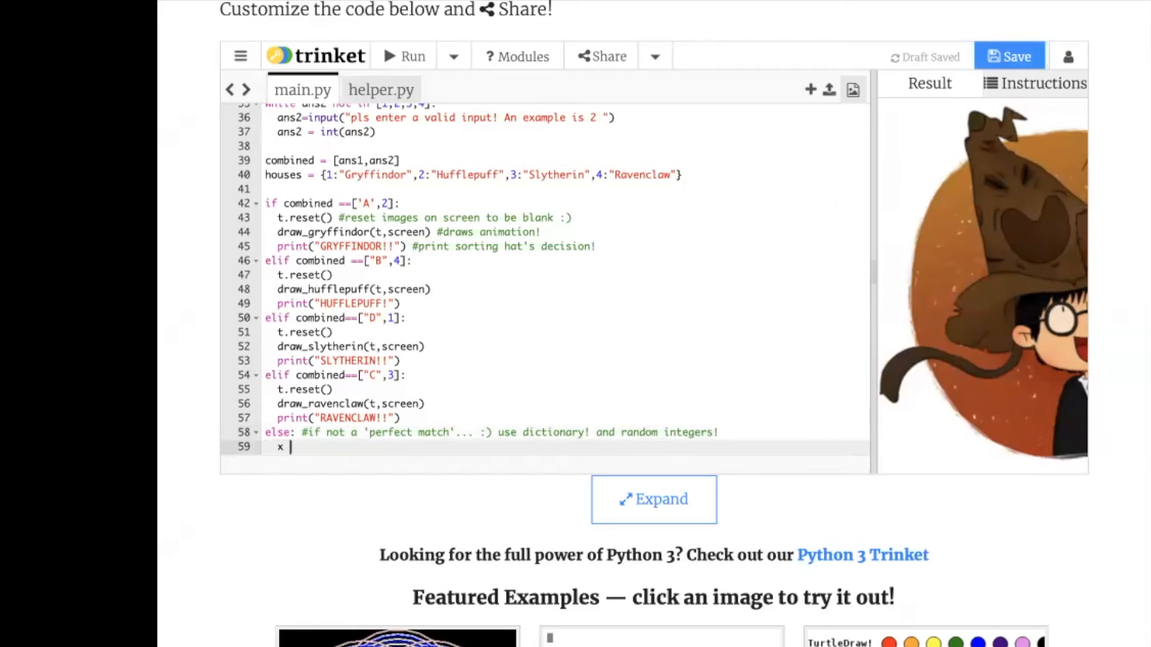
{"action": "type", "text": "= random.randint(1,4"}
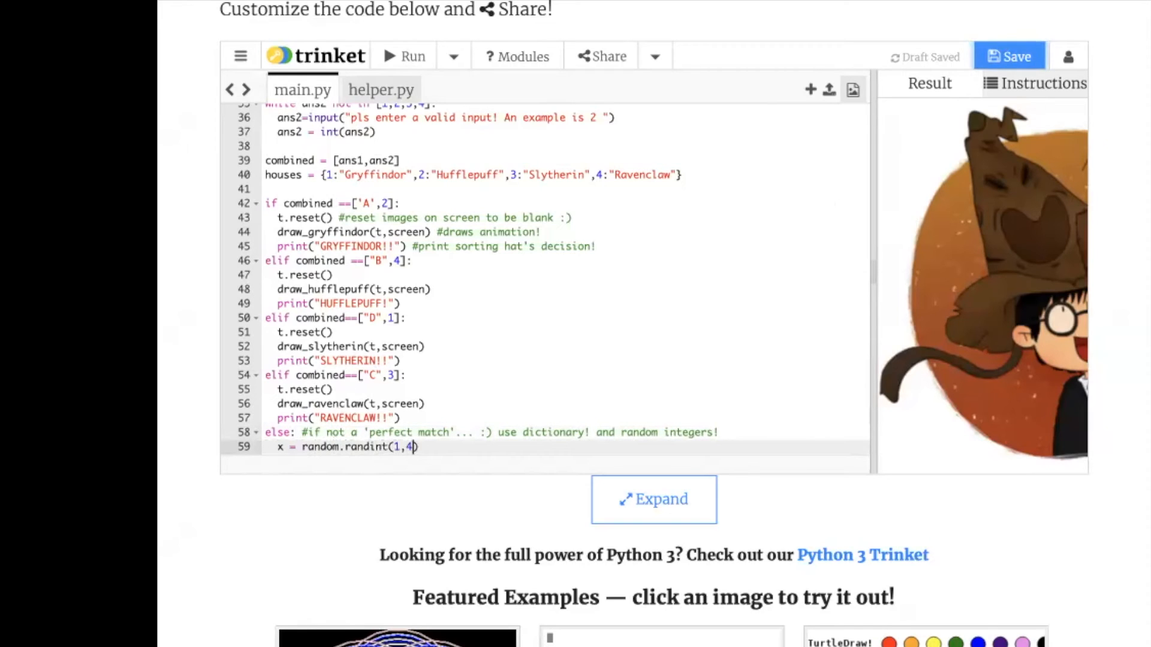
{"action": "type", "text": "house = houses[x] #retrieve value stored in dictionary :"}
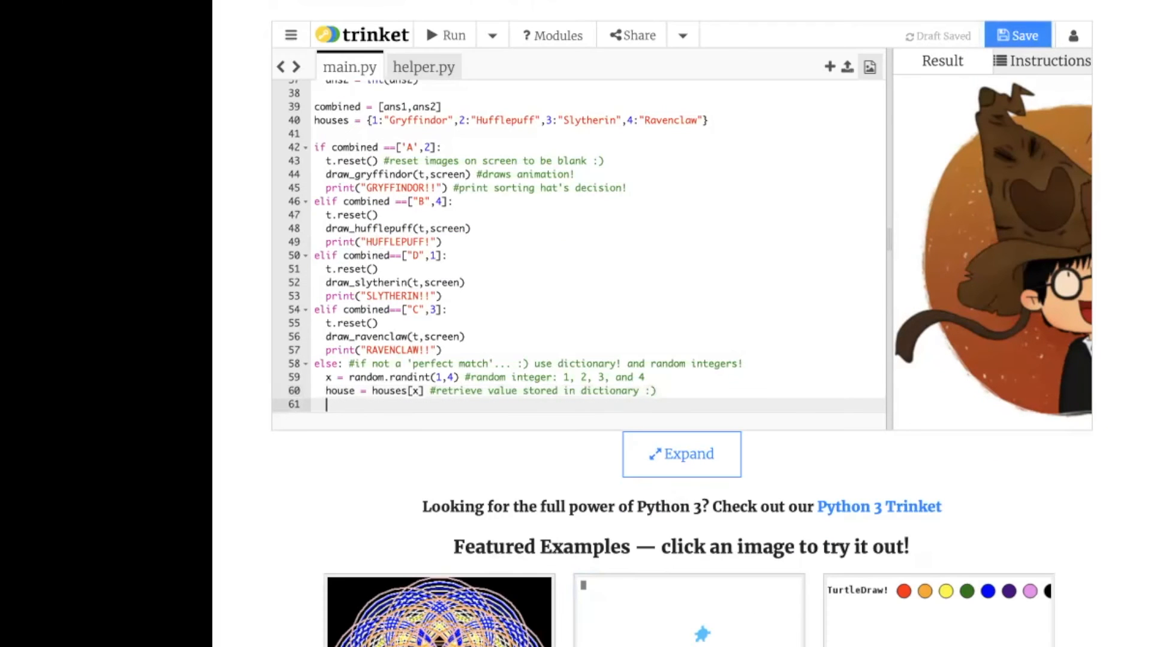
{"action": "type", "text": "if house"}
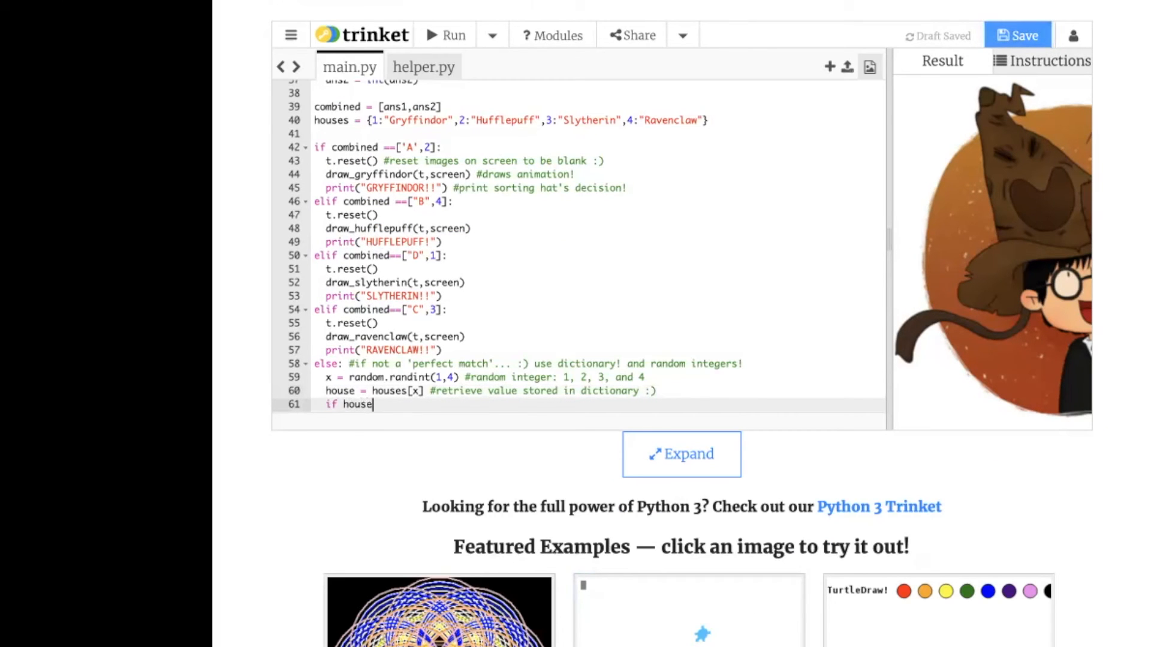
{"action": "type", "text": "=='Gryf"}
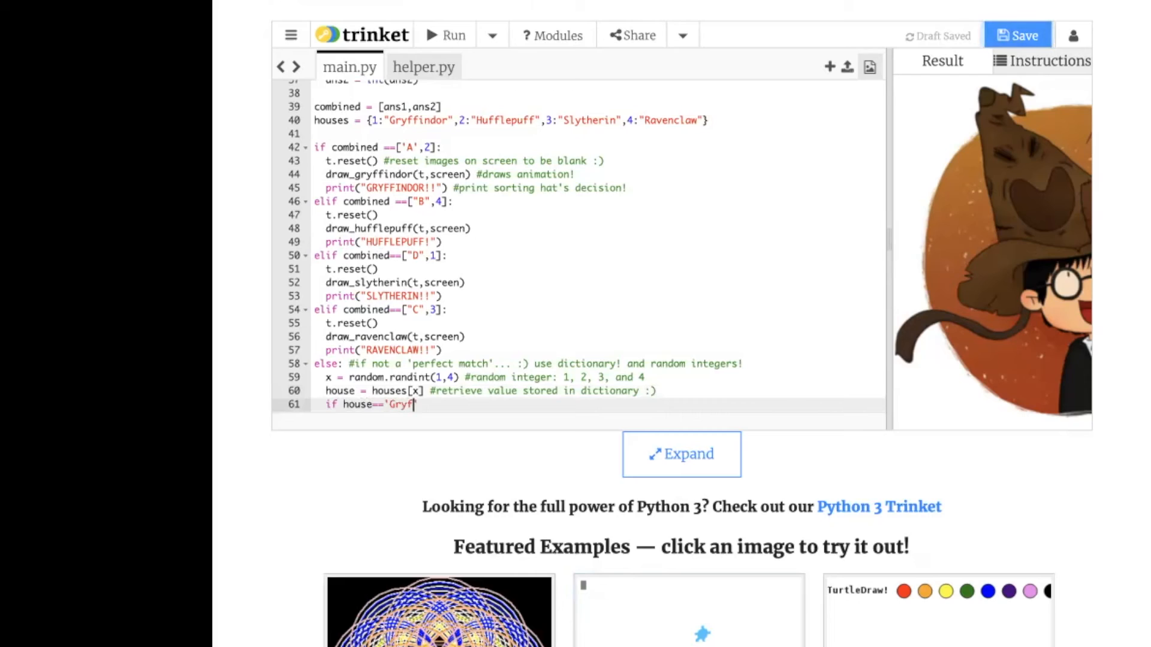
{"action": "type", "text": "findor':"}
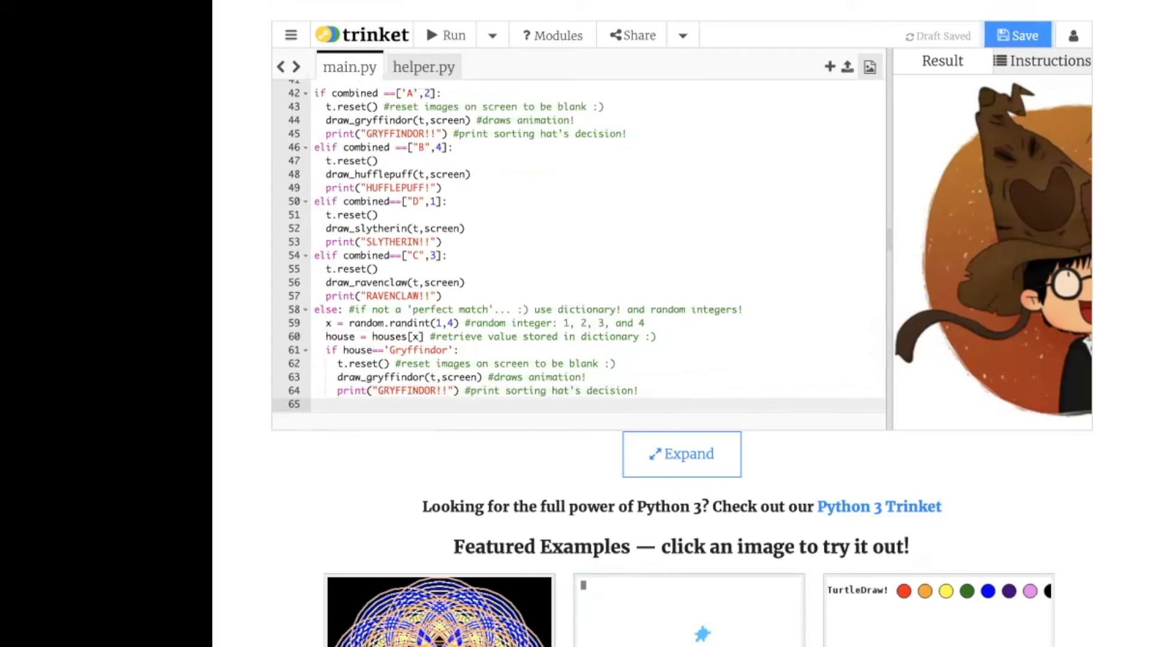
Add elif house=='Hufflepuff' and elif house=='Ravenclaw' checks to the random branch.
{"action": "type", "text": "elif house=="}
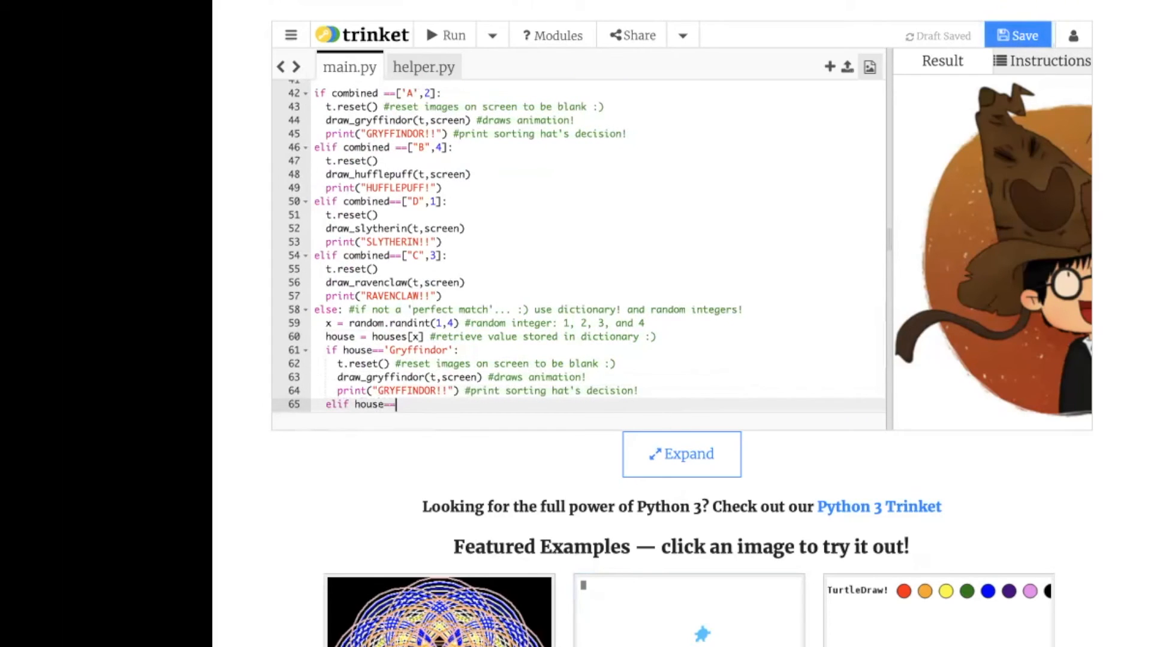
{"action": "type", "text": "\"Hufflepuff\":"}
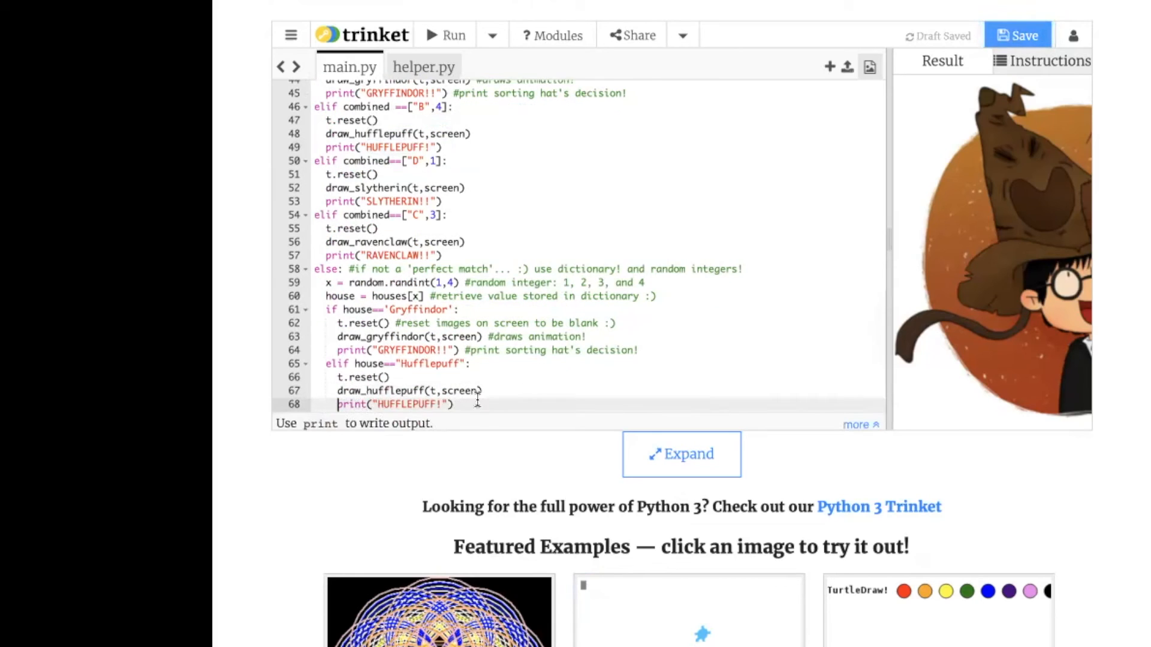
{"action": "type", "text": "elif house=='"}
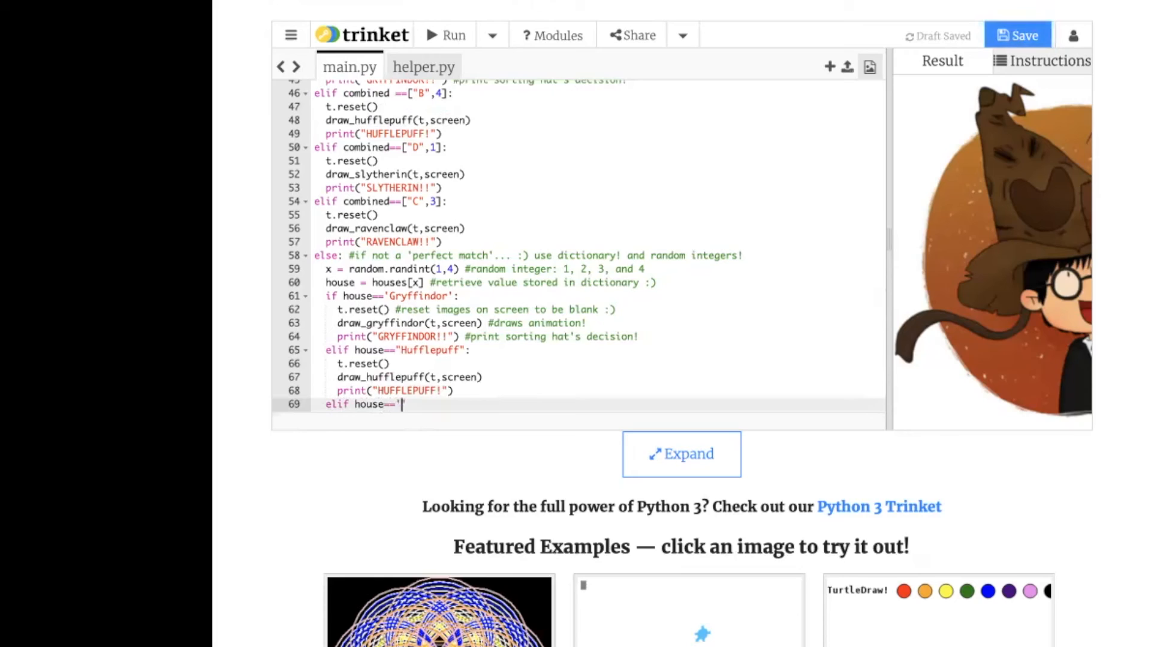
{"action": "type", "text": "Ravenclaw'"}
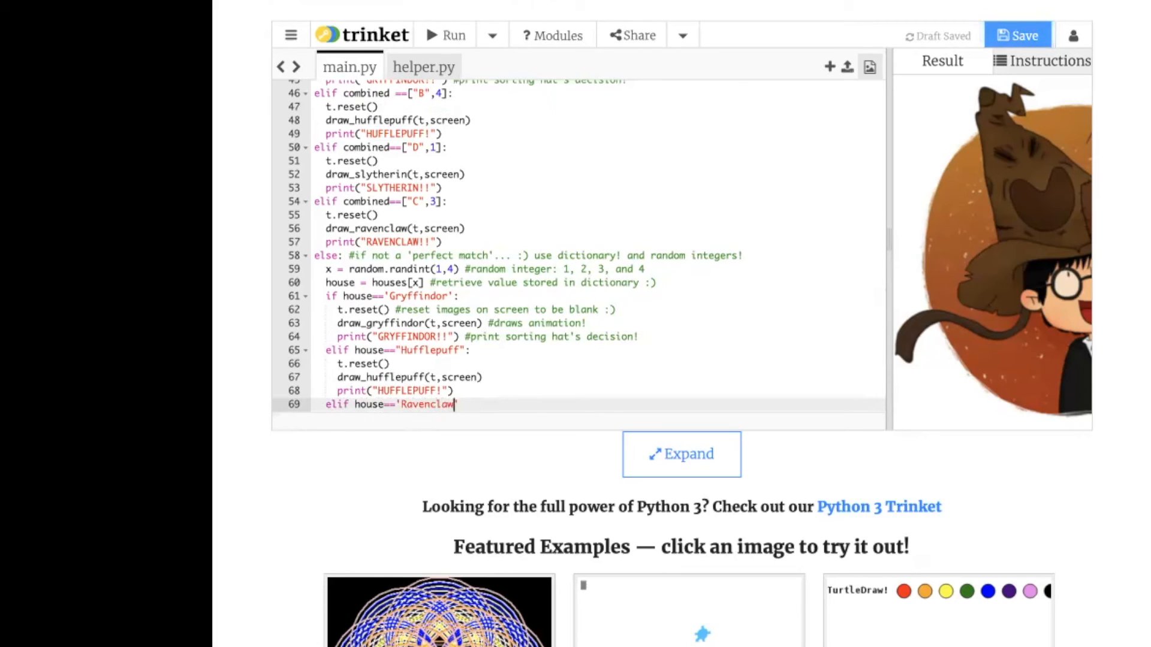
Fix the indentation of the Ravenclaw draw and print lines, then add else: with t.reset().
{"action": "key", "text": "Return"}
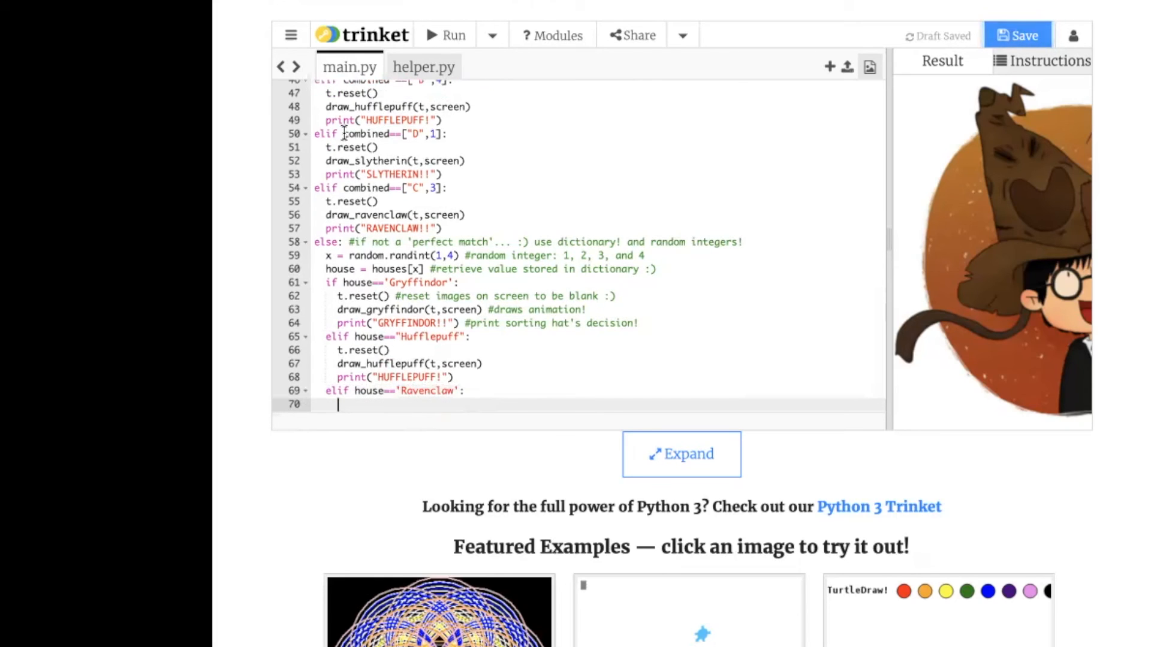
{"action": "left_click", "coordinate": [436, 215]}
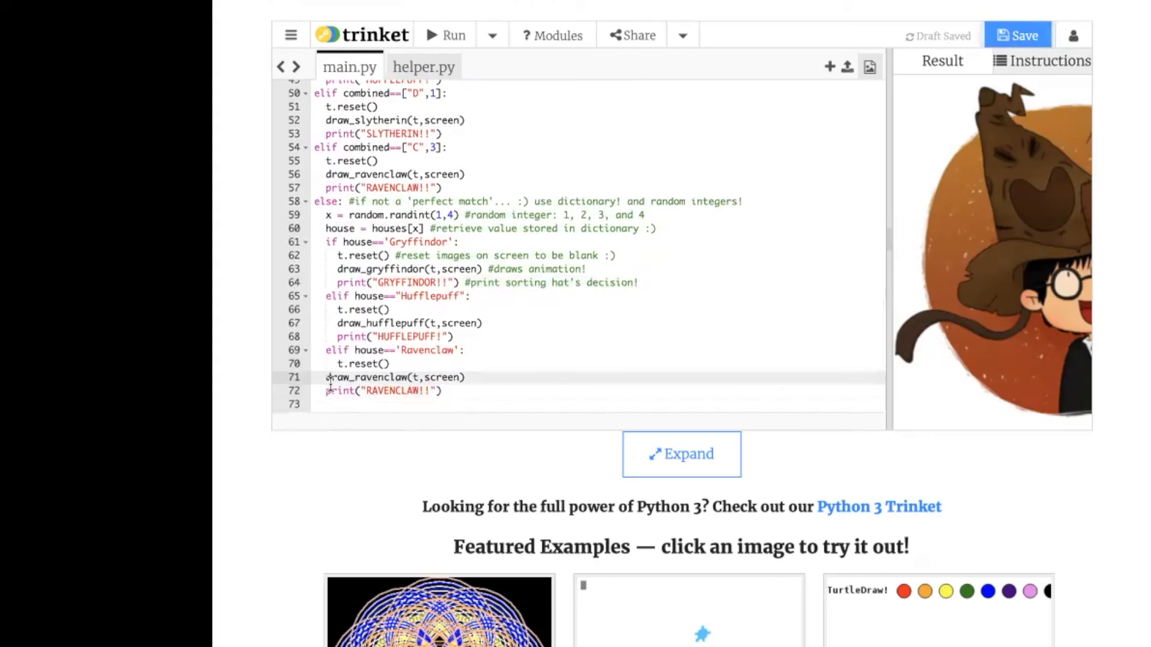
{"action": "left_click", "coordinate": [328, 377]}
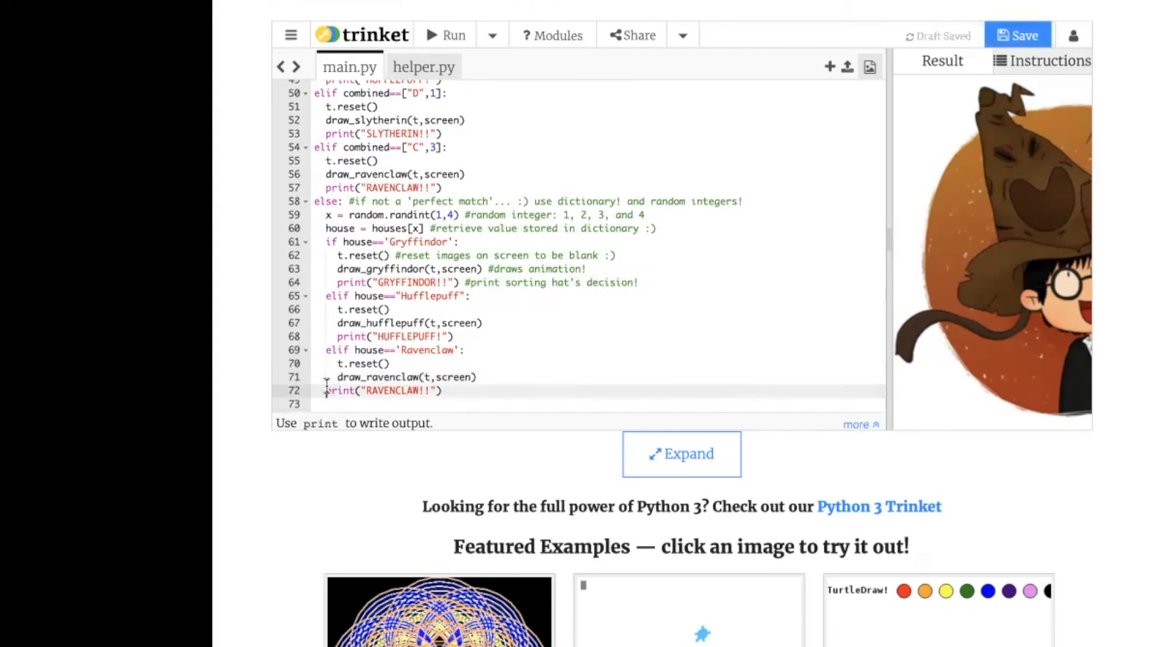
{"action": "type", "text": "el"}
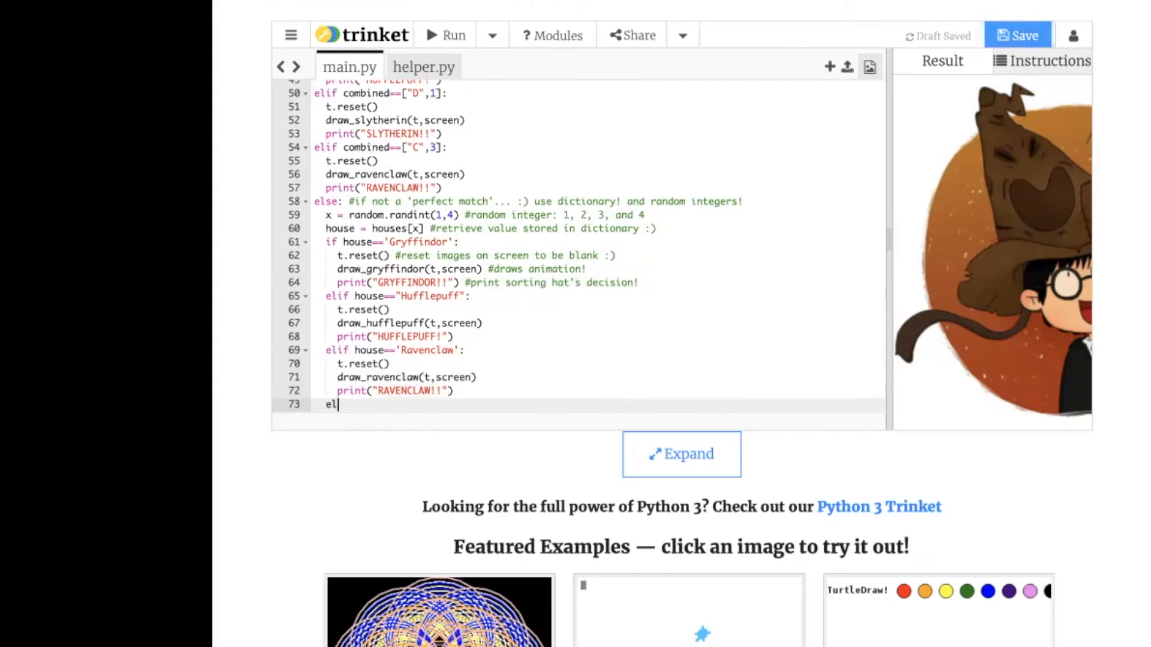
{"action": "type", "text": "se:"}
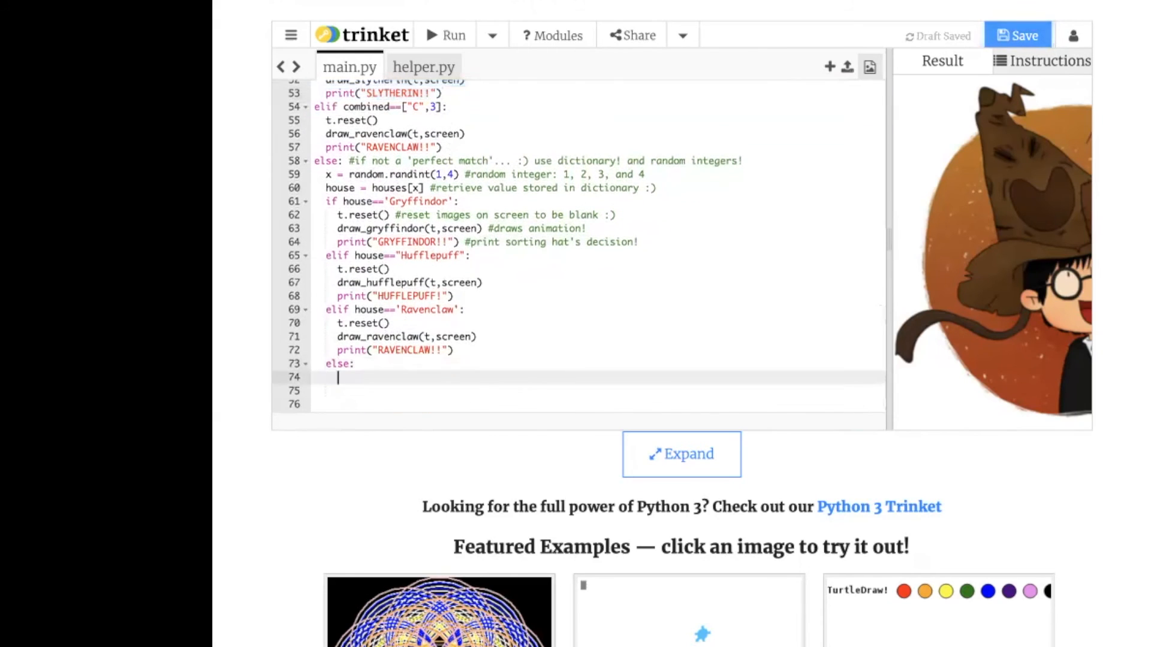
{"action": "type", "text": "t.reset()"}
{"action": "left_click", "coordinate": [598, 390]}
{"action": "type", "text": "draw_slytherin(t,screen)"}
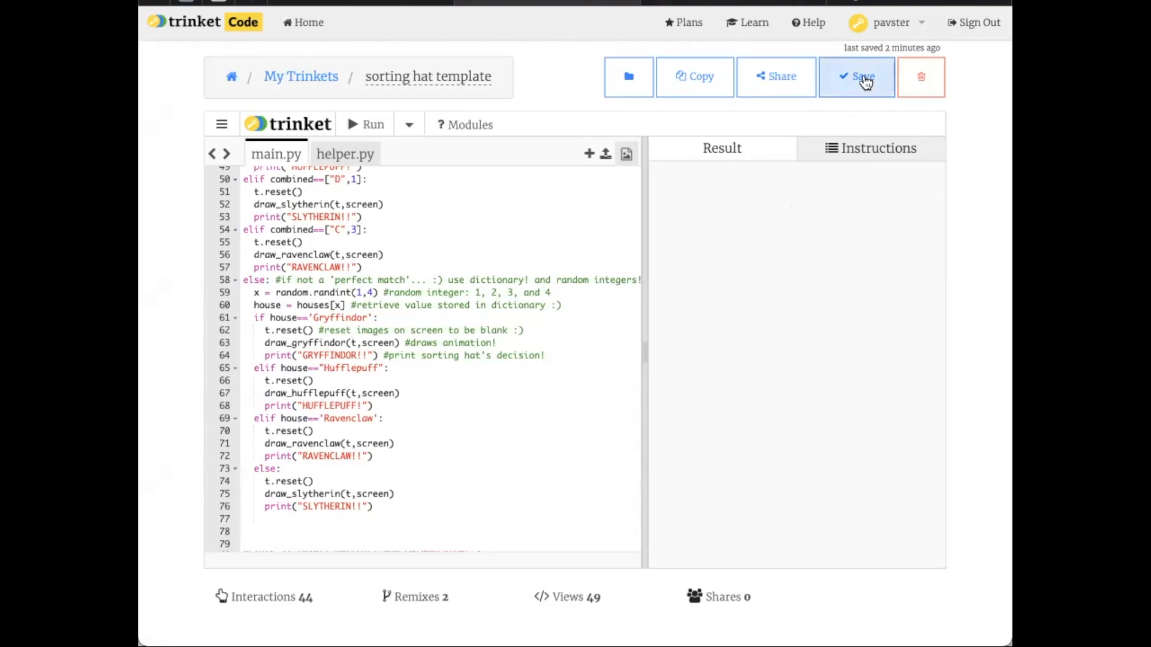
Save the sorting hat trinket and bring up its share link.
{"action": "left_click", "coordinate": [776, 77]}
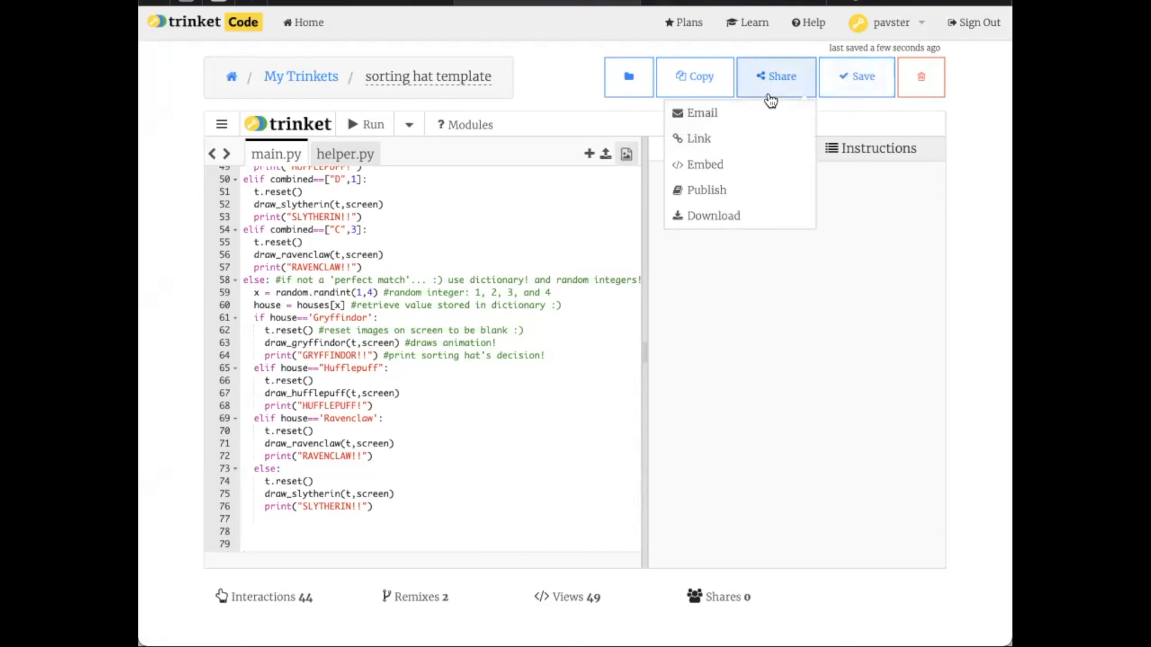
{"action": "left_click", "coordinate": [697, 138]}
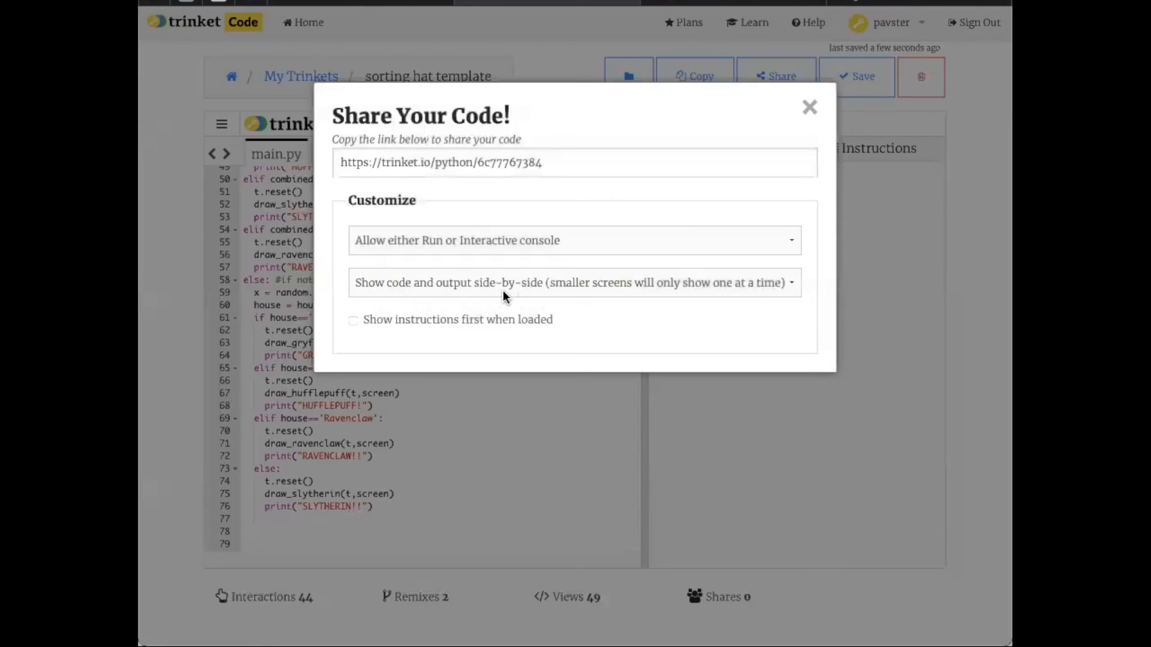